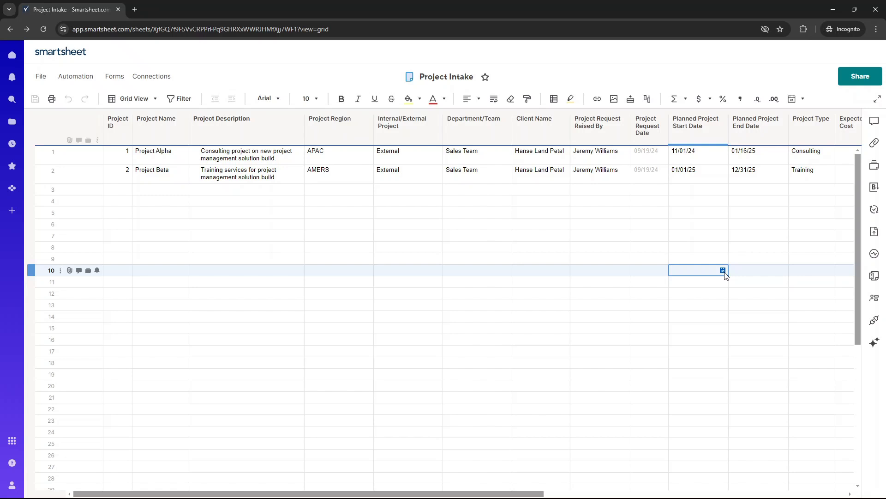
# - Inspect the Project ID column's settings and close them without changes
pyautogui.click(407, 126)
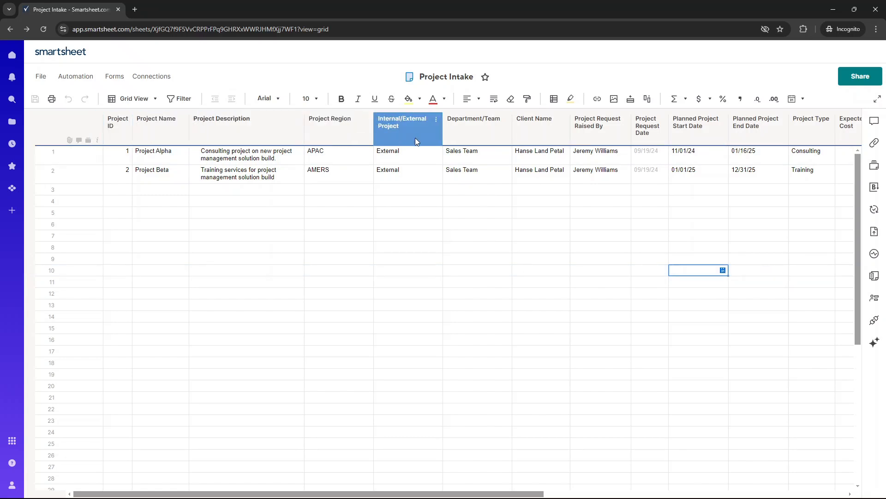
pyautogui.click(599, 125)
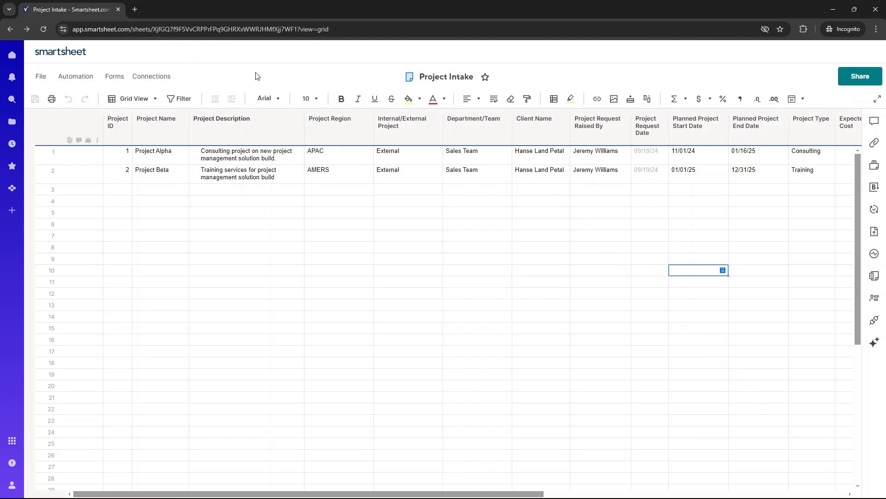
pyautogui.click(117, 126)
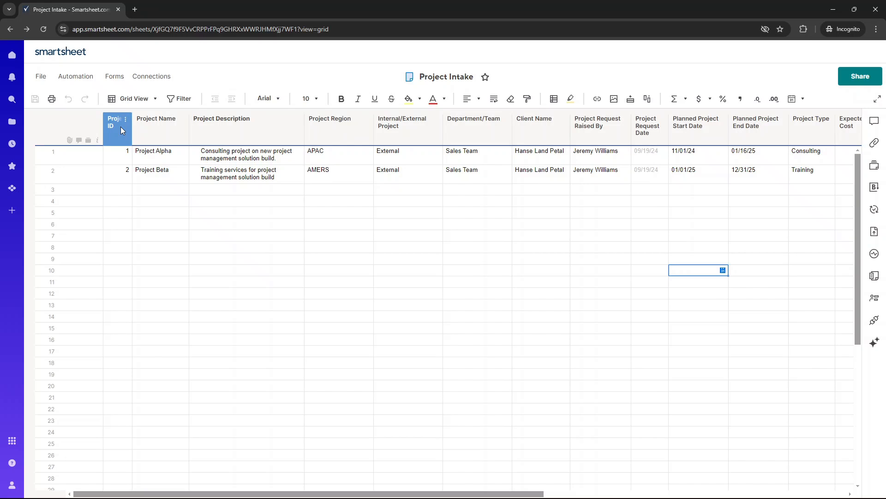
pyautogui.click(116, 122)
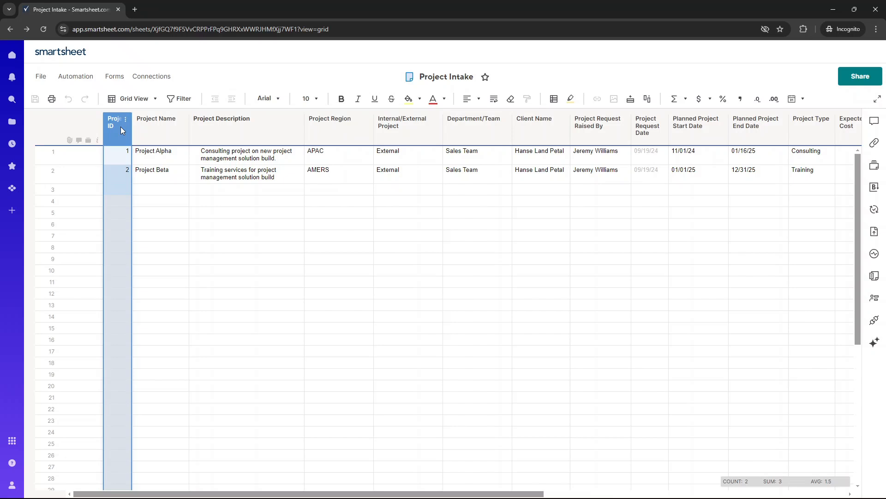
pyautogui.click(123, 121)
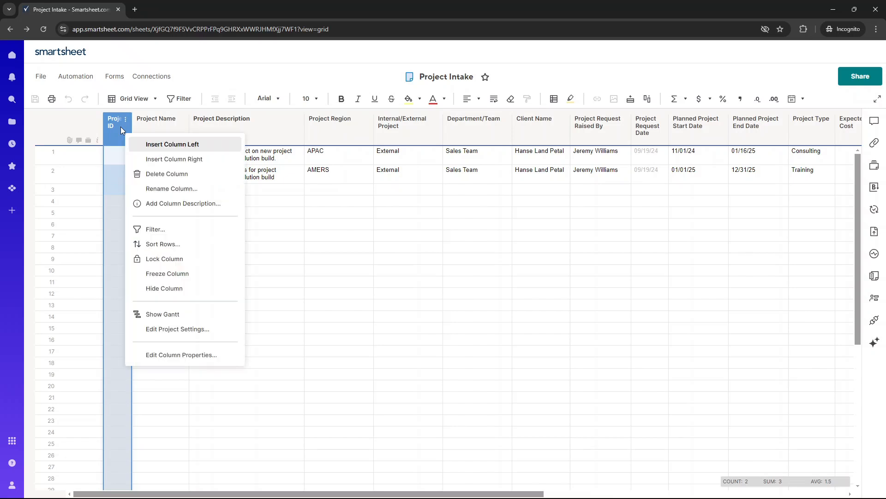
pyautogui.click(181, 354)
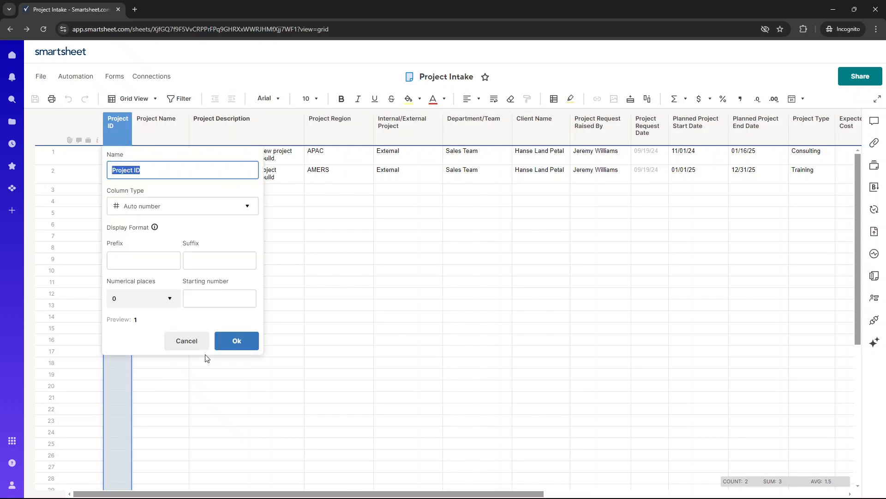
pyautogui.moveTo(140, 210)
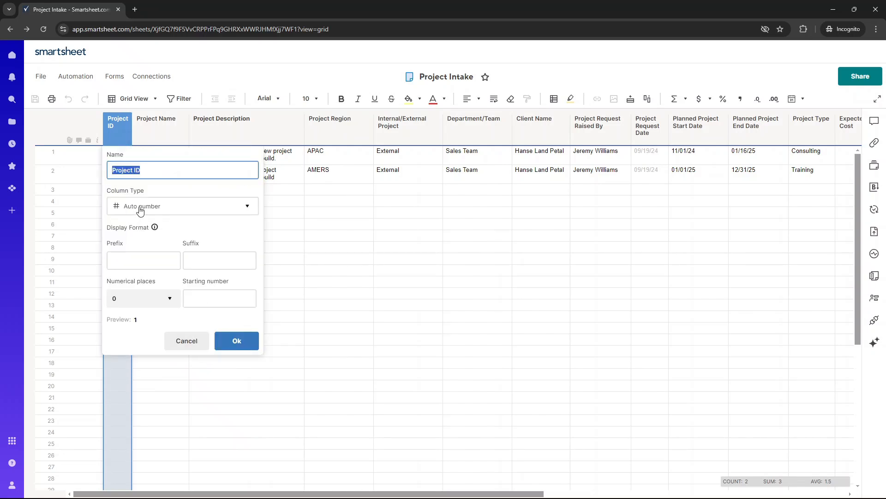
pyautogui.moveTo(297, 195)
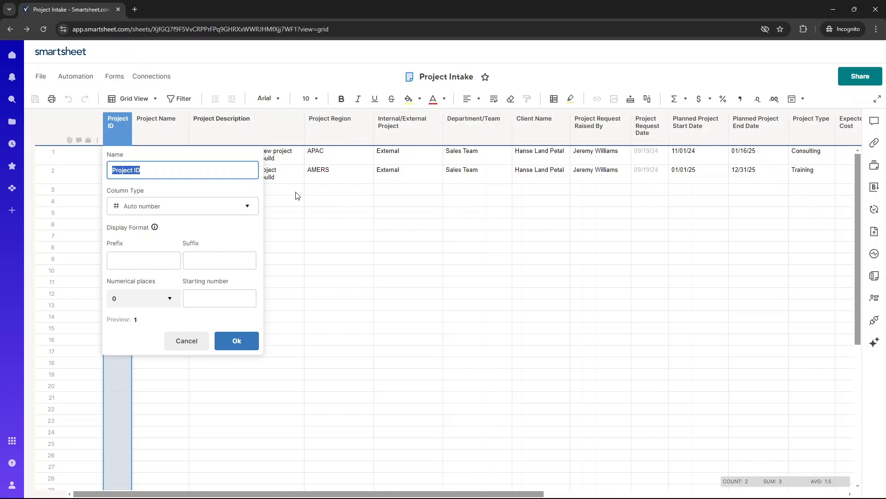
pyautogui.moveTo(381, 187)
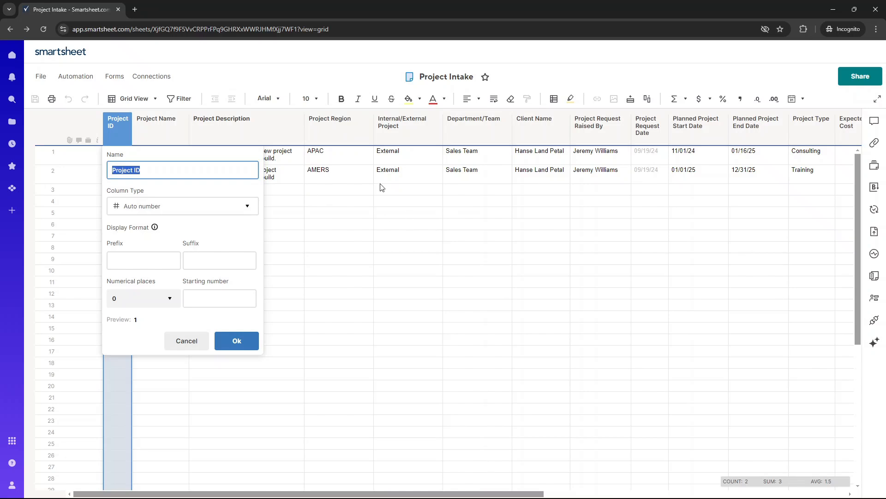
pyautogui.moveTo(184, 194)
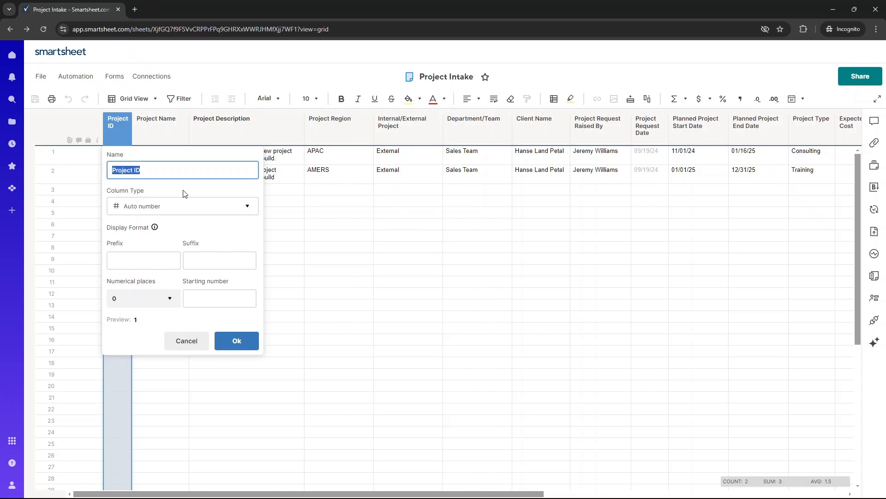
pyautogui.click(236, 341)
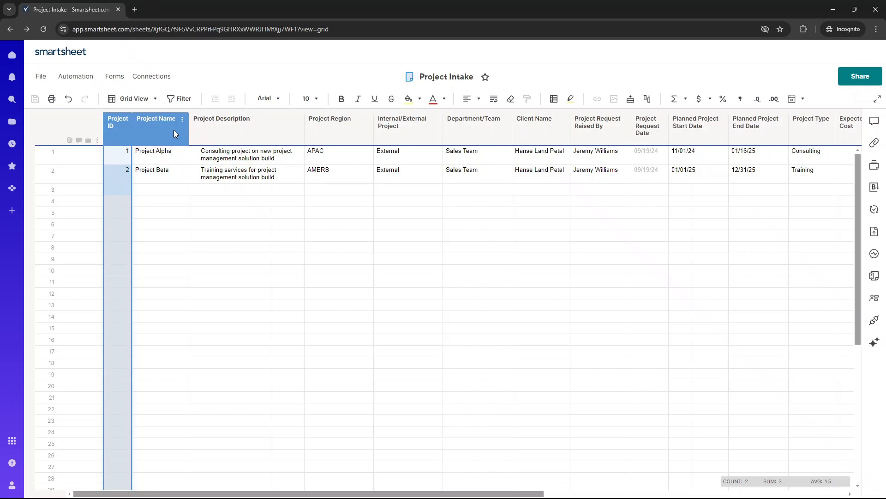
# - Review Project Description and Project Region settings, keeping Project Alpha's region as APAC
pyautogui.click(222, 119)
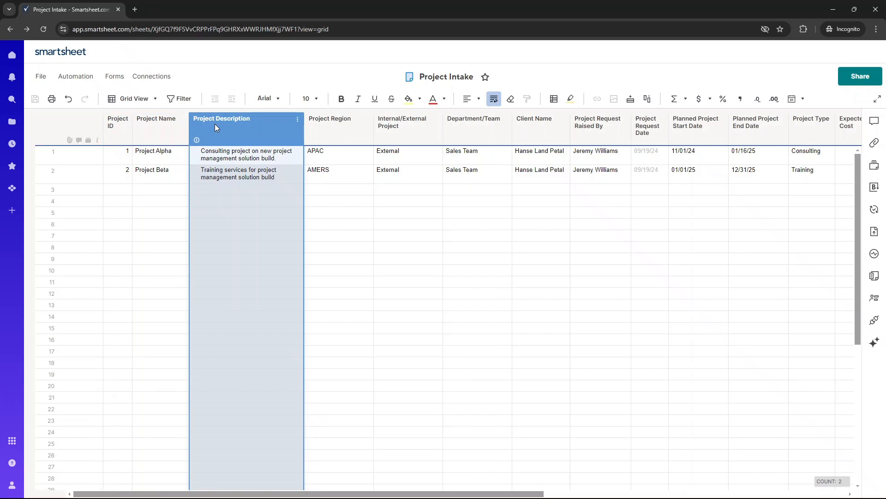
pyautogui.moveTo(196, 139)
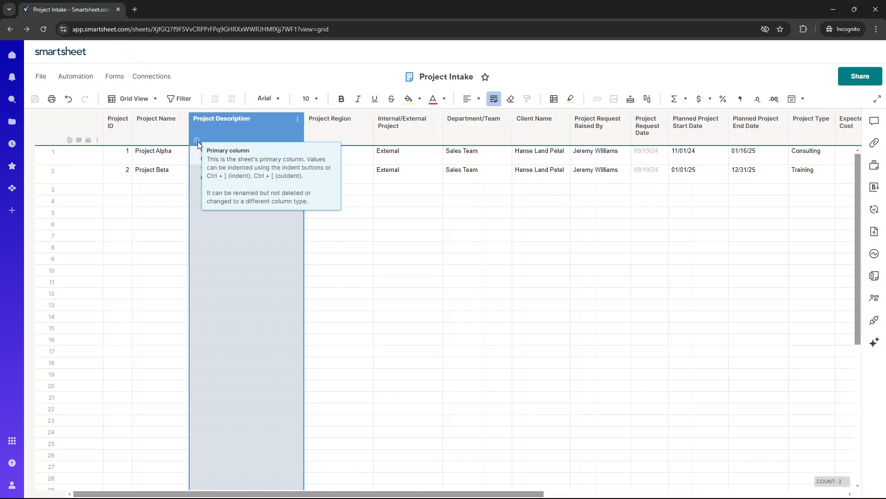
pyautogui.moveTo(213, 140)
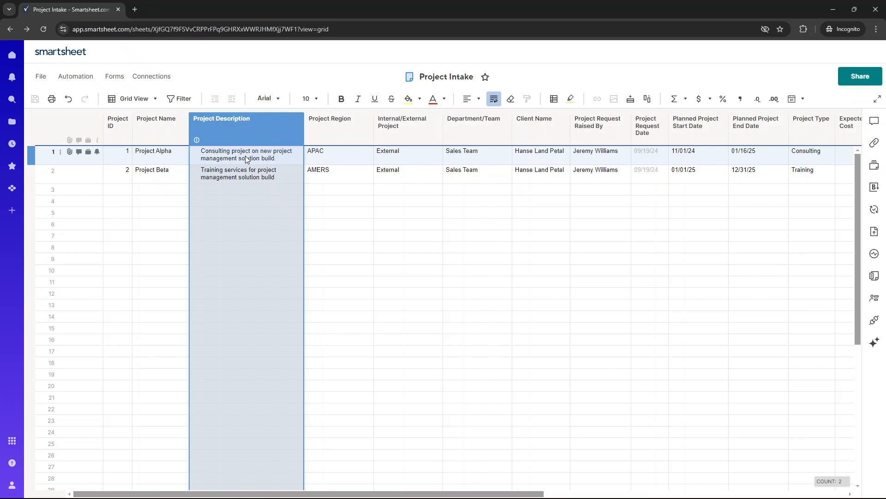
pyautogui.click(246, 154)
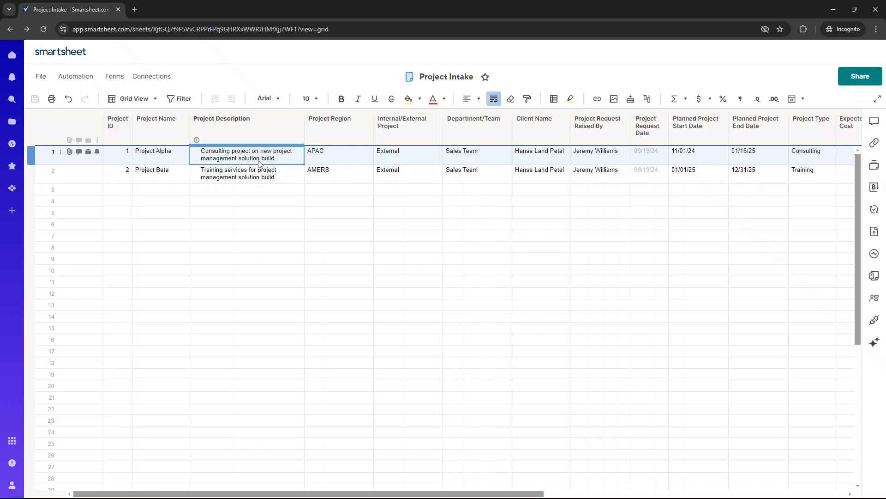
pyautogui.click(330, 118)
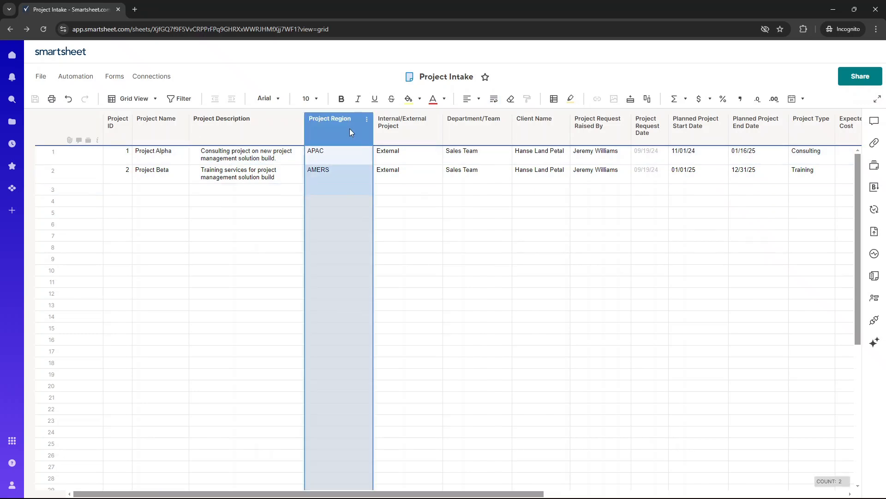
pyautogui.moveTo(426, 365)
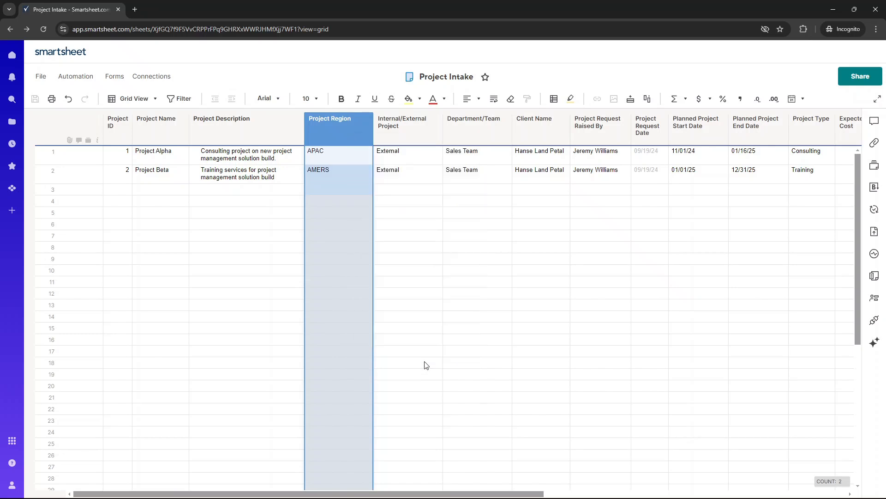
pyautogui.doubleClick(338, 122)
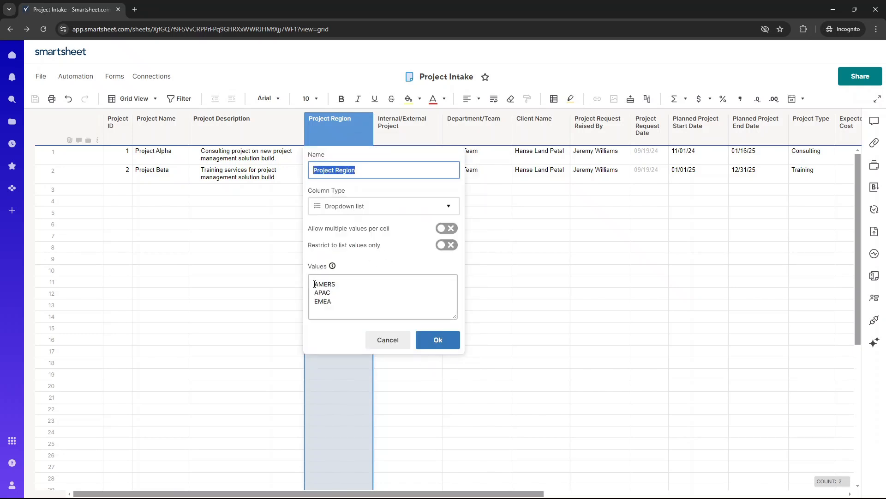
pyautogui.click(437, 340)
pyautogui.write('APAC')
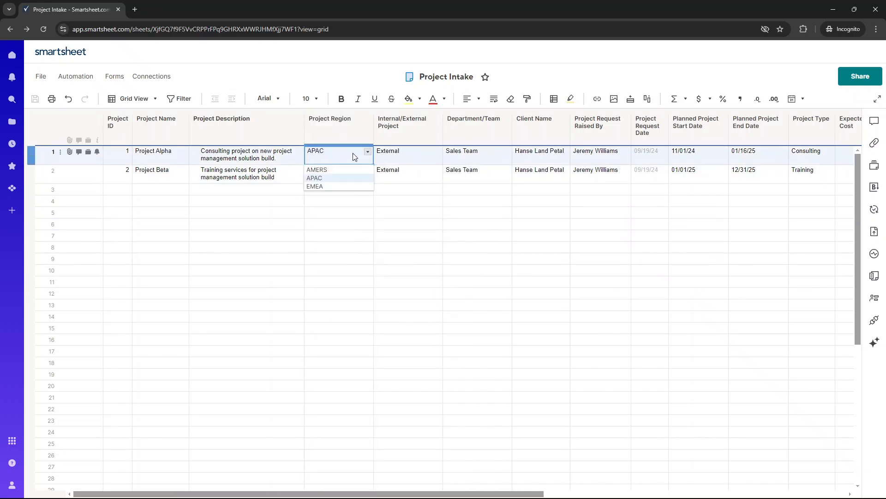
pyautogui.click(317, 169)
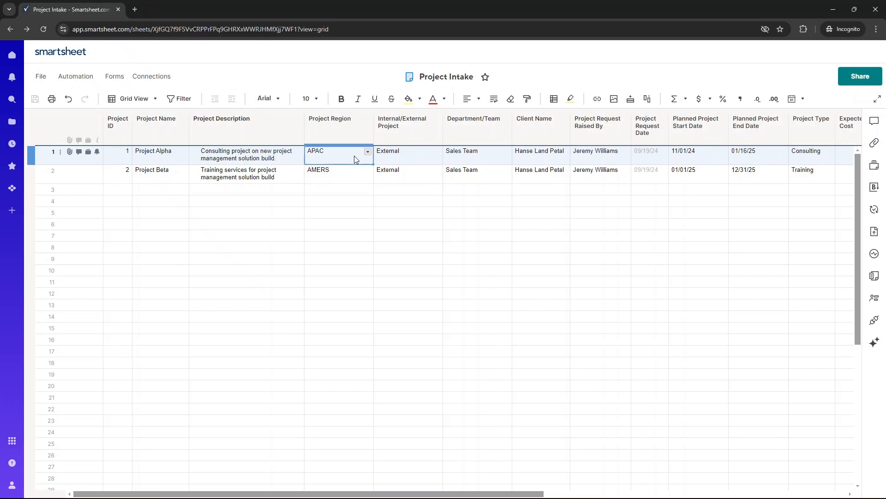
pyautogui.click(338, 122)
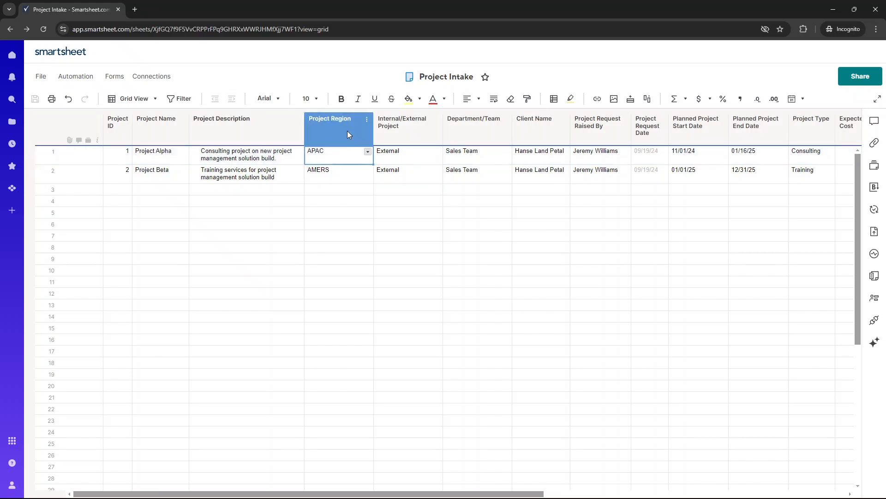
# - Review the Internal/External Project and Department/Team columns and their settings
pyautogui.click(332, 171)
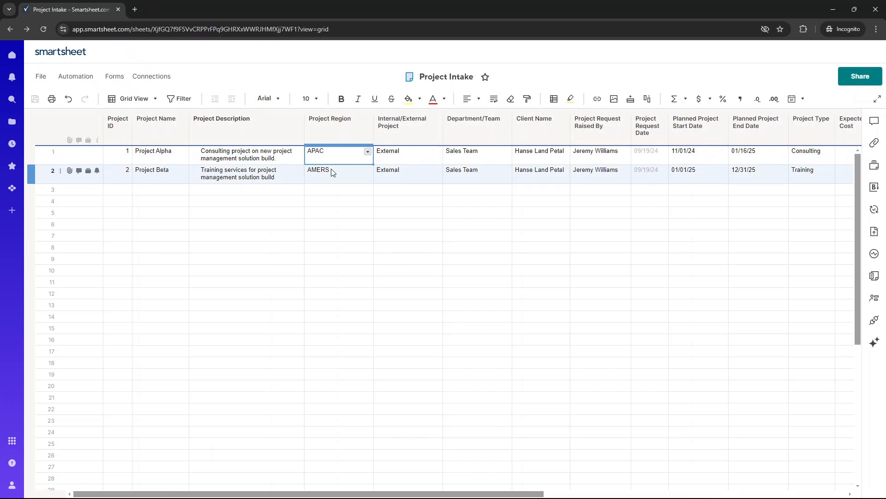
pyautogui.click(330, 121)
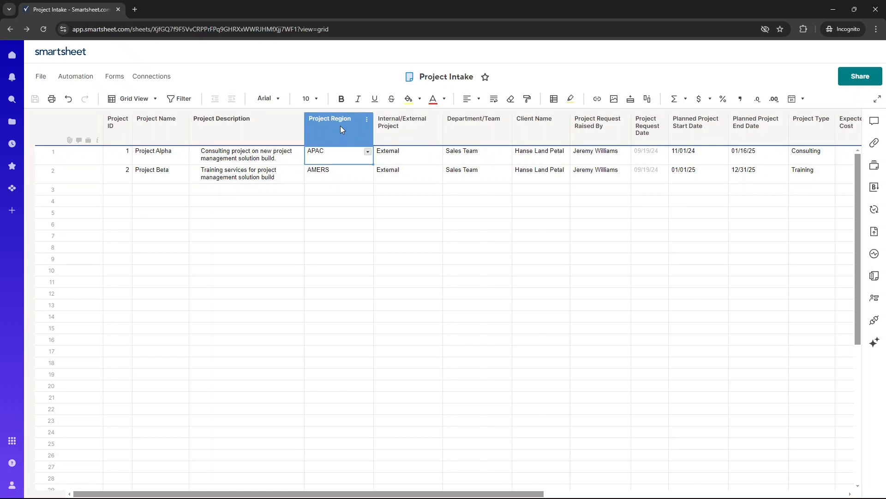
pyautogui.click(402, 122)
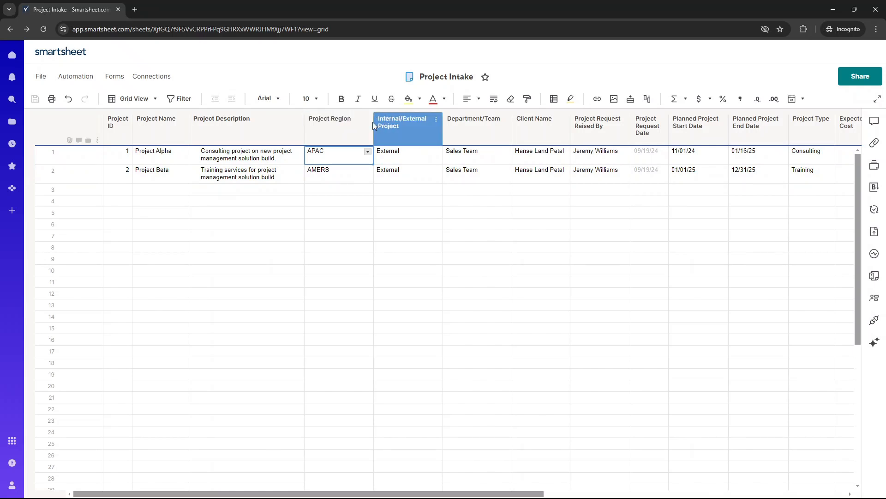
pyautogui.click(367, 151)
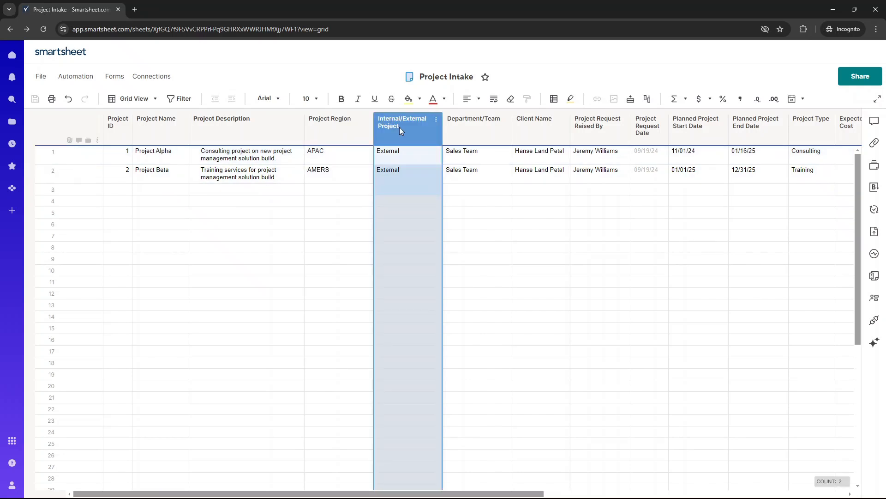
pyautogui.click(401, 151)
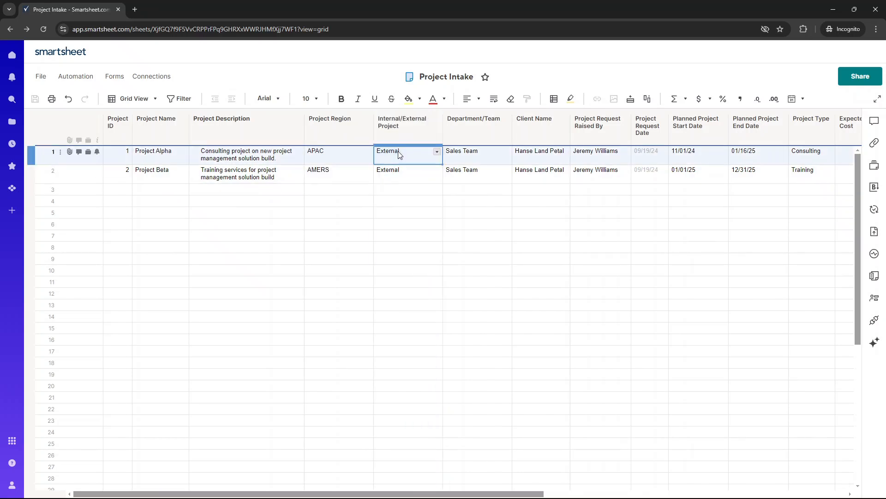
pyautogui.click(408, 122)
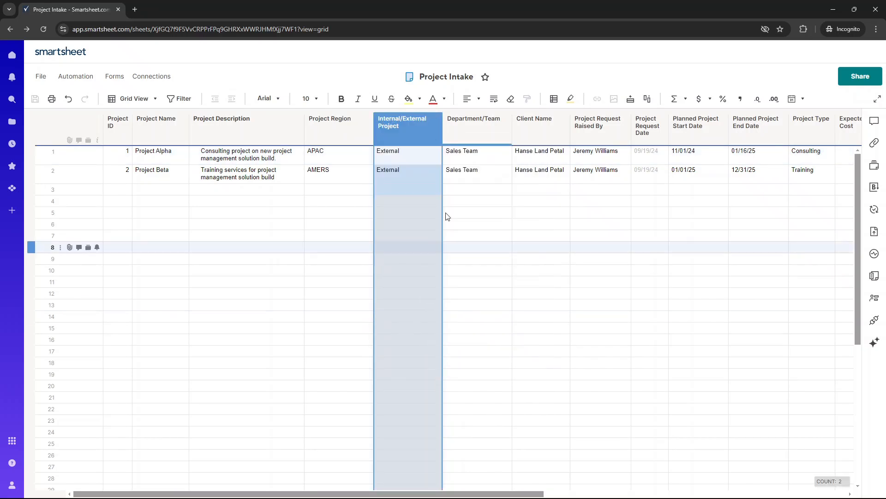
pyautogui.click(435, 152)
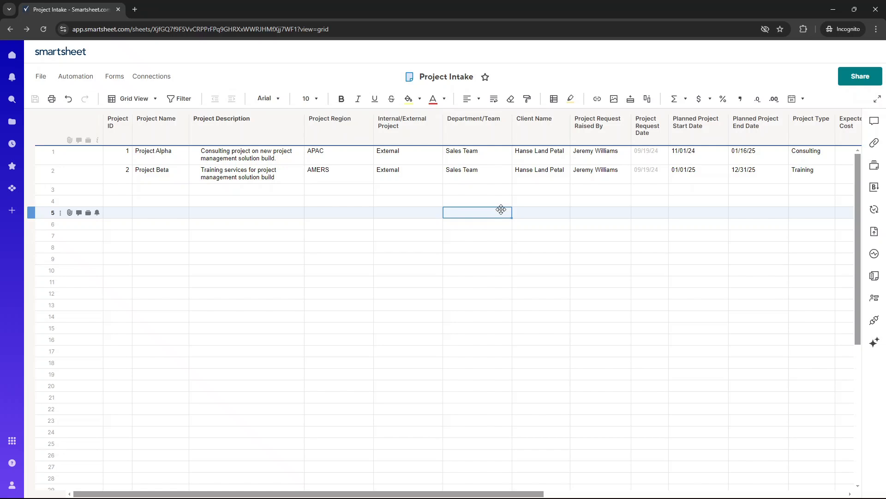
pyautogui.click(474, 122)
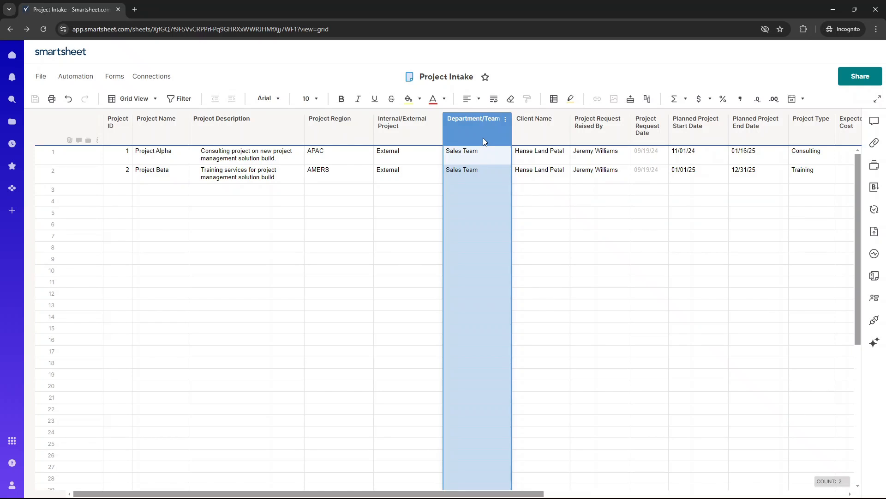
pyautogui.doubleClick(475, 119)
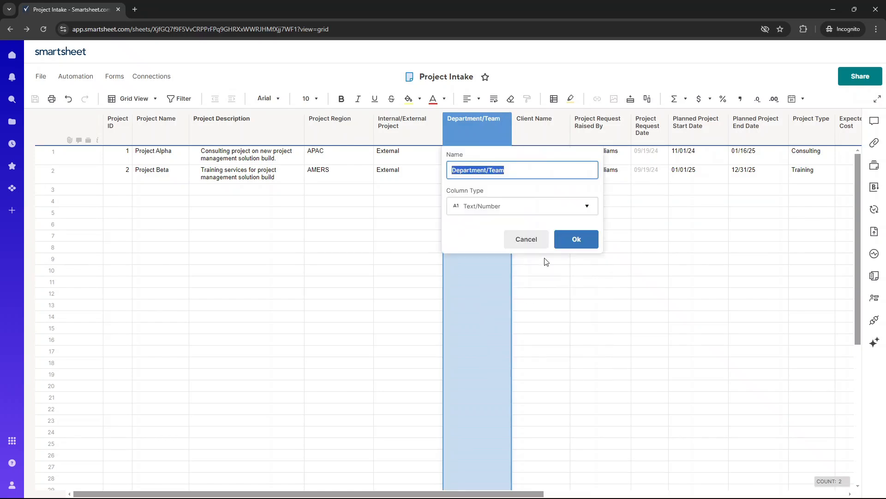
pyautogui.click(576, 239)
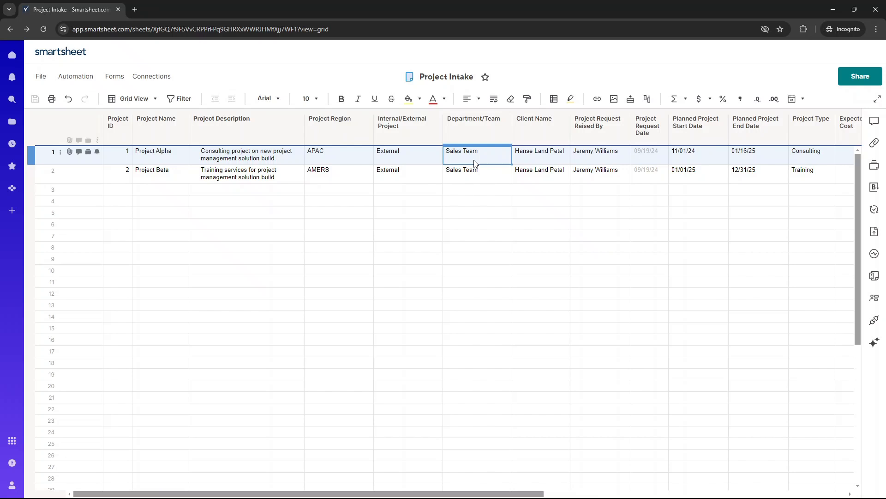
# - Review Client Name and Project Request Raised By columns and their settings
pyautogui.click(698, 150)
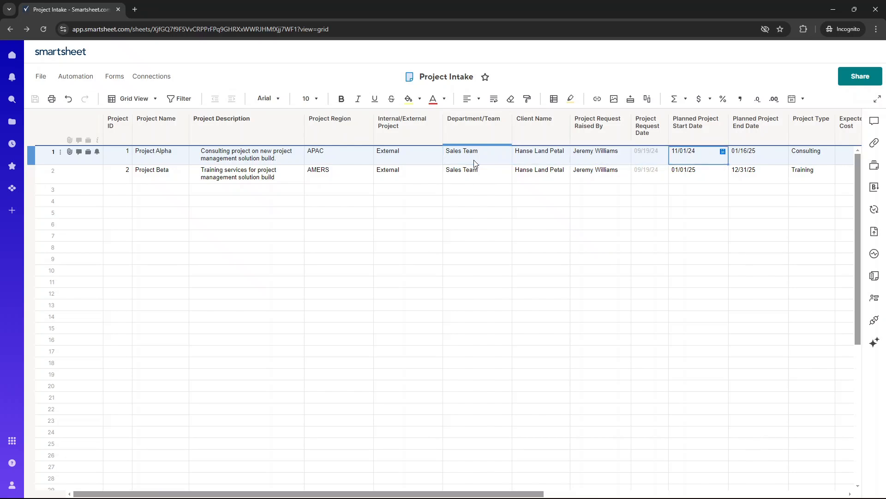
pyautogui.click(534, 121)
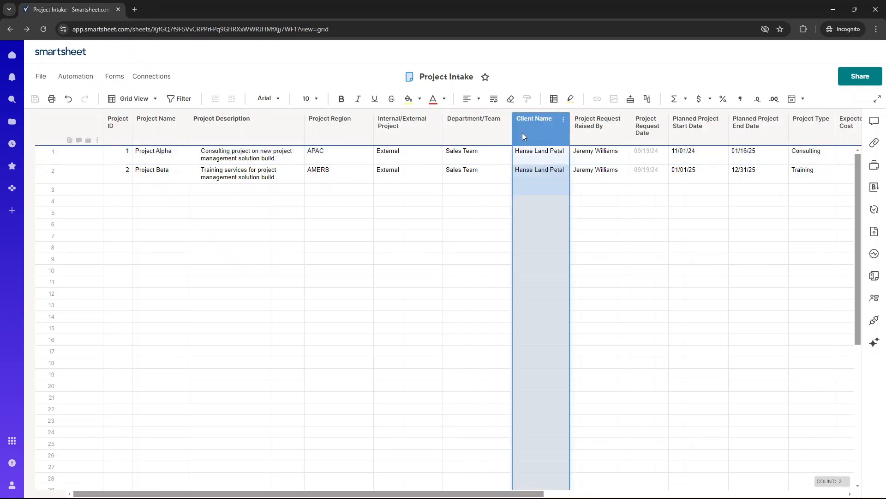
pyautogui.click(538, 151)
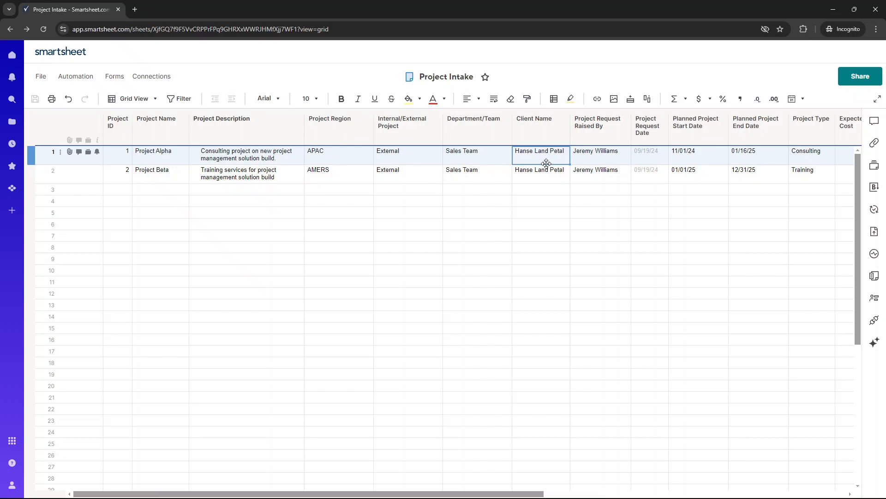
pyautogui.click(599, 151)
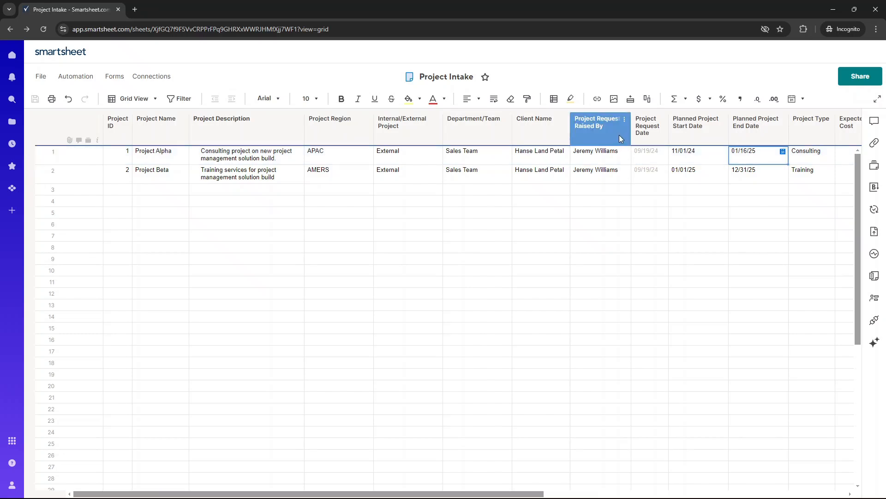
pyautogui.moveTo(614, 146)
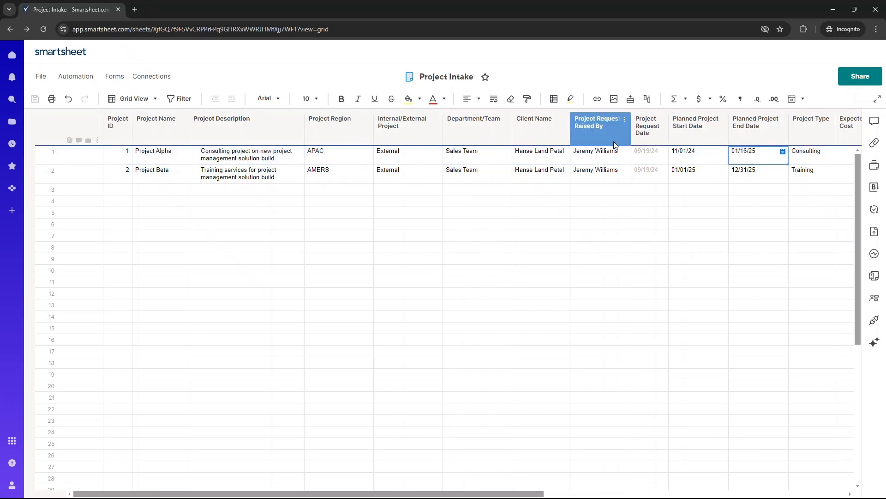
pyautogui.moveTo(602, 133)
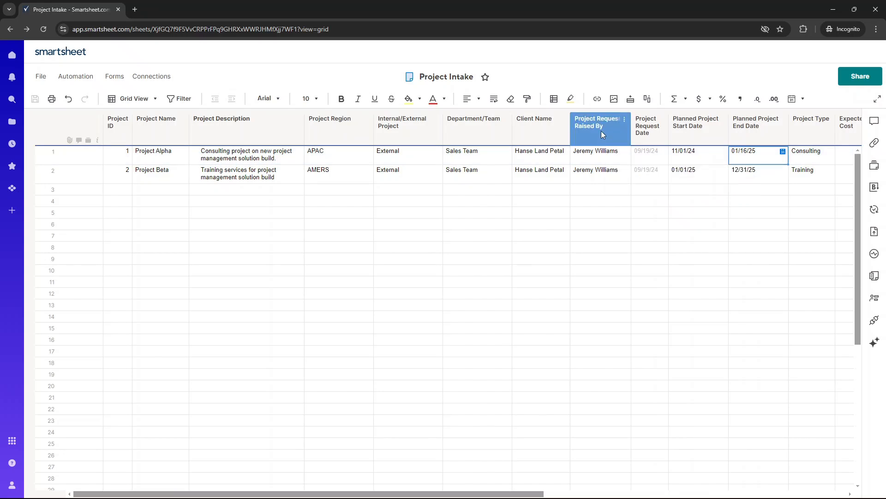
pyautogui.doubleClick(599, 125)
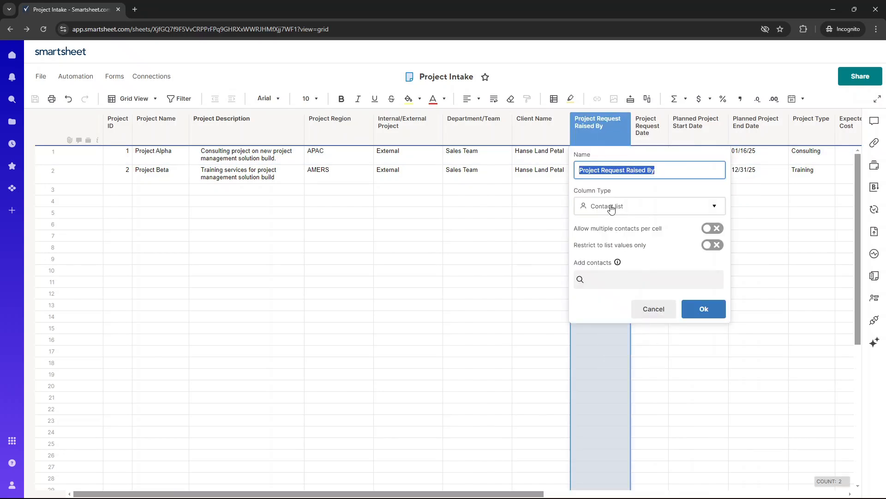
pyautogui.click(703, 309)
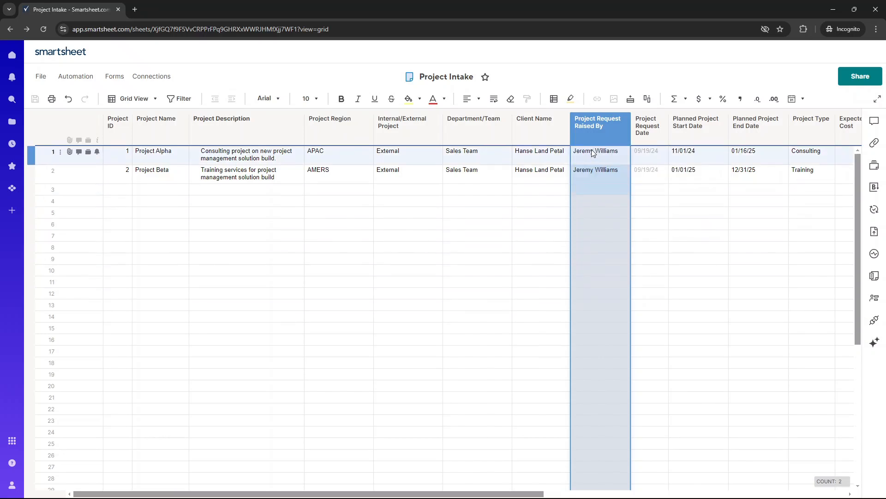
pyautogui.click(595, 151)
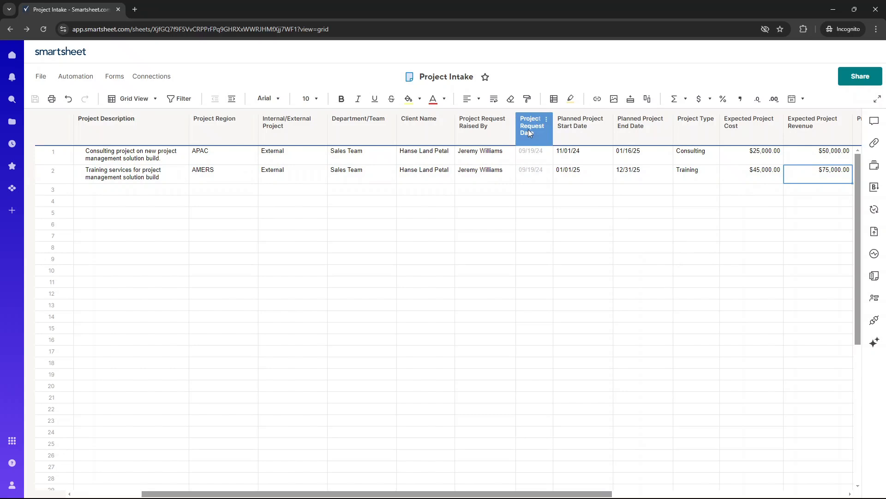
# - Give Project Request Date a new column type, clearing its 09/19/24 dates
pyautogui.doubleClick(531, 125)
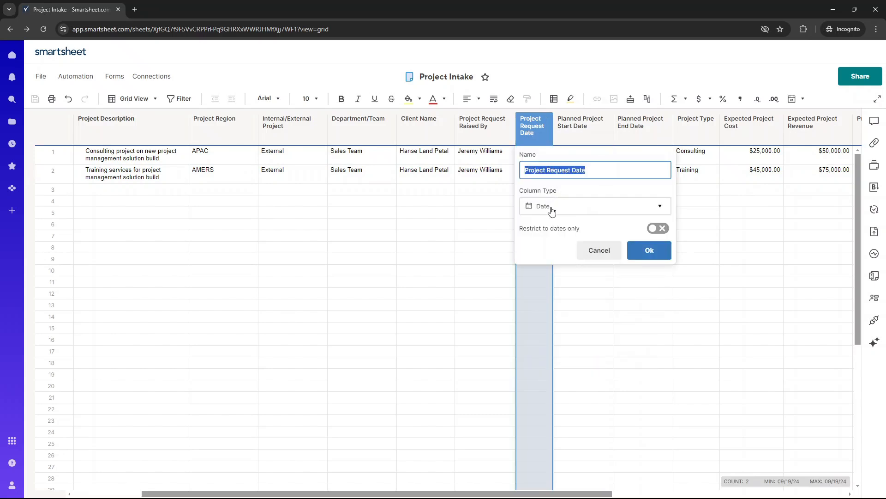
pyautogui.click(649, 249)
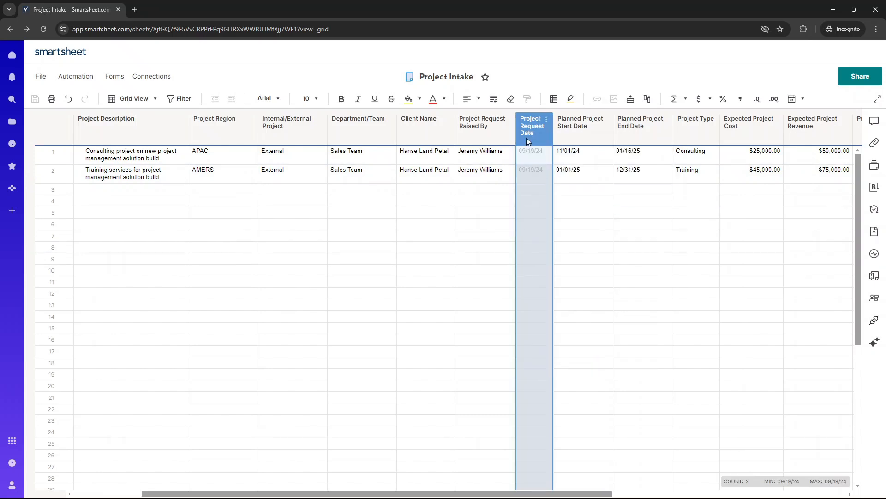
pyautogui.click(544, 119)
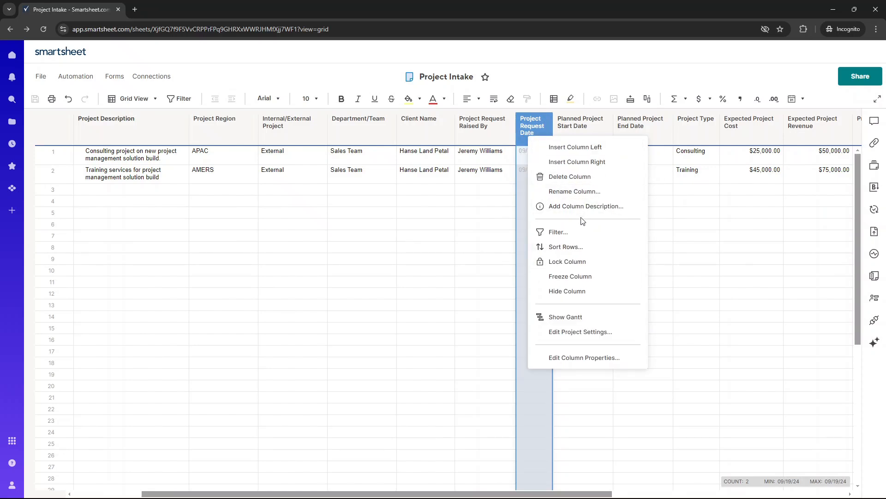
pyautogui.moveTo(584, 357)
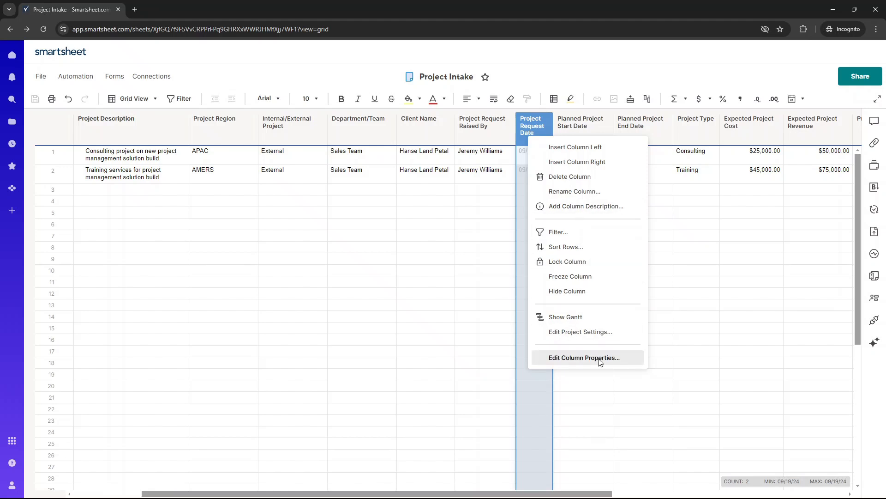
pyautogui.click(583, 358)
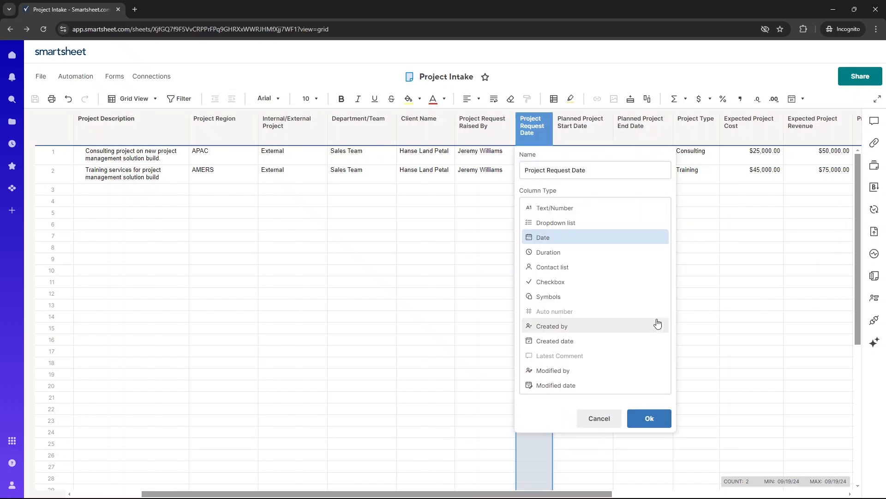
pyautogui.moveTo(627, 333)
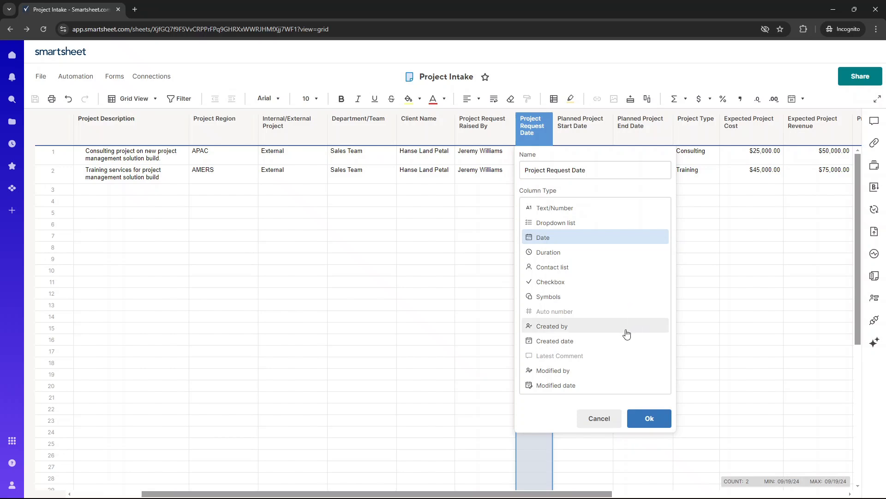
pyautogui.click(648, 418)
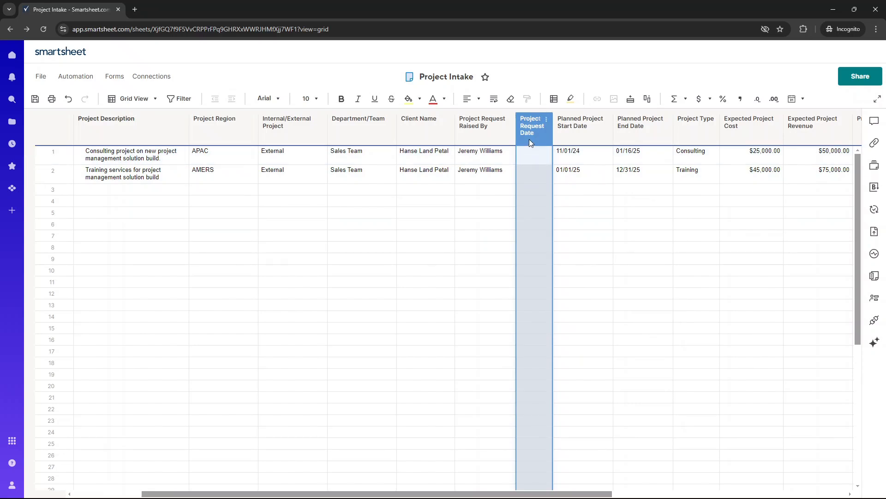
pyautogui.click(533, 151)
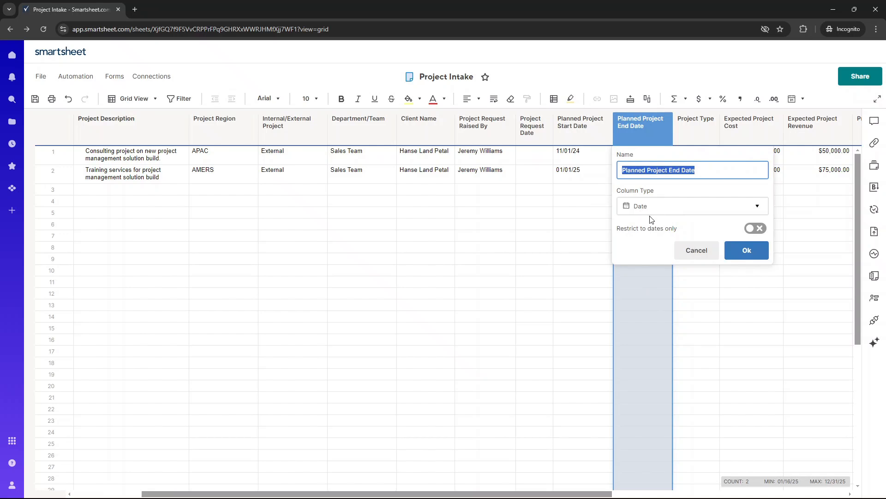
pyautogui.rightClick(579, 122)
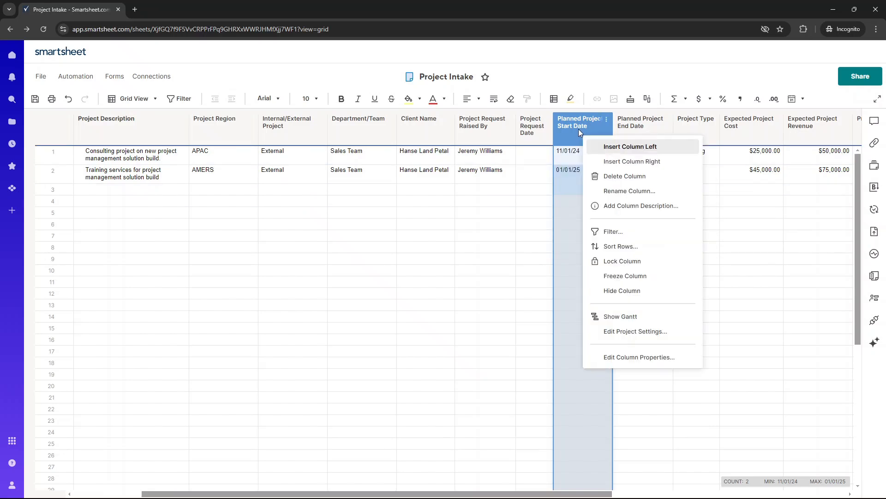
pyautogui.click(639, 357)
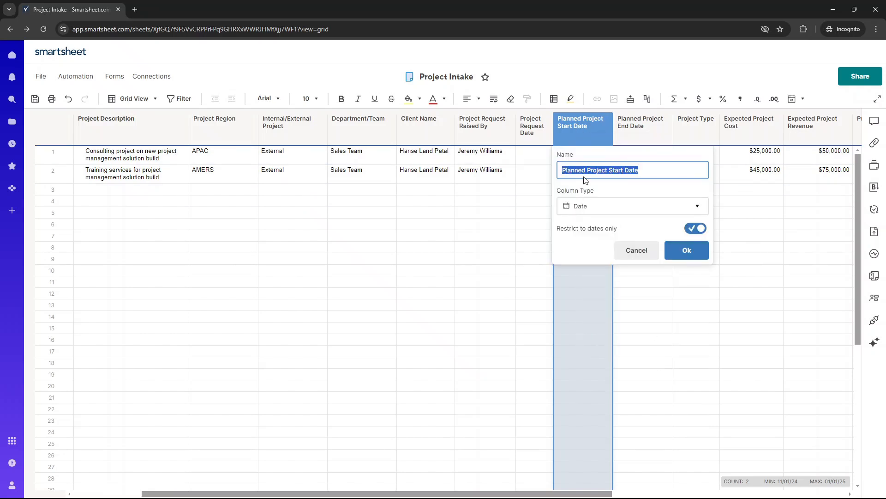
pyautogui.click(685, 250)
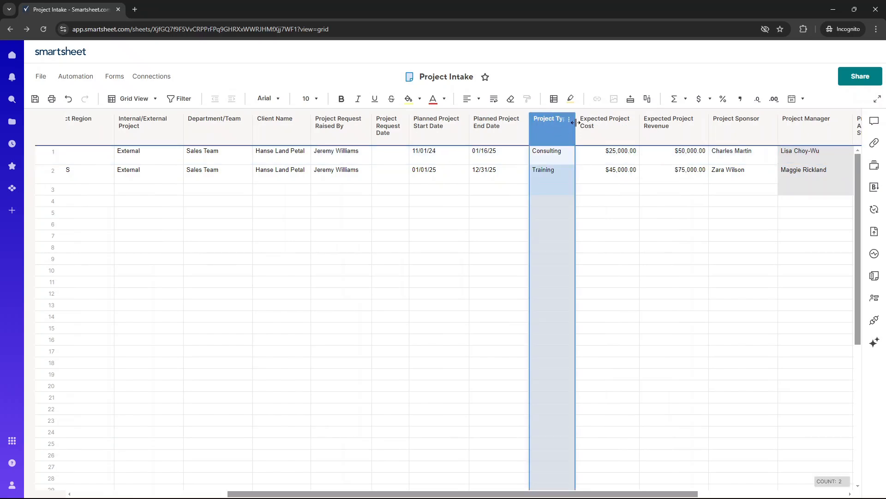
# - Check Project Type's dropdown values: Consulting, Services, Onsite, Training and Event
pyautogui.click(565, 151)
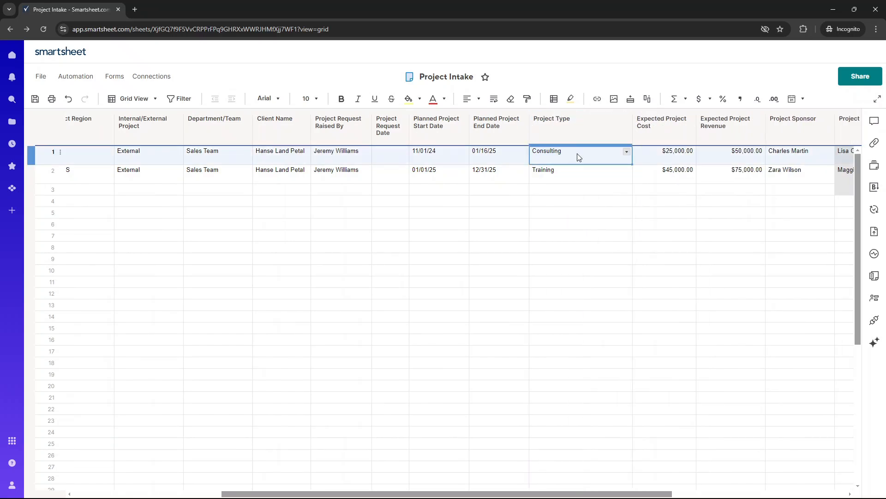
pyautogui.click(565, 122)
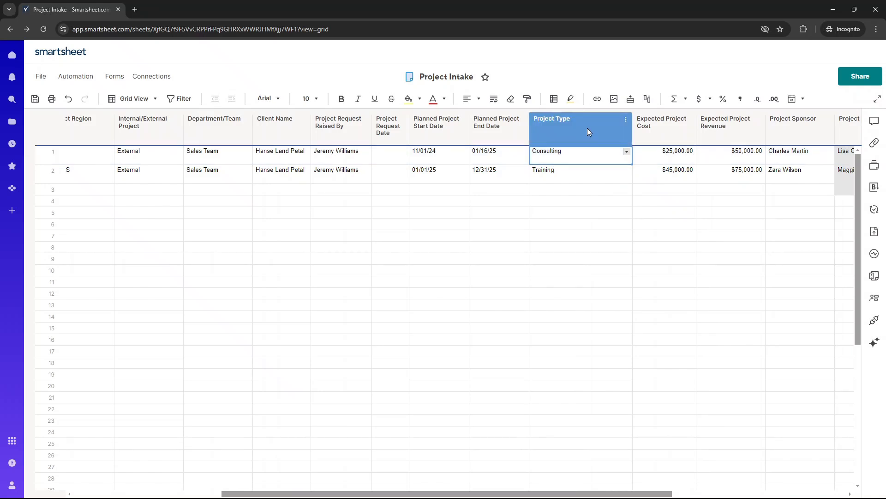
pyautogui.click(625, 119)
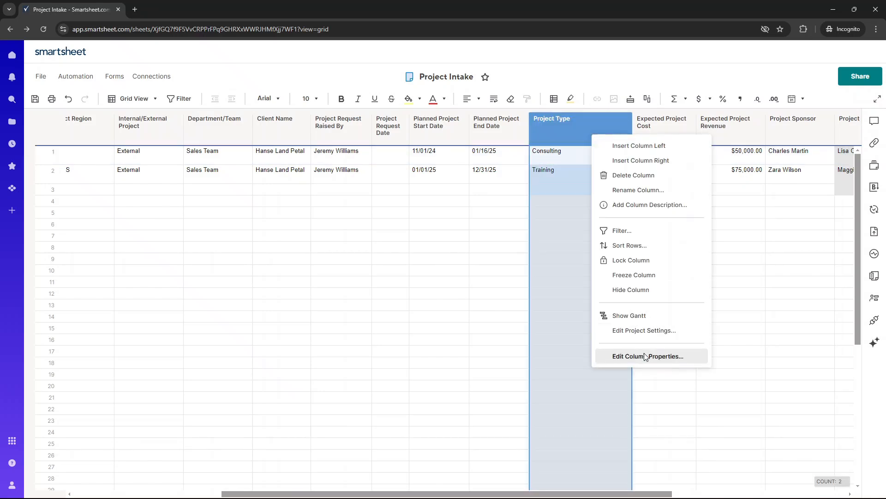
pyautogui.click(647, 356)
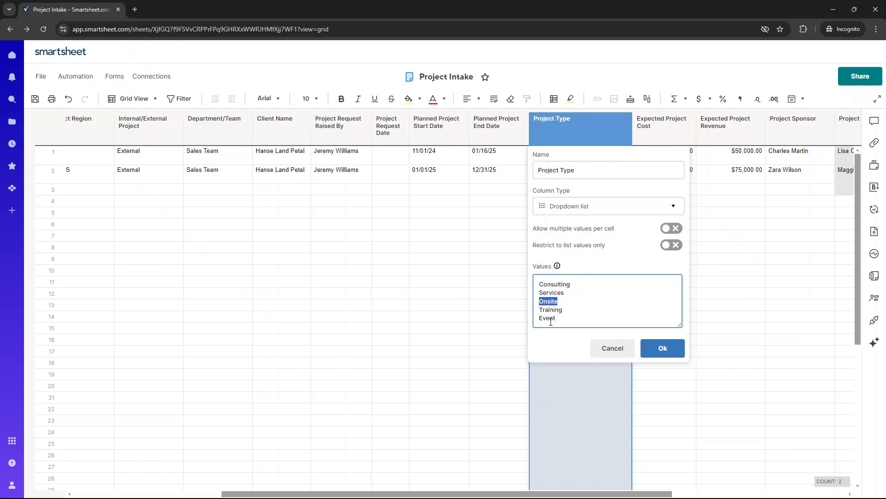
pyautogui.click(662, 348)
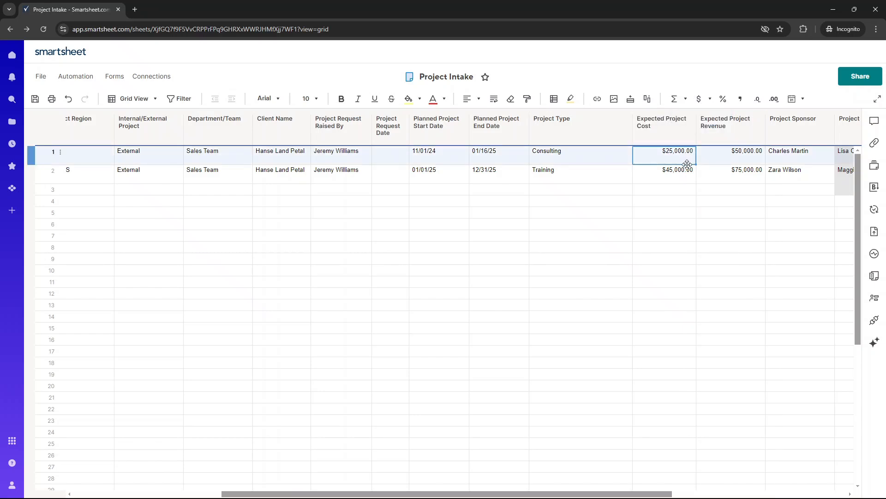
pyautogui.click(662, 121)
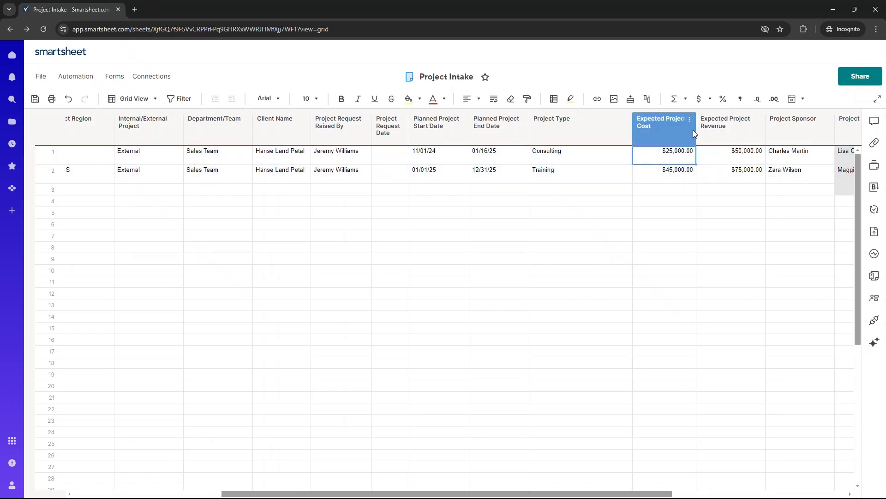
pyautogui.click(657, 121)
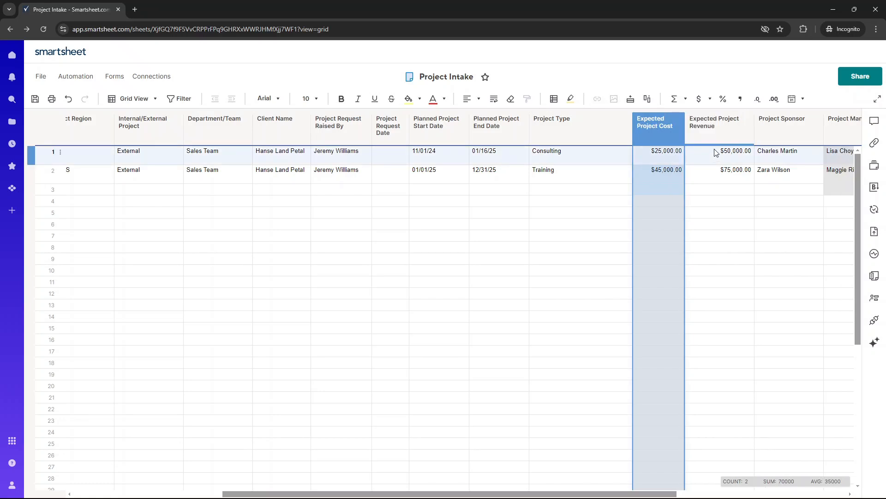
pyautogui.click(665, 151)
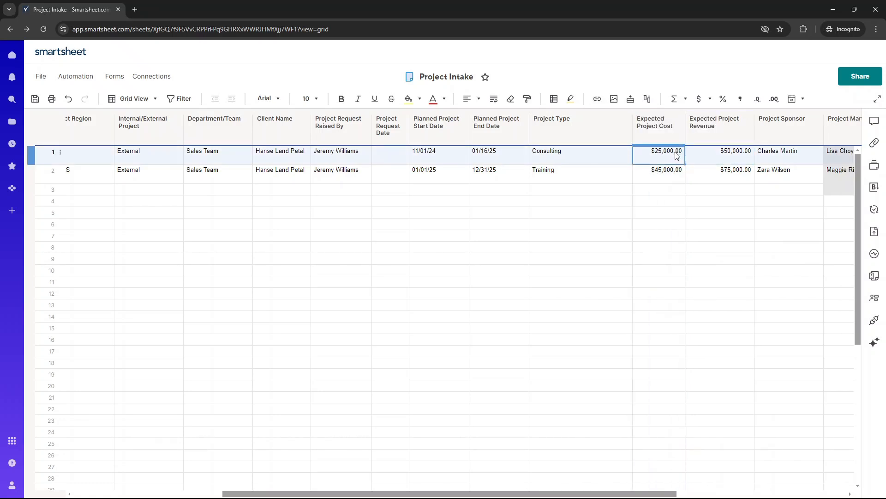
pyautogui.click(719, 150)
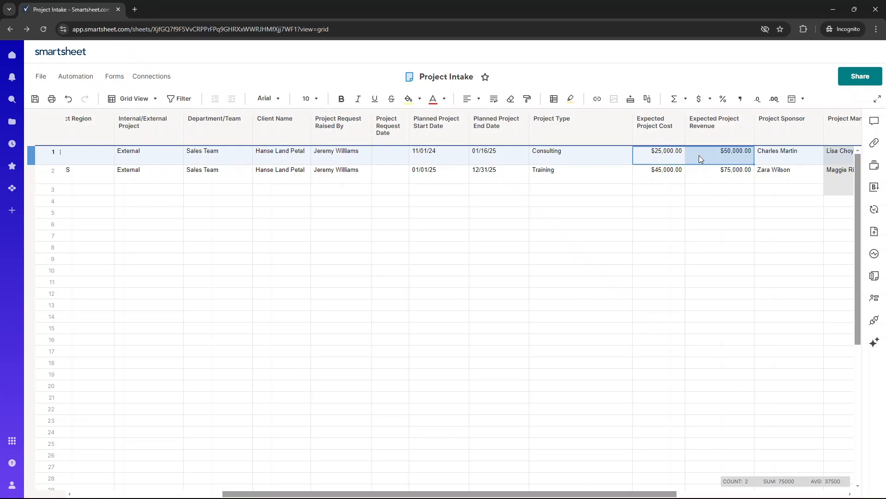
pyautogui.click(632, 169)
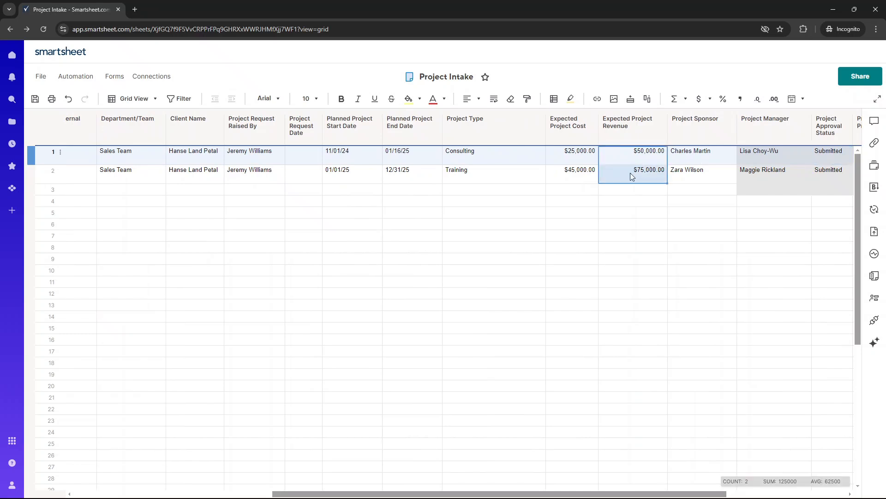
pyautogui.click(579, 150)
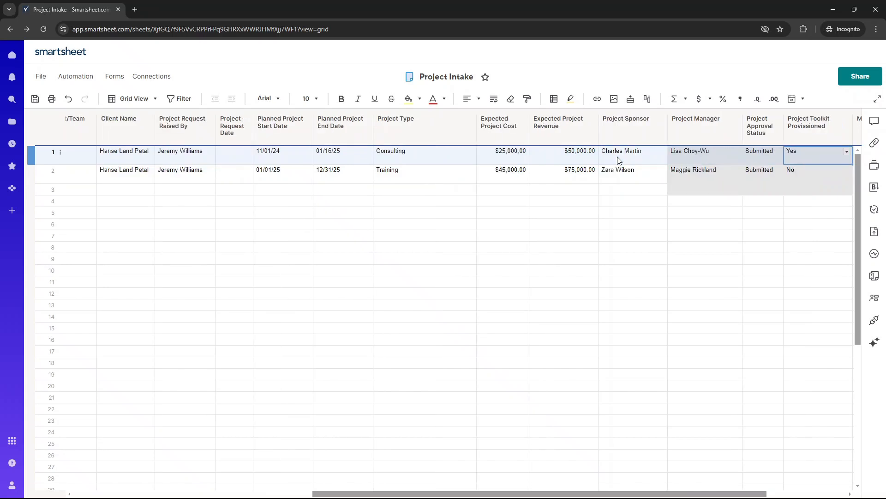
pyautogui.click(625, 121)
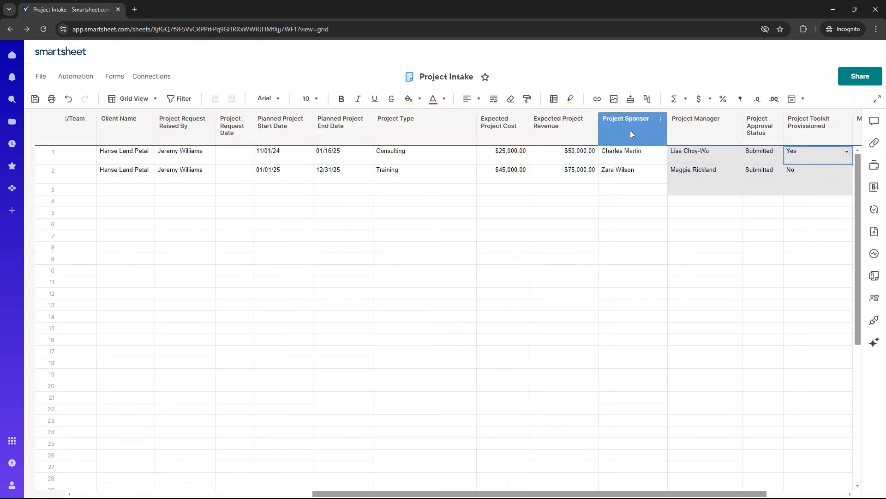
pyautogui.click(632, 150)
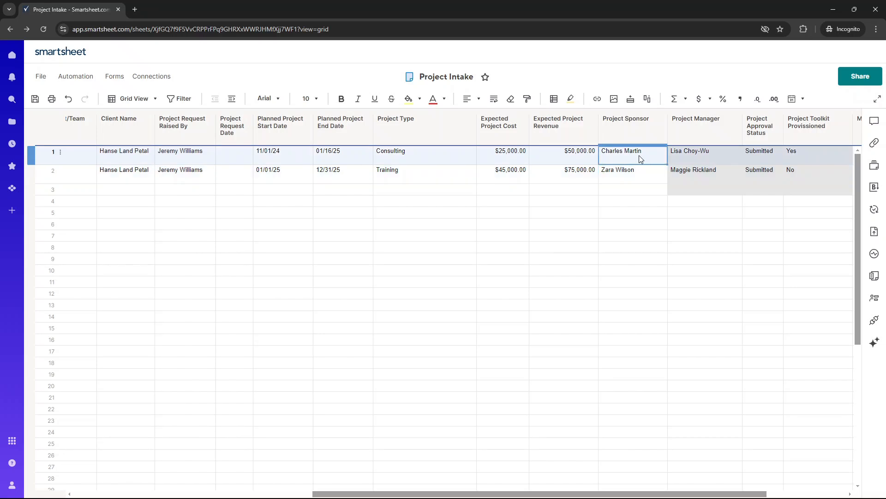
pyautogui.click(814, 151)
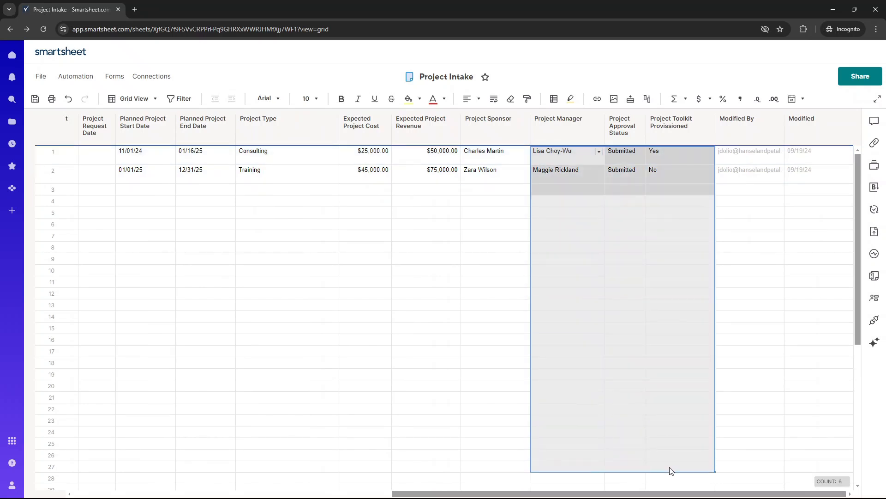
# - Select the Project Manager through Project Toolkit Provisioned columns
pyautogui.click(419, 99)
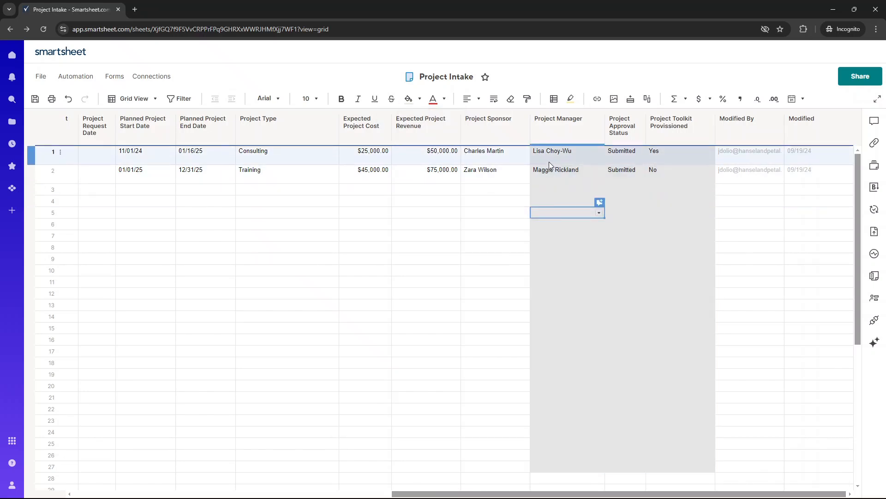
pyautogui.click(557, 121)
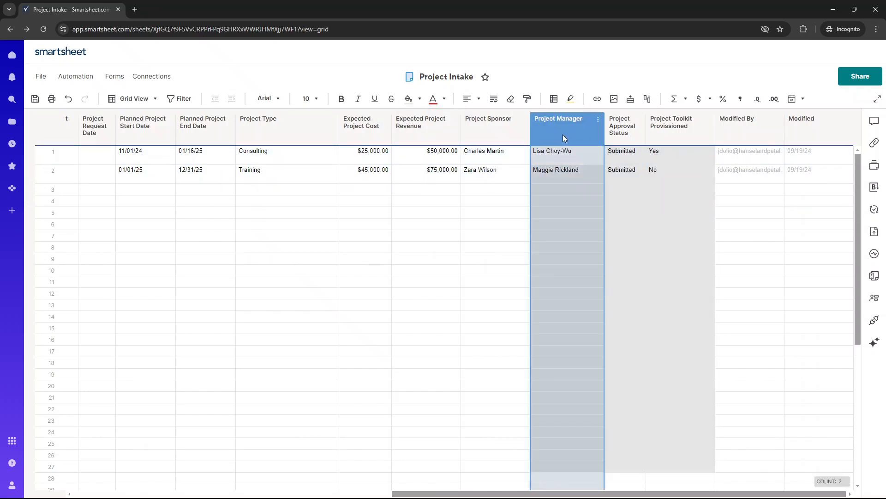
pyautogui.click(670, 122)
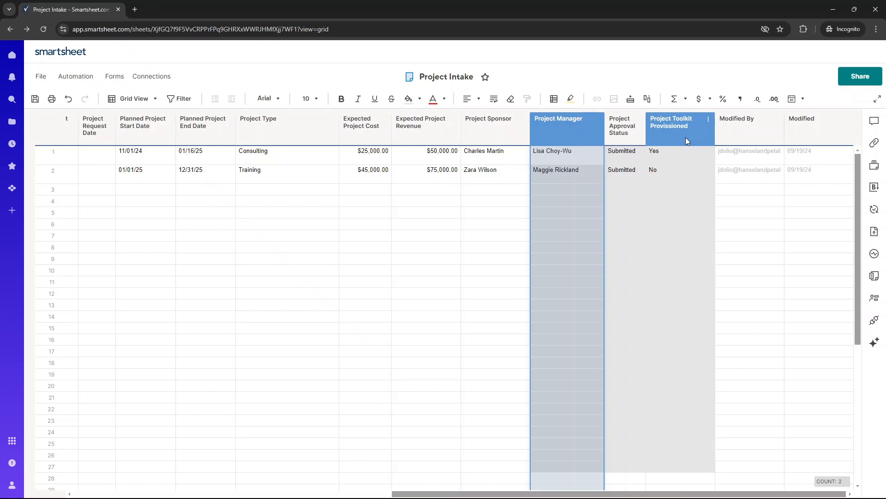
# - Check Project Approval Status offers Submitted, Approved and Denied, leaving both projects Submitted
pyautogui.click(564, 151)
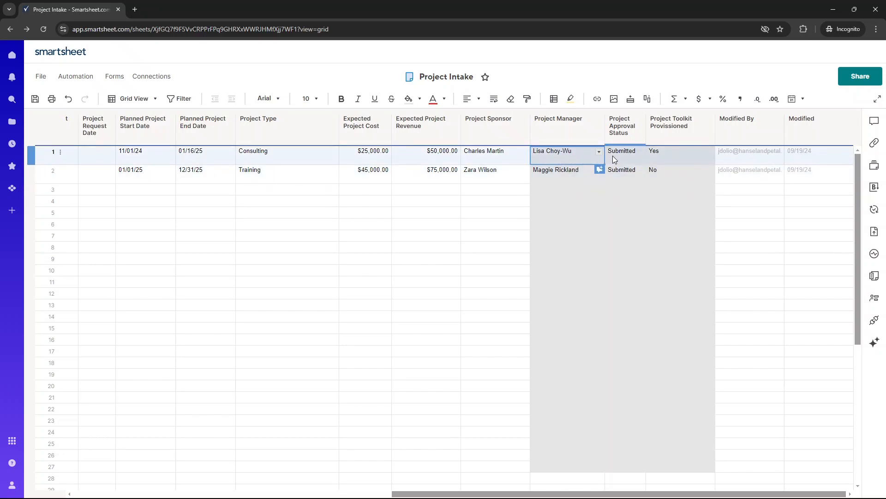
pyautogui.click(622, 150)
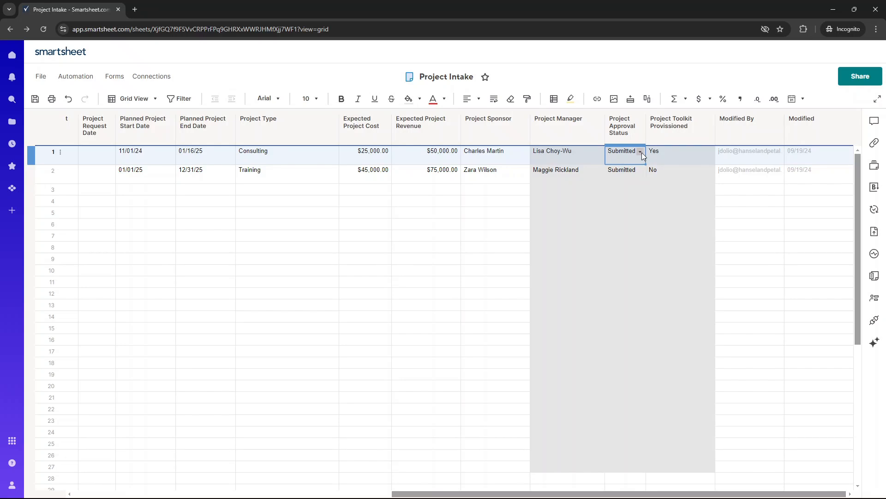
pyautogui.click(639, 151)
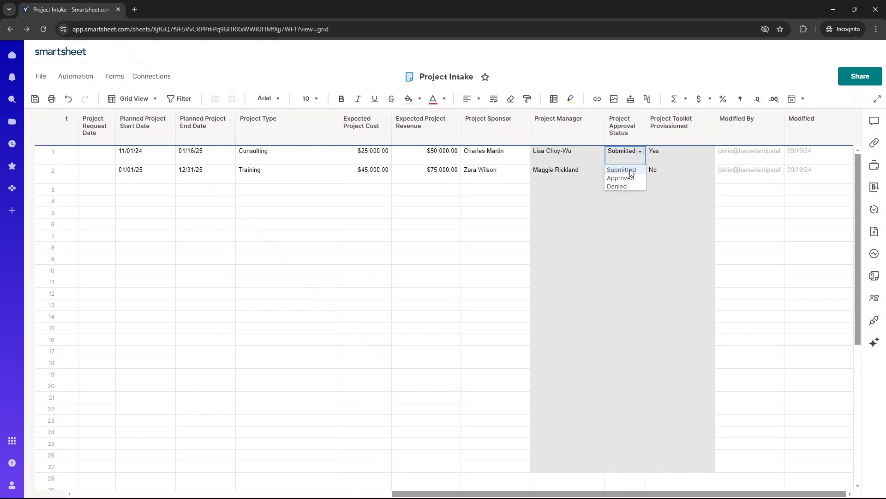
pyautogui.click(621, 169)
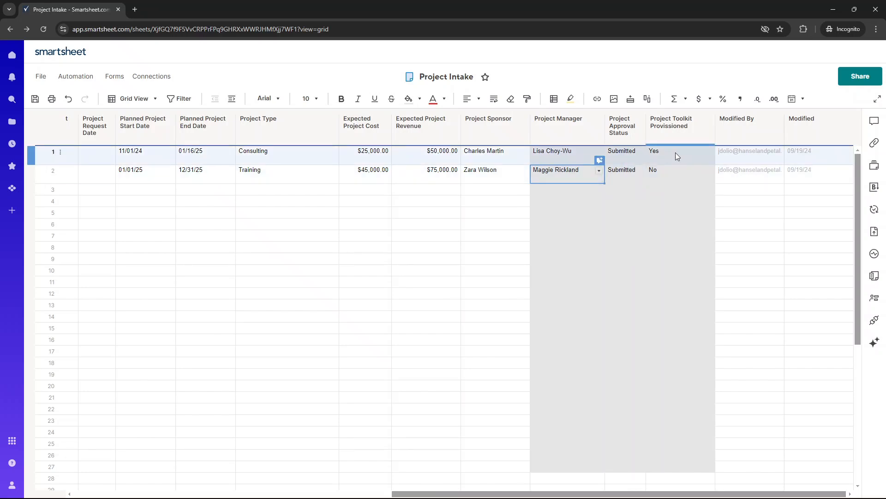
pyautogui.click(678, 150)
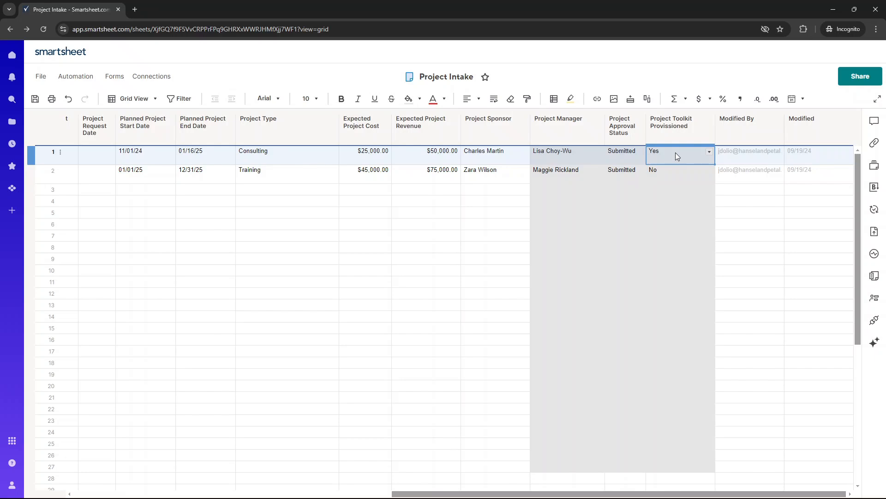
# - Set the Modified By column type to Modified by
pyautogui.rightClick(749, 122)
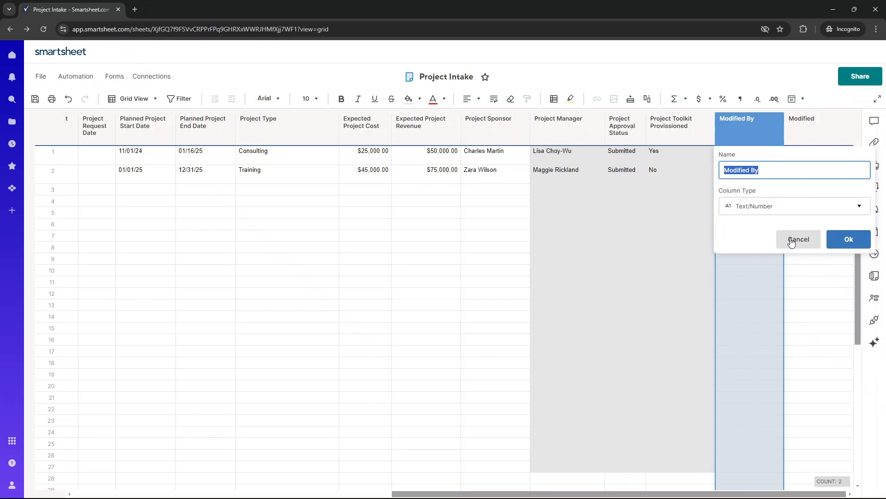
pyautogui.click(794, 205)
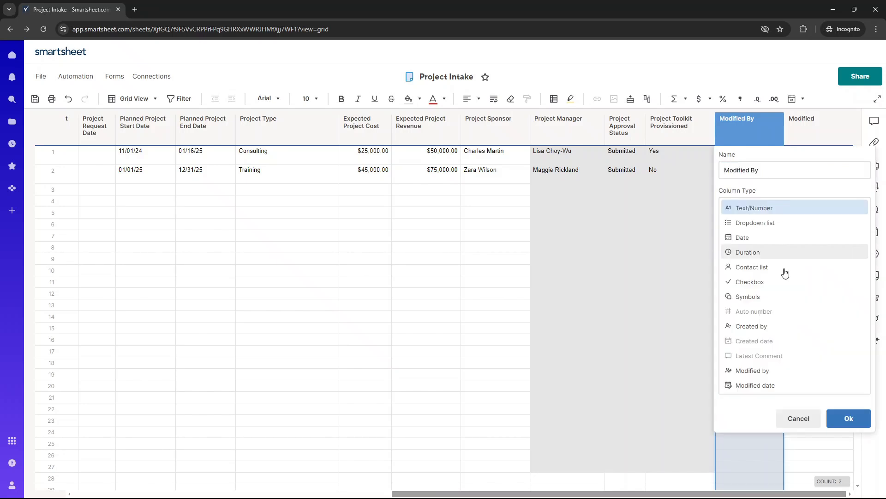
pyautogui.click(751, 371)
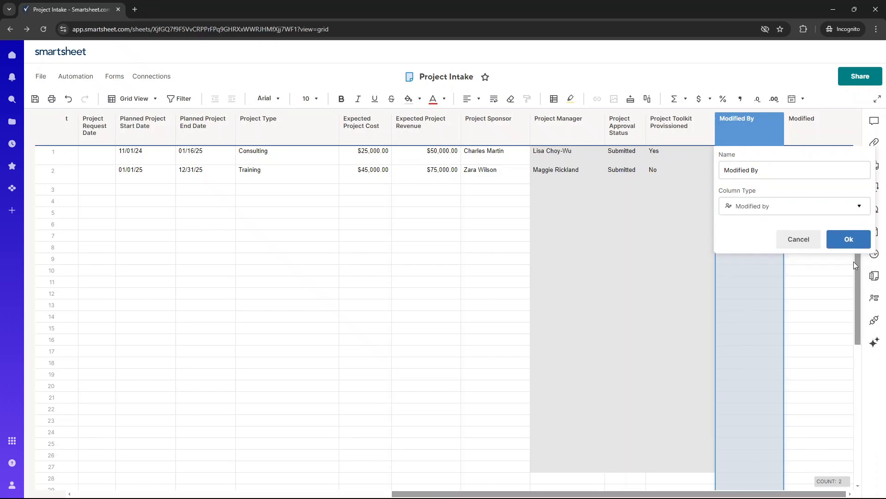
# - Set the Modified column type to Modified date
pyautogui.rightClick(818, 122)
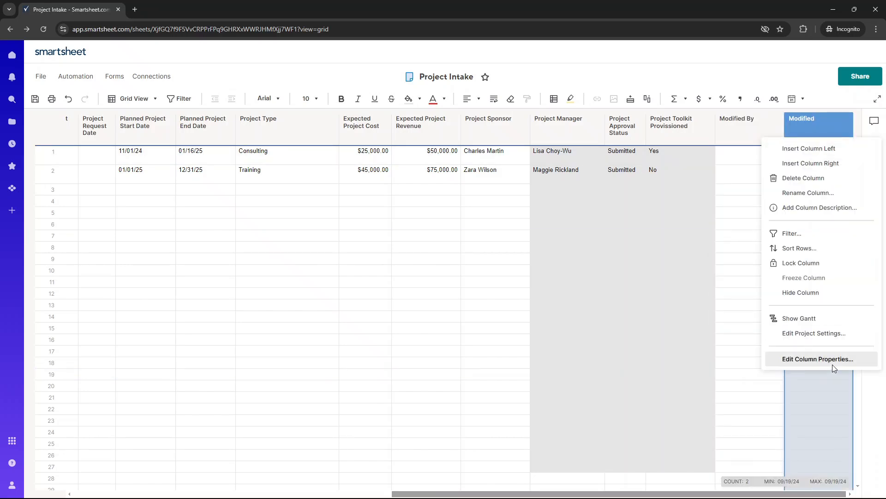
pyautogui.click(818, 358)
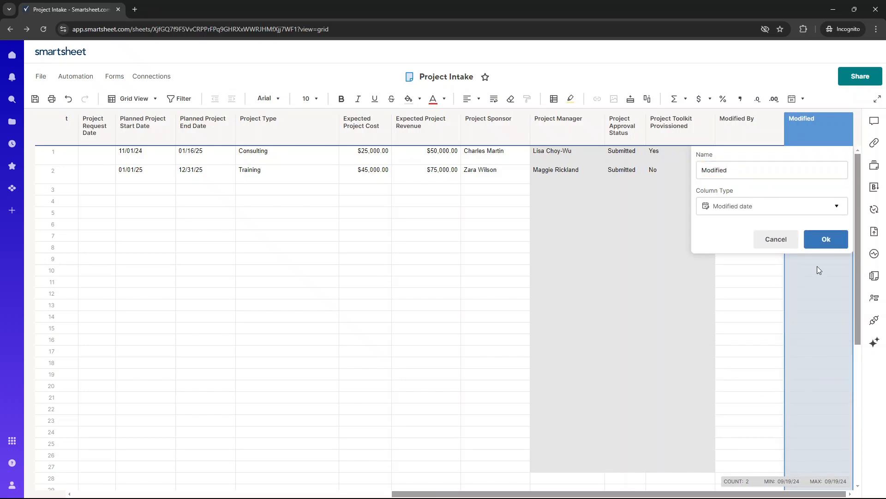
pyautogui.click(824, 239)
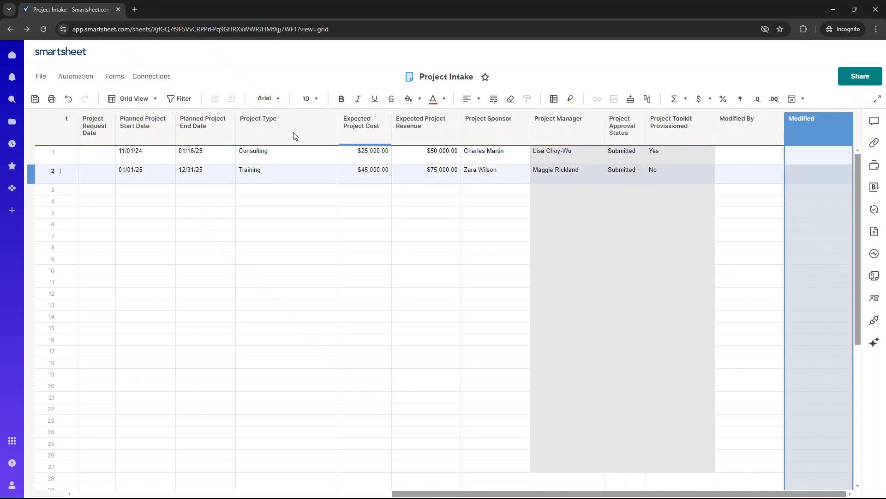
pyautogui.click(372, 151)
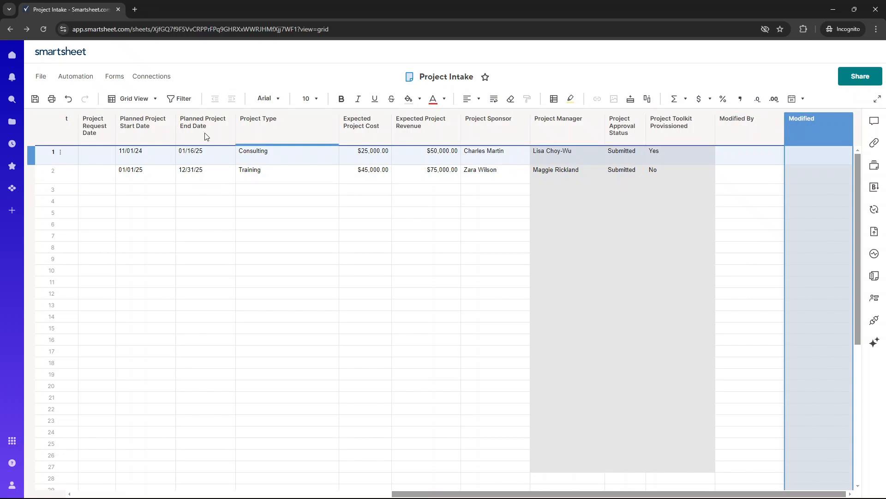
pyautogui.click(676, 151)
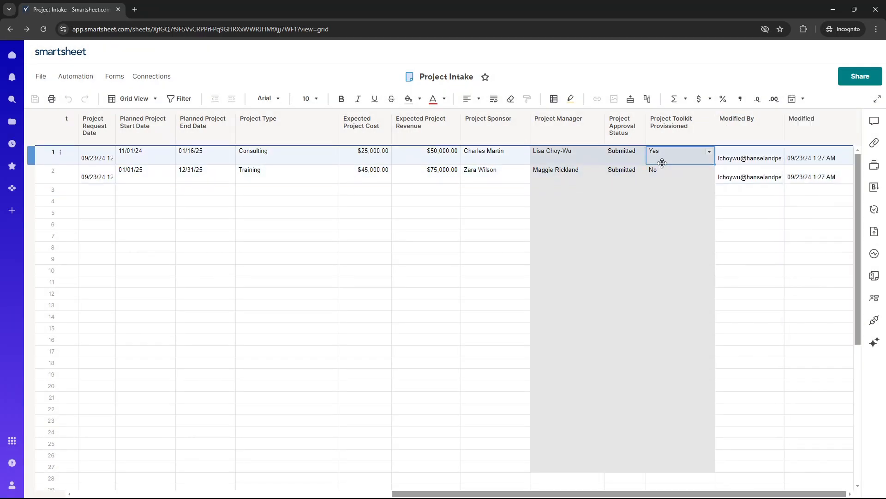
pyautogui.click(494, 154)
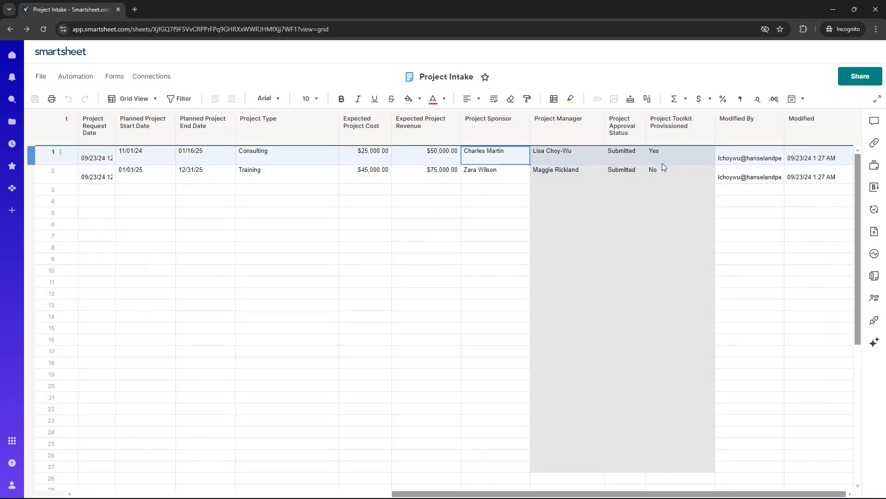
# - Open the Project Intake form from Manage Forms in a new tab and show its actions
pyautogui.hscroll(-3)
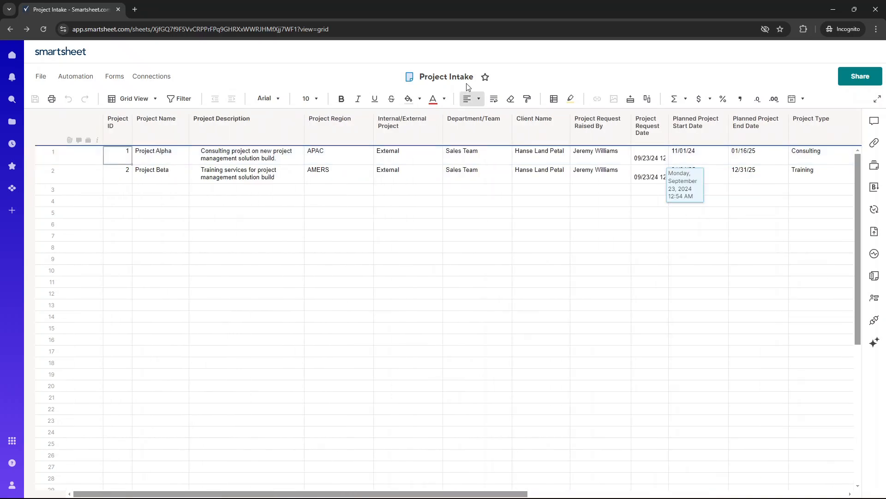
pyautogui.click(114, 76)
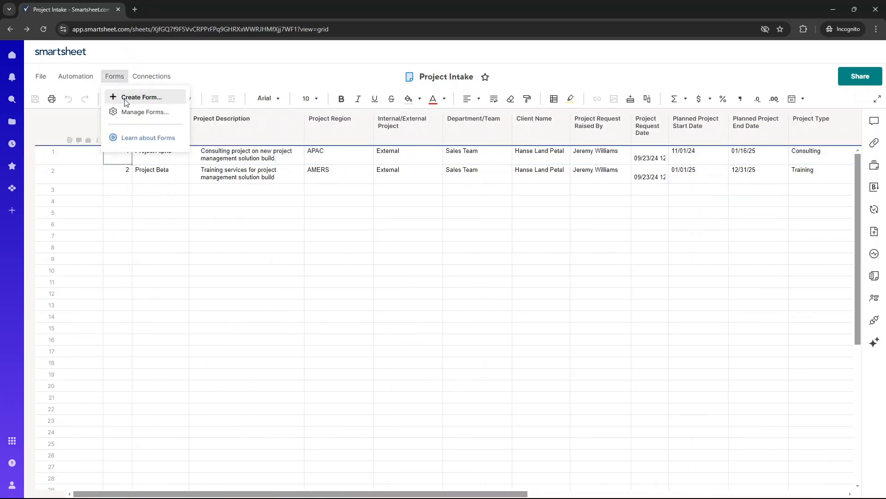
pyautogui.moveTo(138, 107)
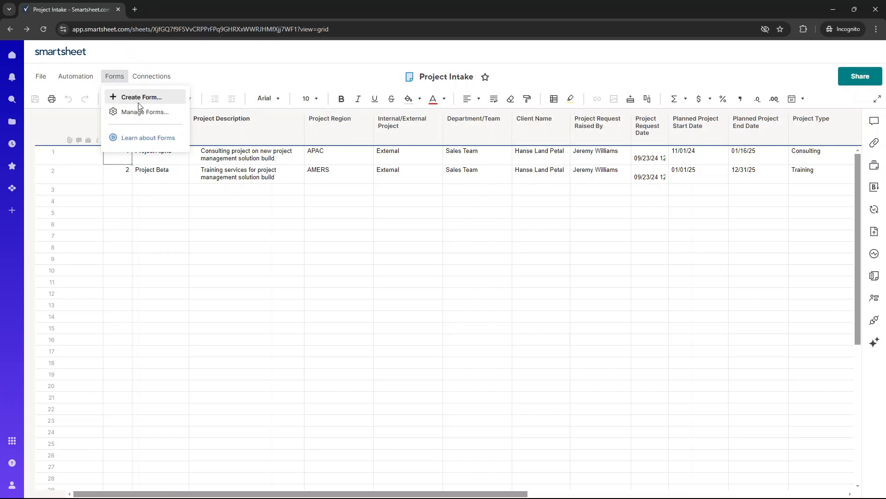
pyautogui.moveTo(144, 112)
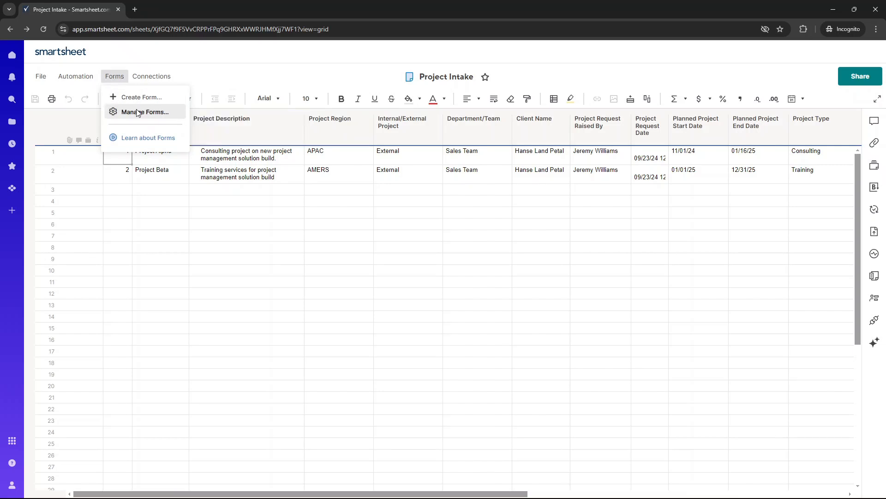
pyautogui.click(146, 112)
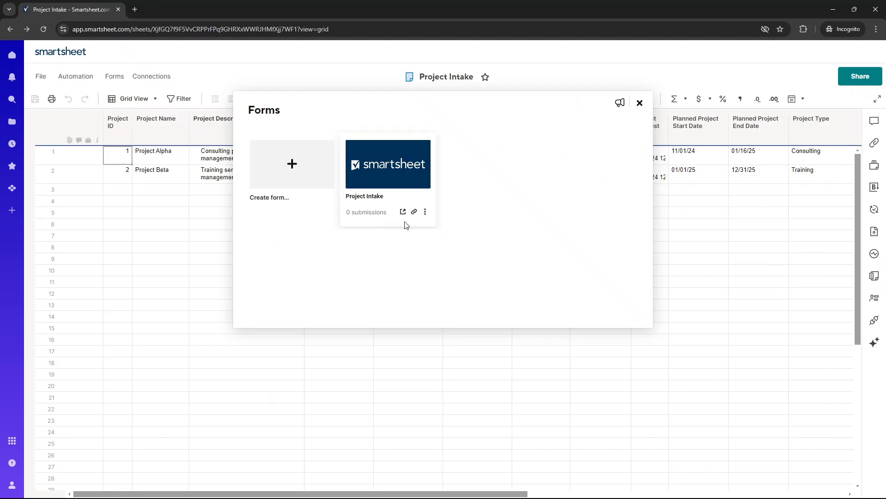
pyautogui.click(425, 212)
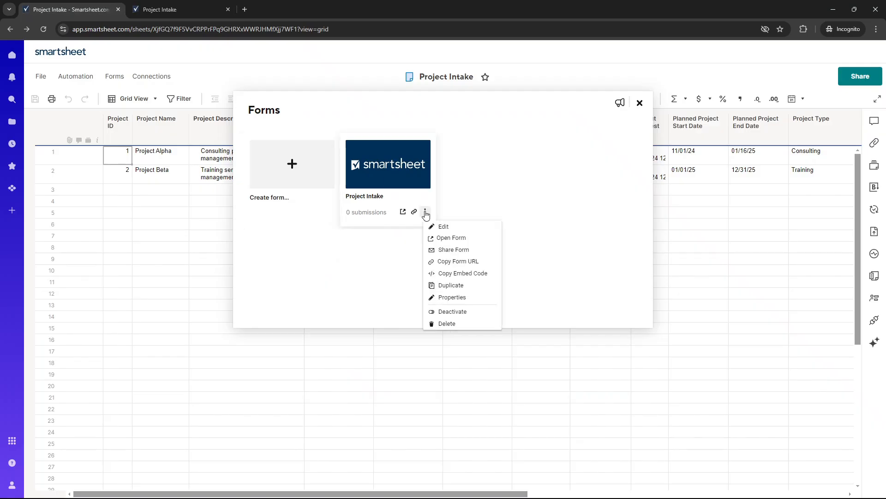
pyautogui.click(444, 227)
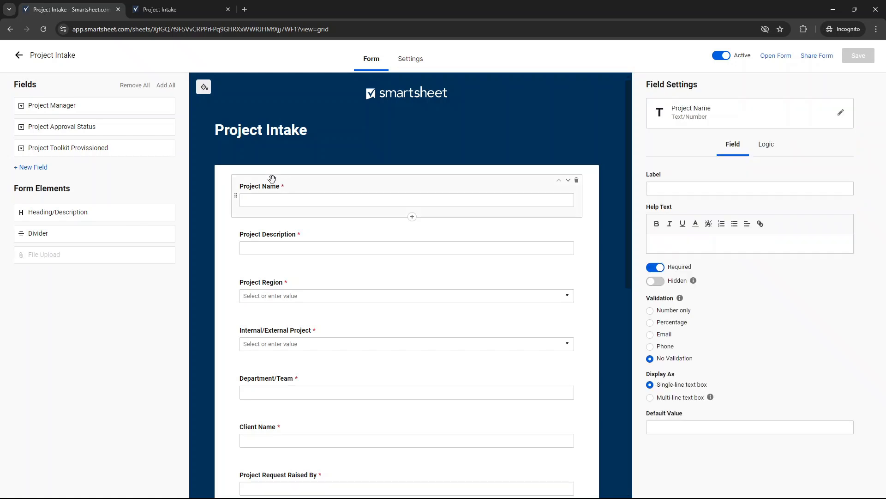
pyautogui.moveTo(624, 247)
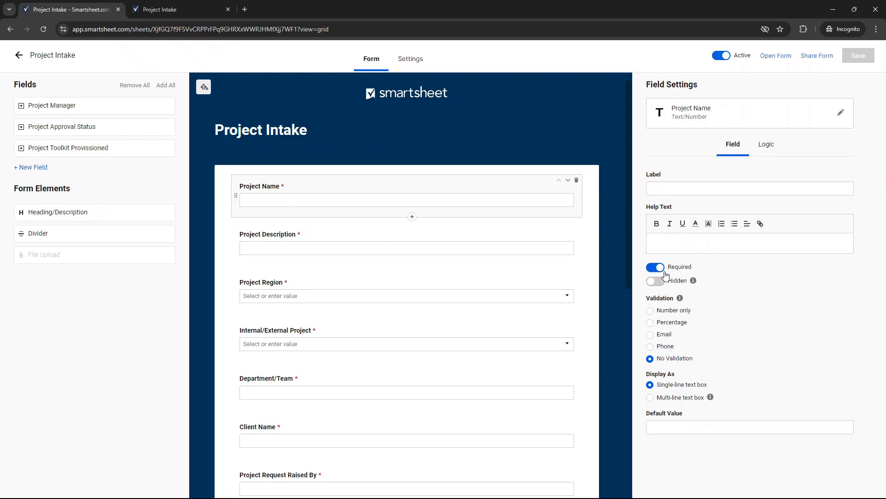
# - Make Project Name optional and keep it visible on the form
pyautogui.click(655, 281)
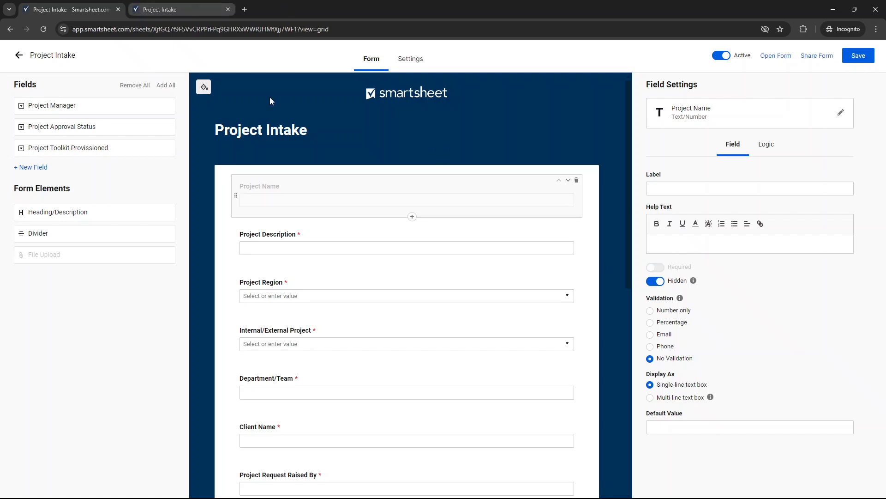
pyautogui.click(655, 280)
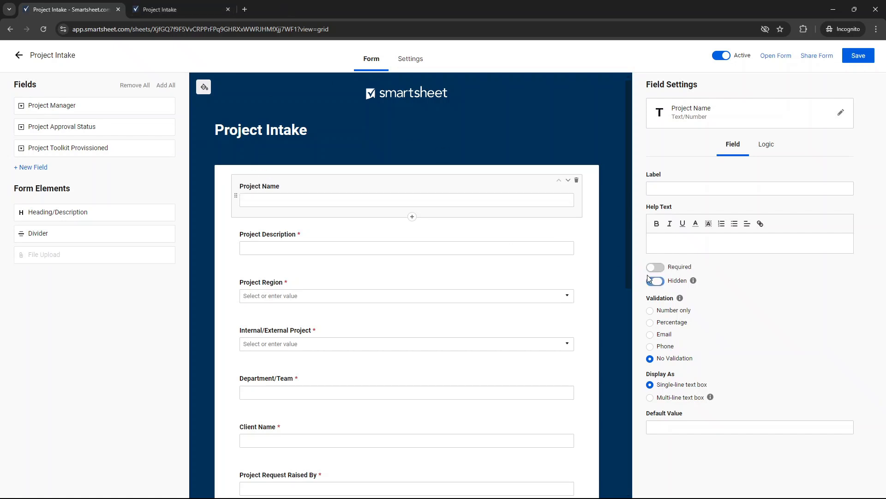
pyautogui.click(654, 281)
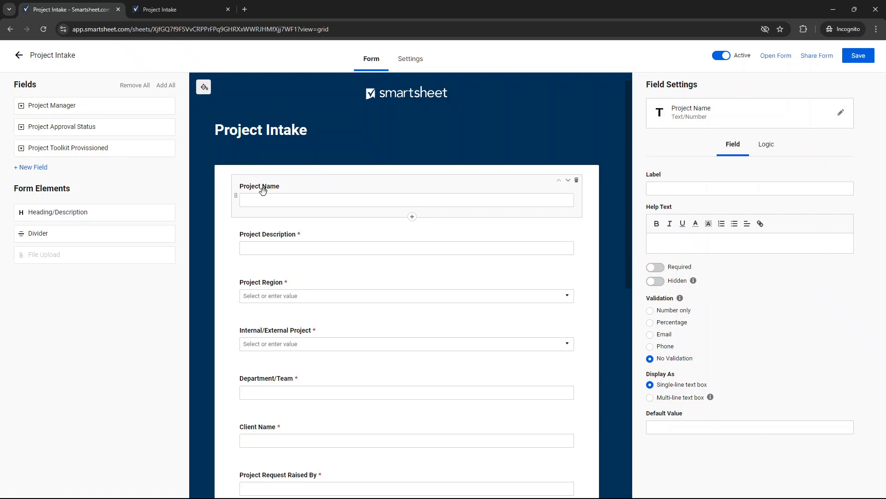
# - Draft a brief 'words max' help text for Project Name
pyautogui.click(750, 188)
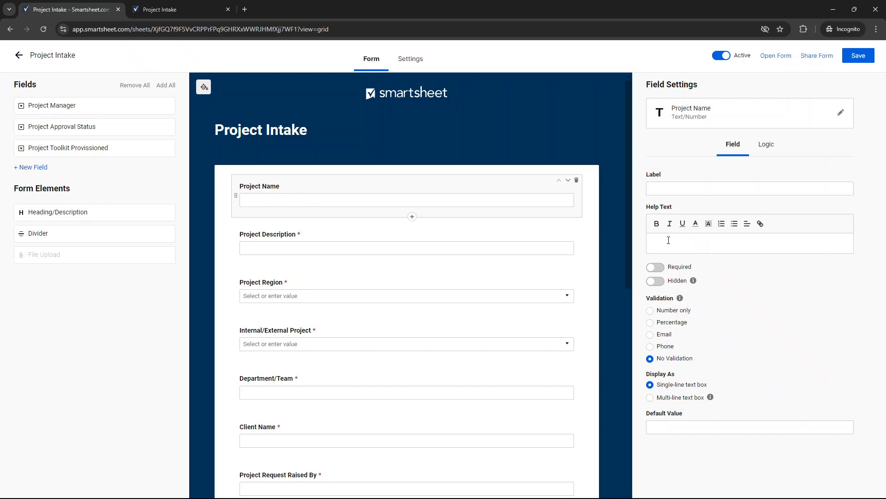
pyautogui.write('5 le')
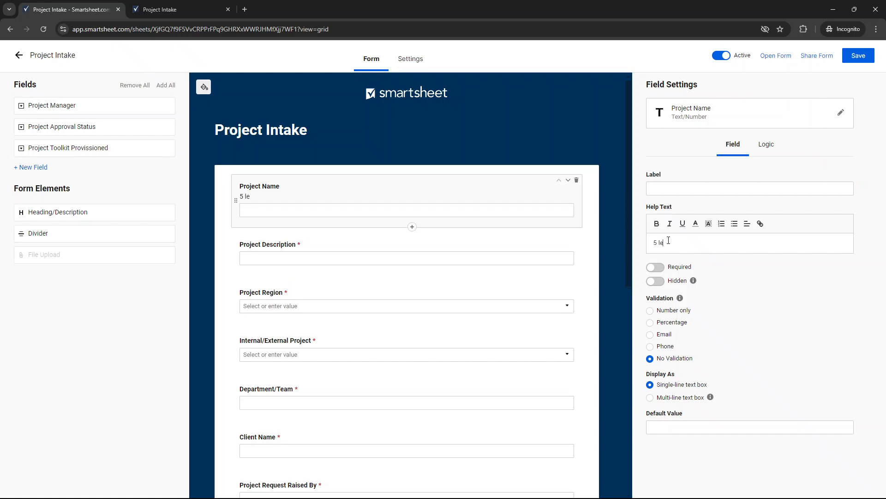
pyautogui.write('w')
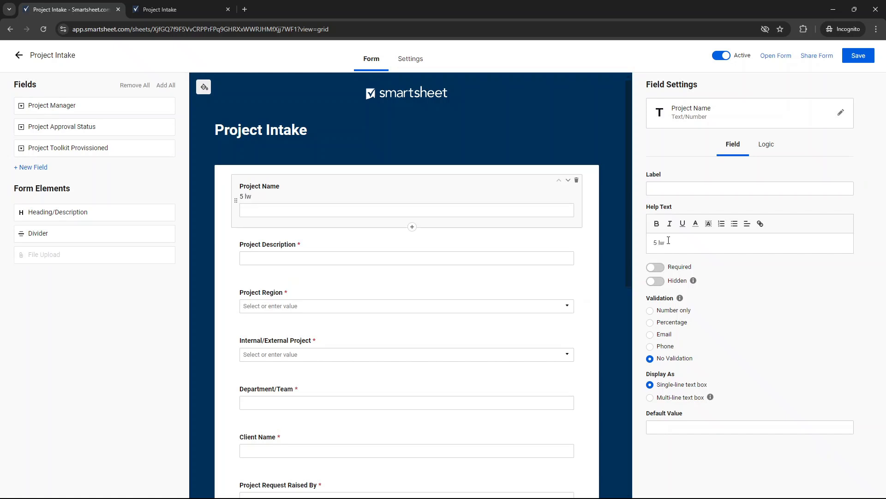
pyautogui.write('wrds m')
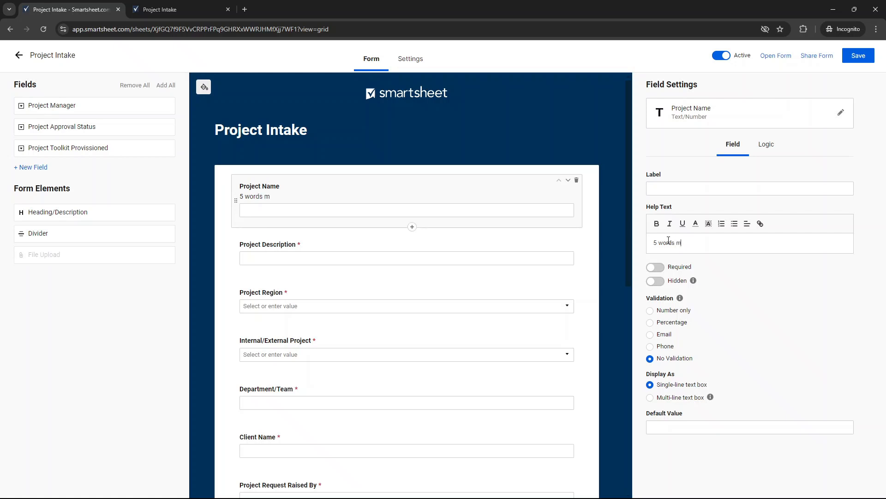
pyautogui.write('ax')
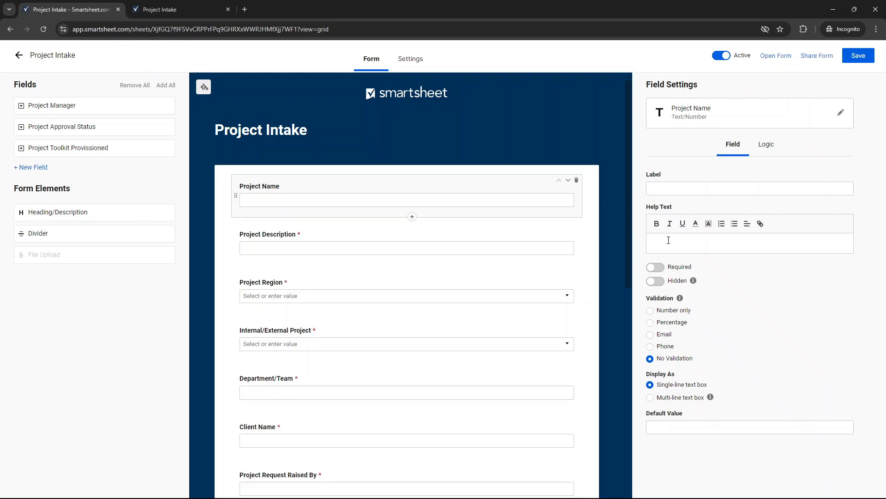
# - Set Project Description to a 5-line multi-line text box with default value 'Test'
pyautogui.click(405, 233)
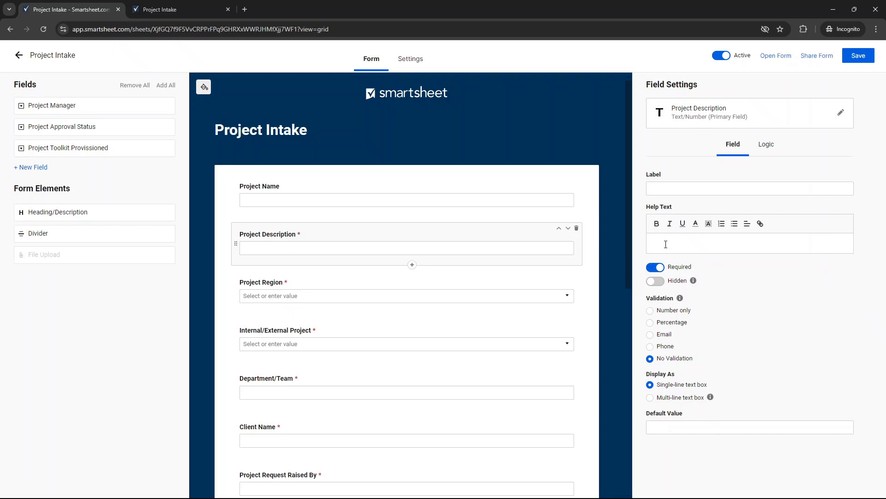
pyautogui.moveTo(637, 205)
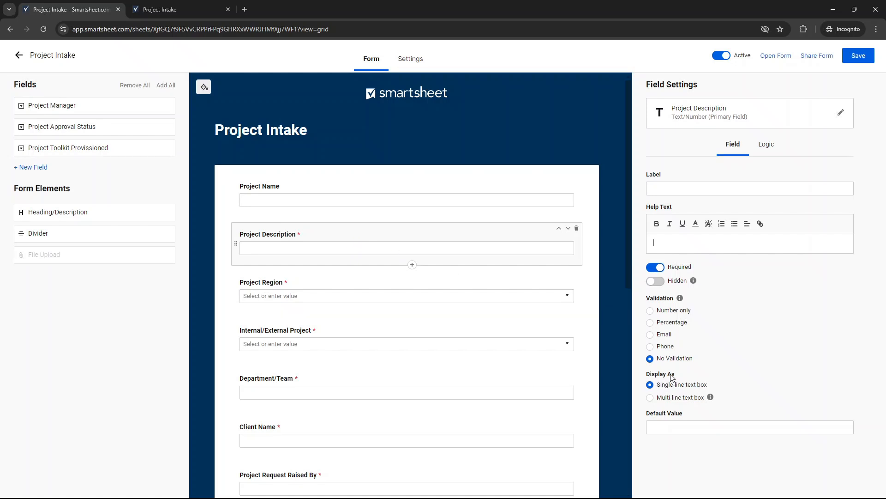
pyautogui.click(650, 397)
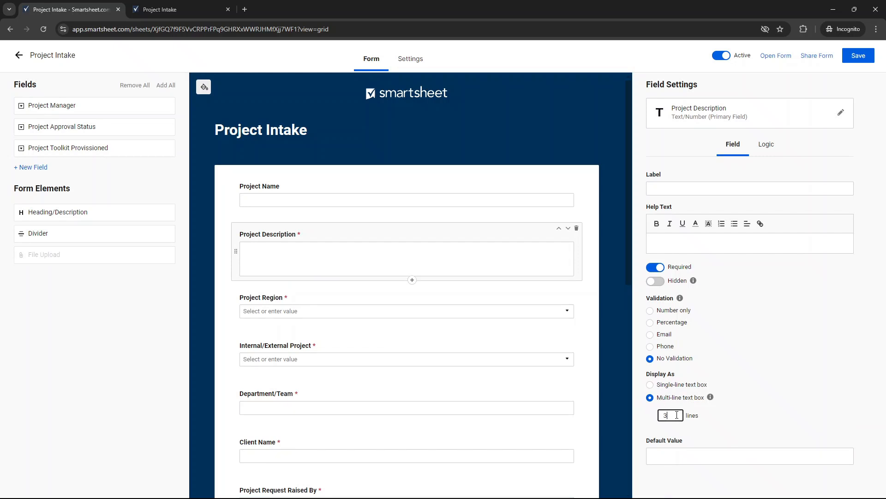
pyautogui.moveTo(333, 266)
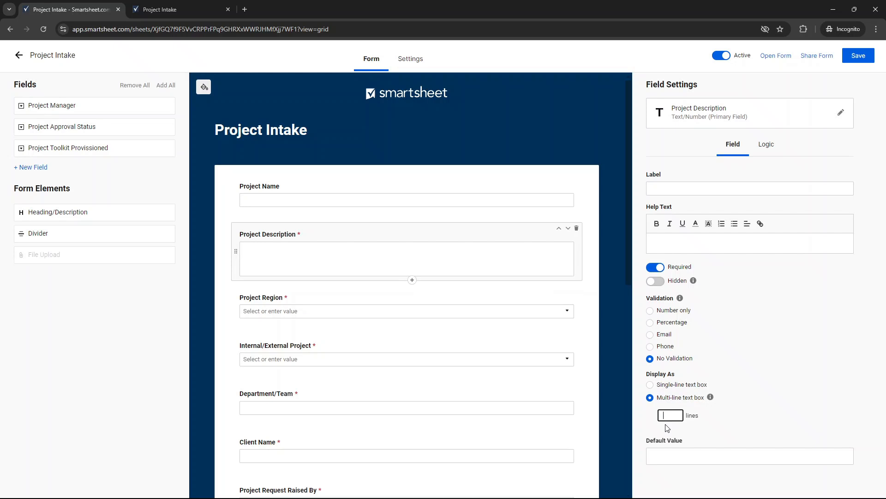
pyautogui.write('5')
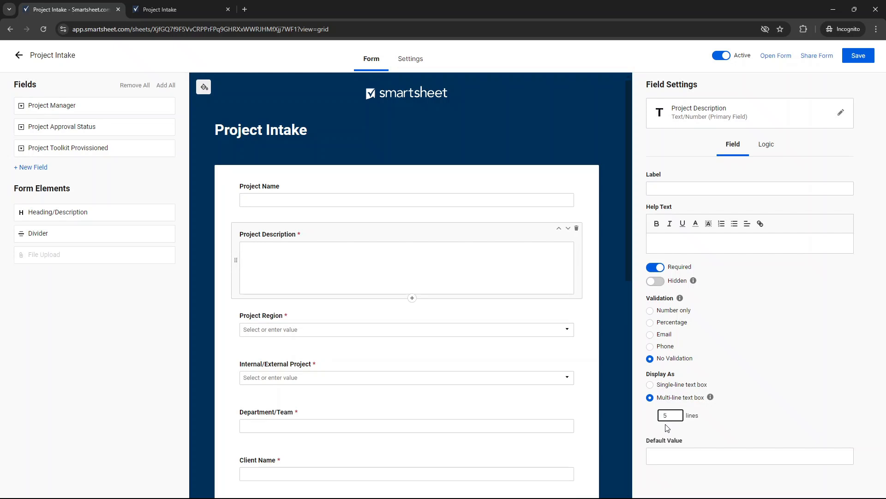
pyautogui.moveTo(452, 245)
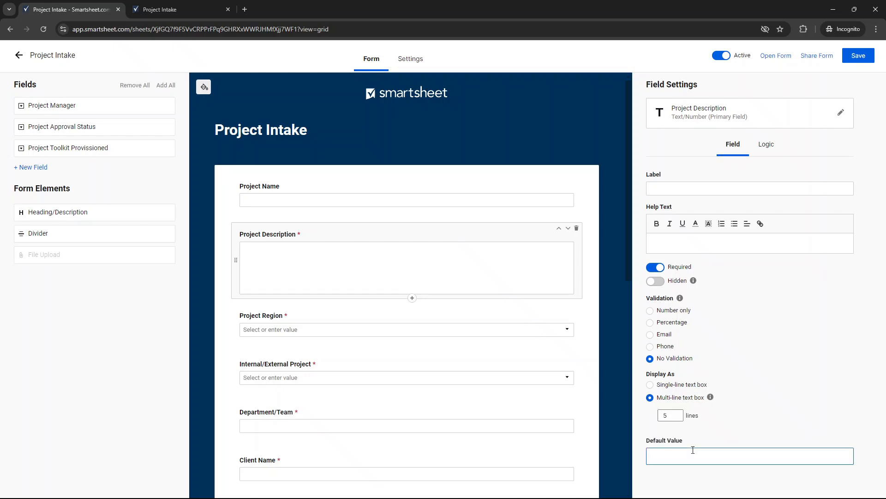
pyautogui.write('Test')
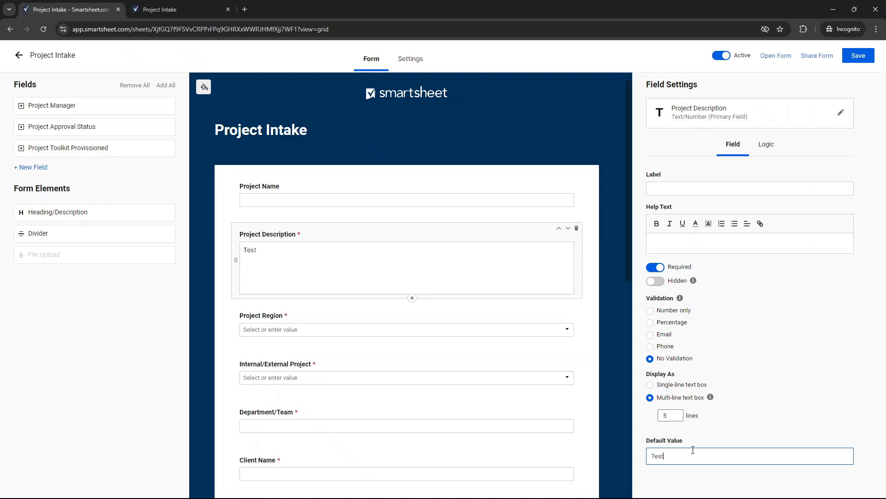
# - Display Project Region and Internal/External Project as horizontal radio buttons
pyautogui.click(406, 329)
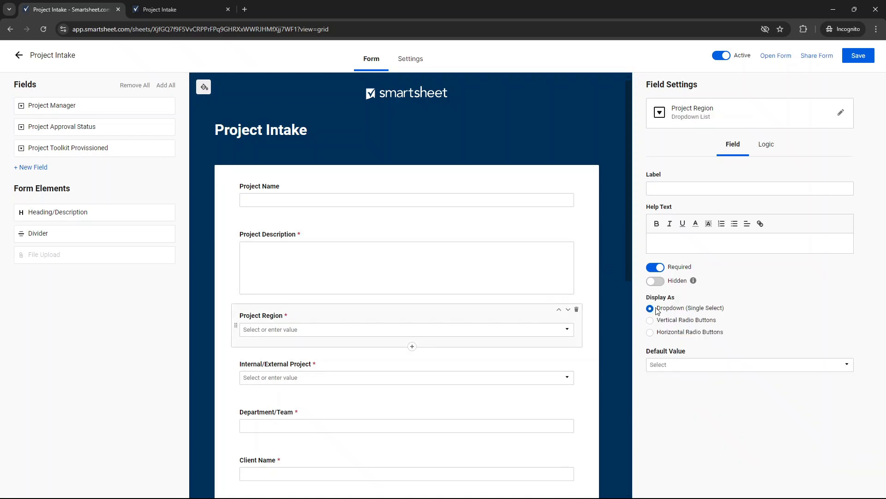
pyautogui.moveTo(684, 342)
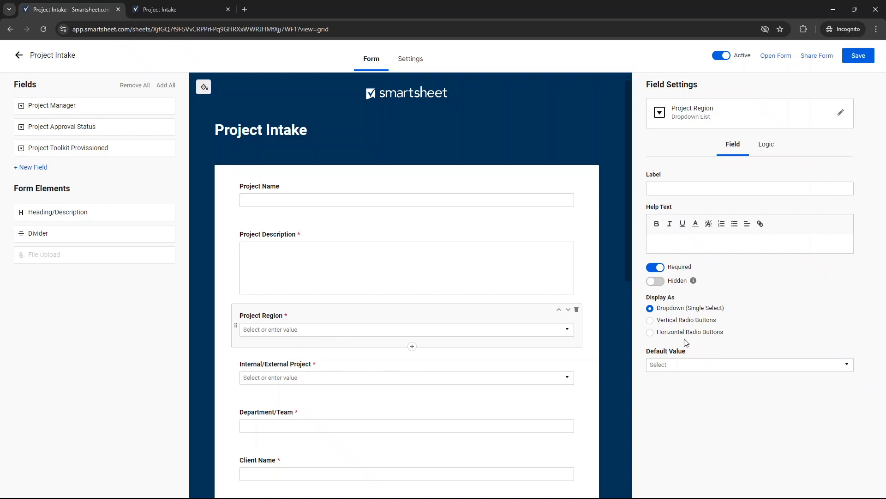
pyautogui.moveTo(692, 336)
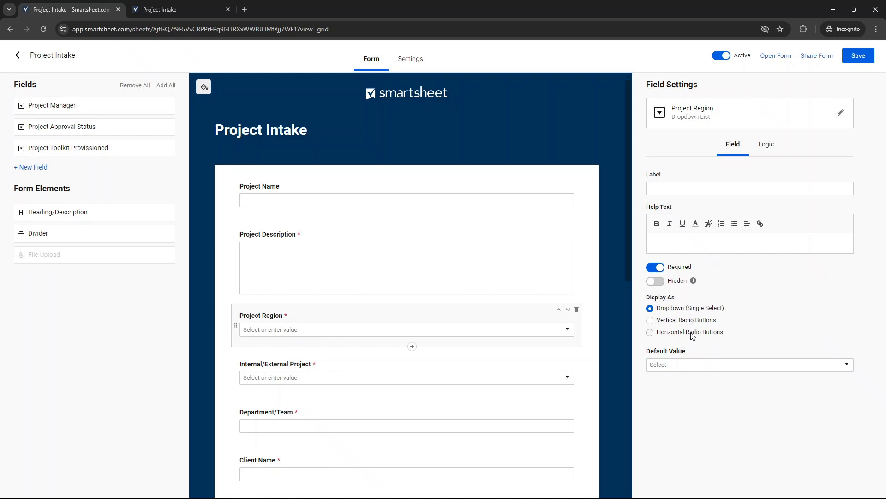
pyautogui.click(650, 320)
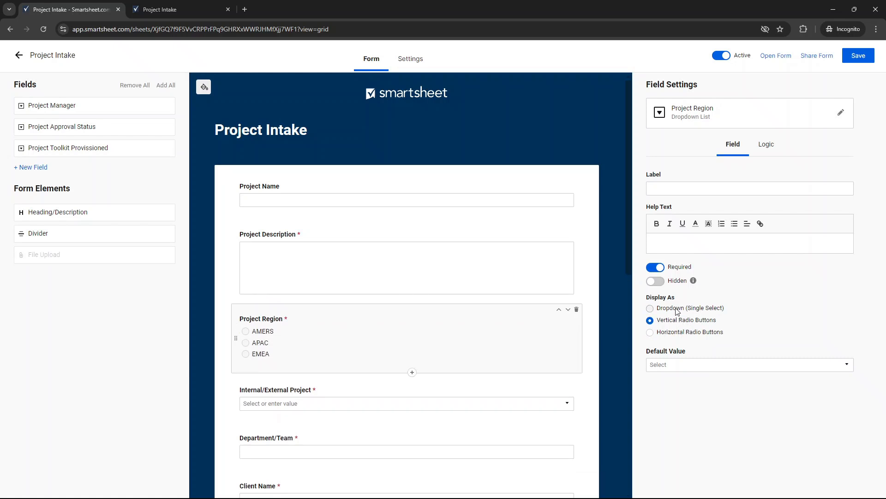
pyautogui.click(650, 332)
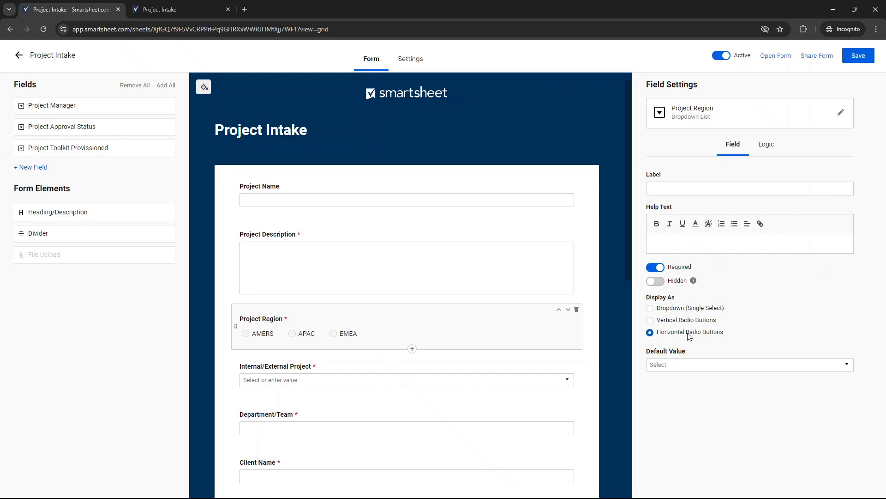
pyautogui.moveTo(253, 321)
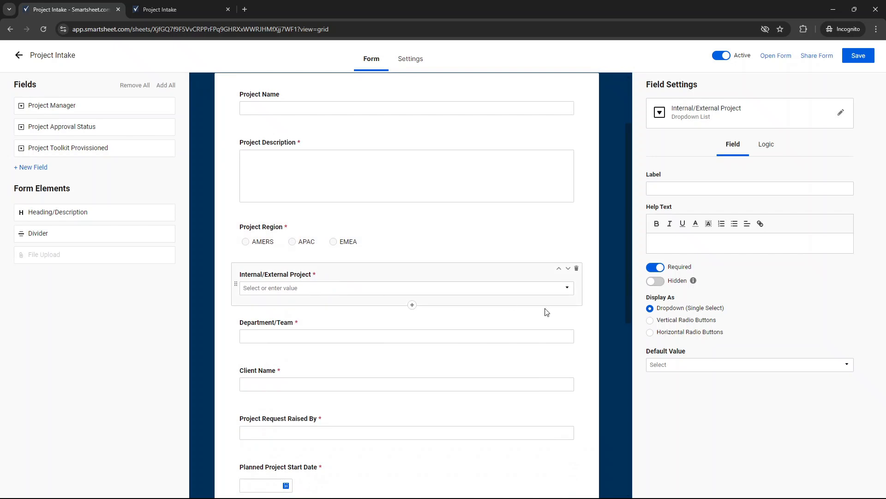
pyautogui.click(650, 332)
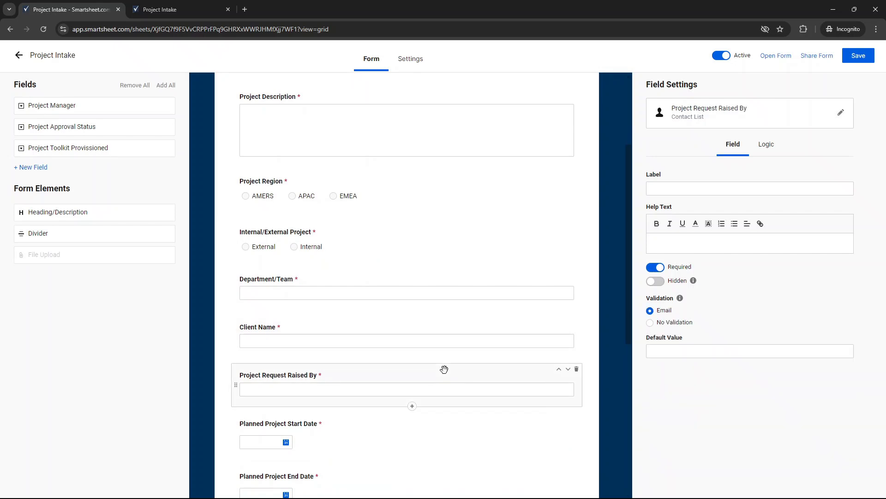
pyautogui.moveTo(507, 370)
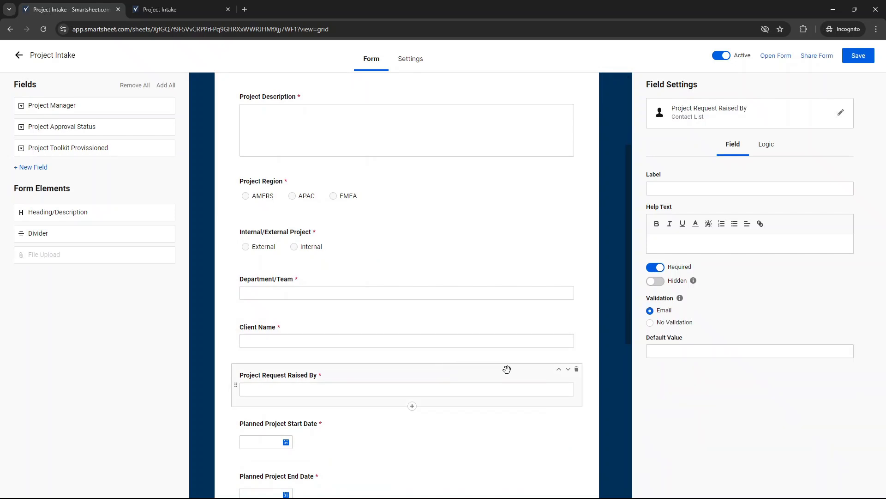
# - Hide Project Request Raised By and show Project Type as horizontal radio buttons
pyautogui.click(655, 281)
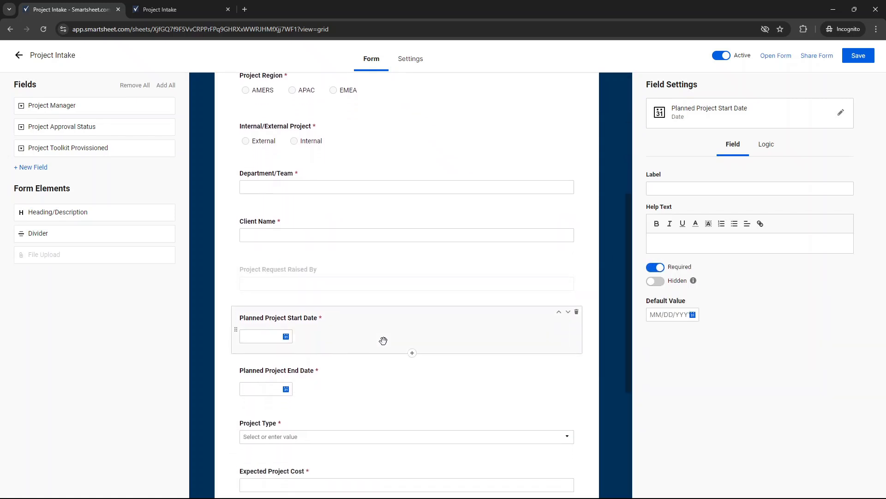
pyautogui.scroll(-3)
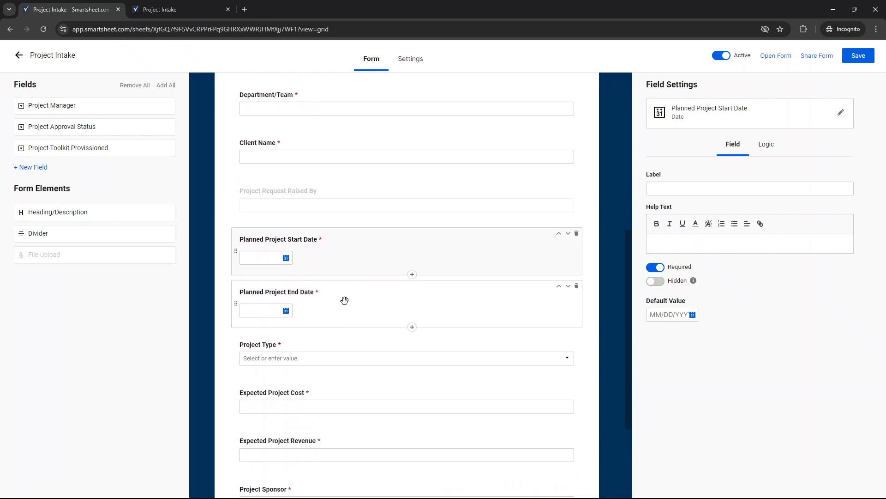
pyautogui.moveTo(374, 297)
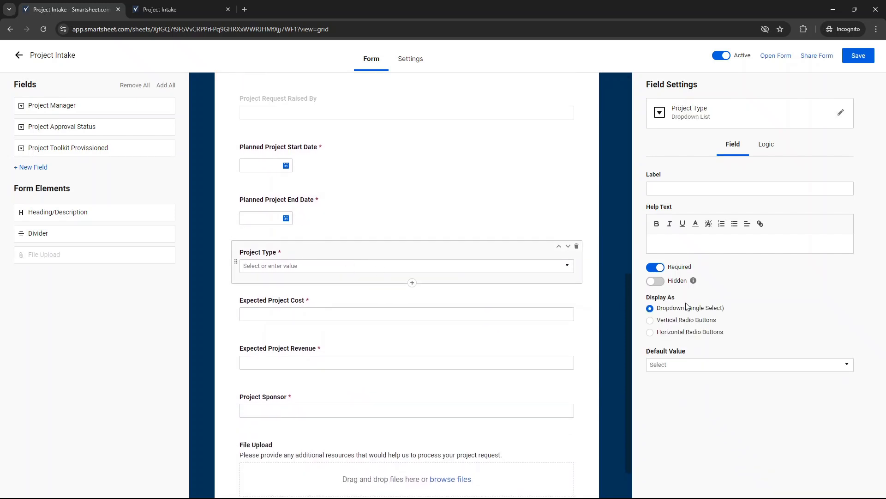
pyautogui.click(649, 332)
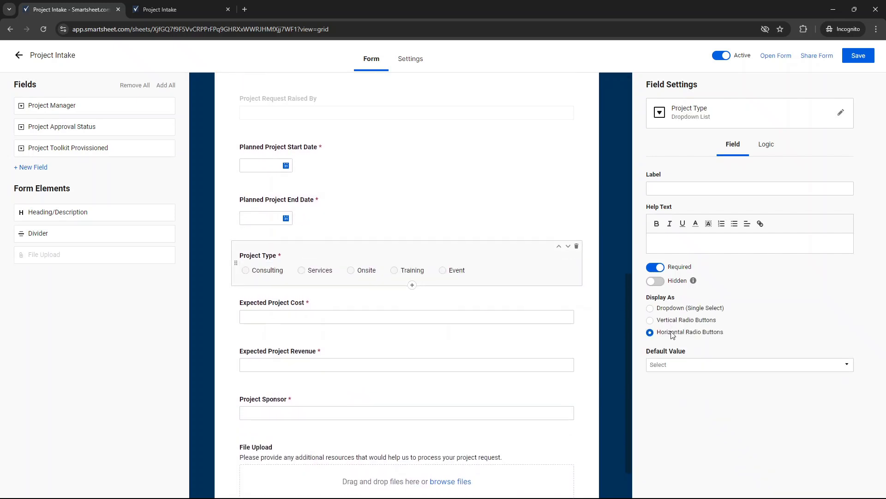
pyautogui.moveTo(398, 269)
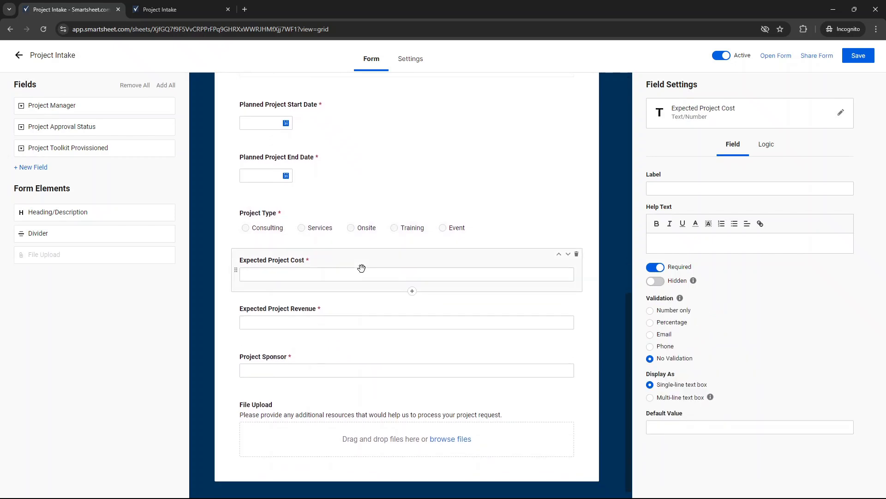
# - Set File Upload help text to 'Please provide any documentation…your project request.'
pyautogui.click(360, 312)
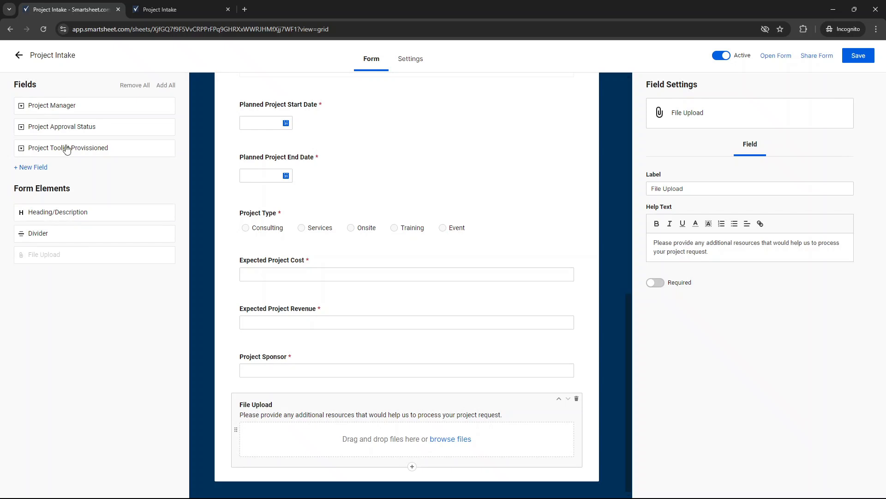
pyautogui.moveTo(579, 402)
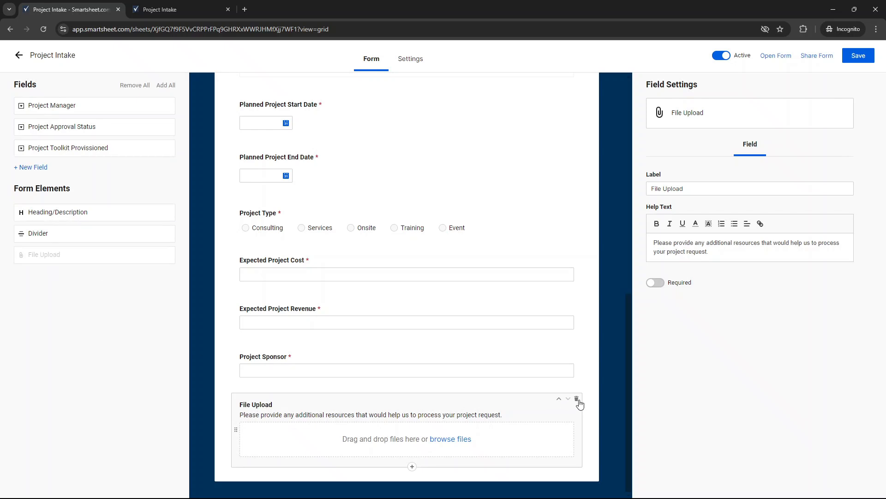
pyautogui.moveTo(577, 400)
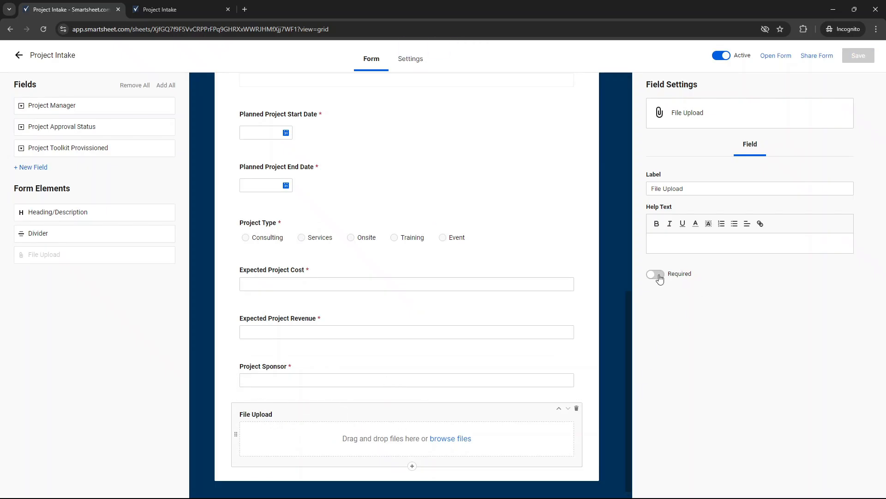
pyautogui.write('Ple')
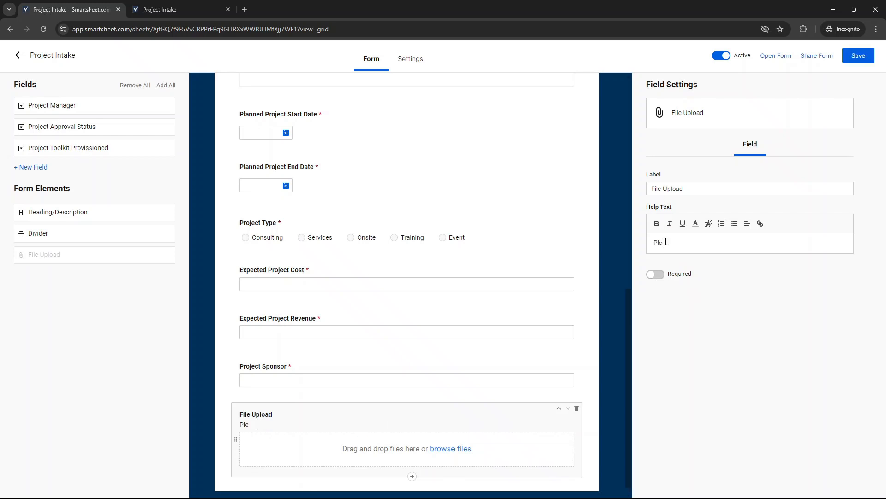
pyautogui.write('ase pro')
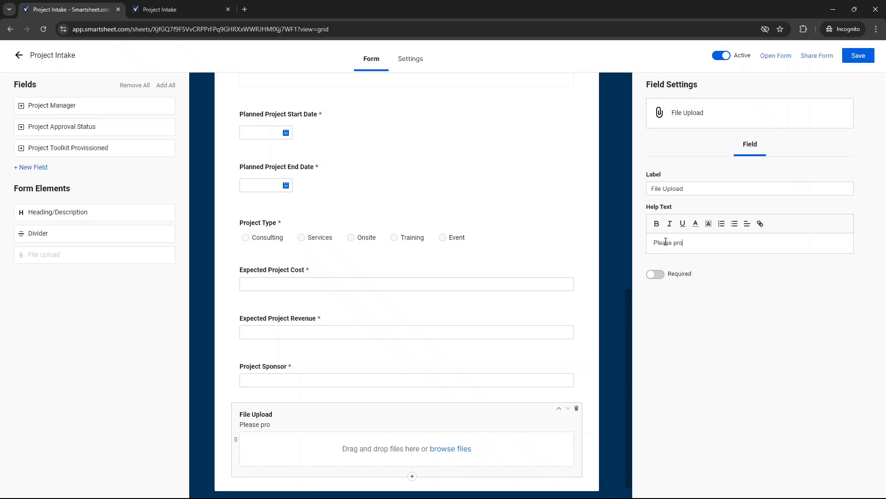
pyautogui.write('vide any documentation that would suppo')
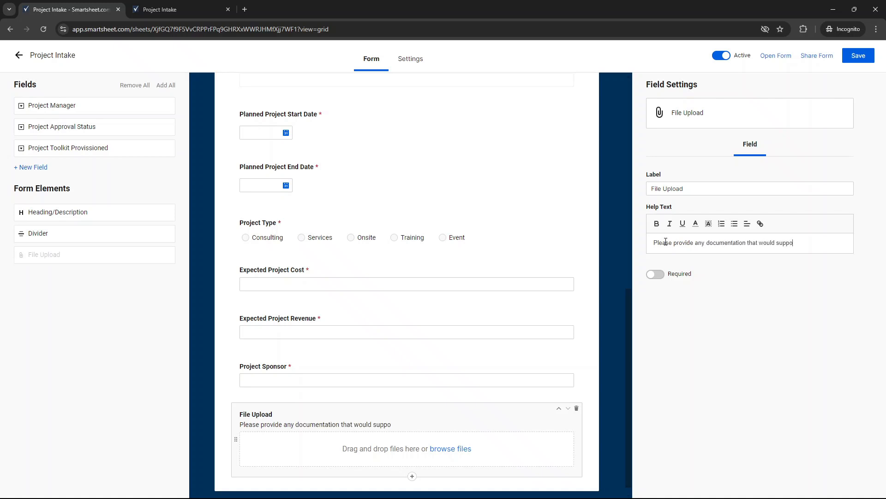
pyautogui.write('rt your project r')
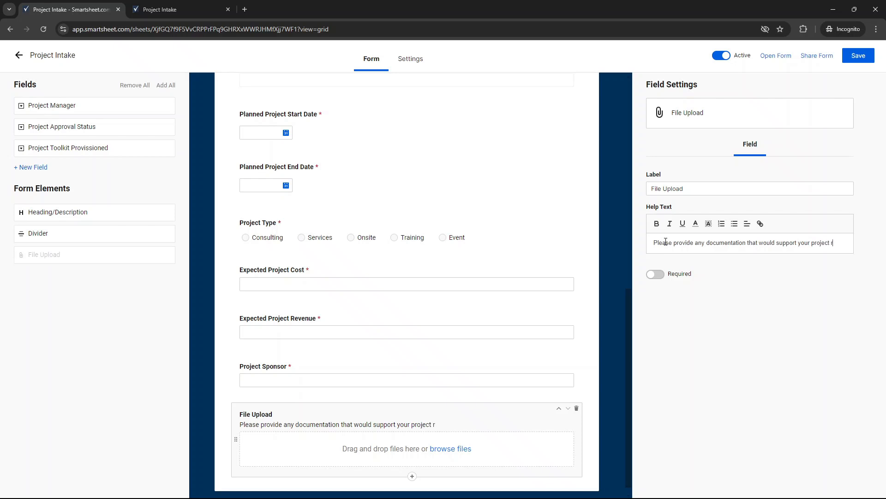
pyautogui.write('request.')
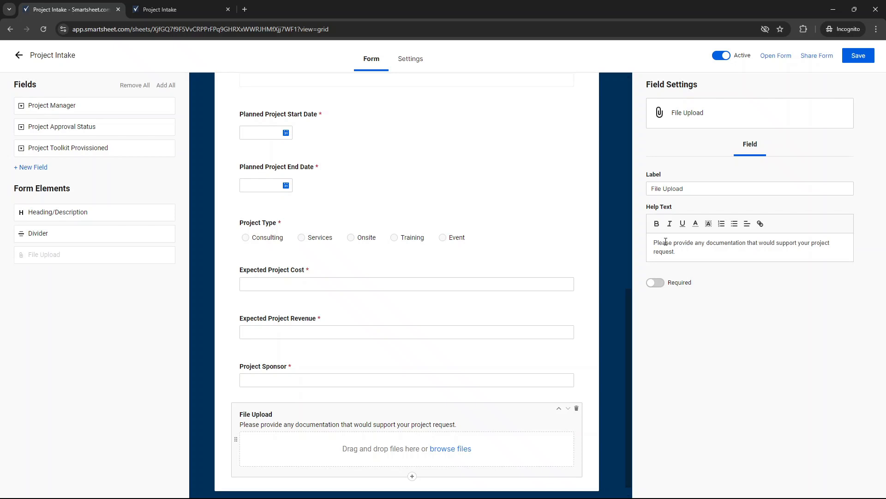
pyautogui.moveTo(650, 244)
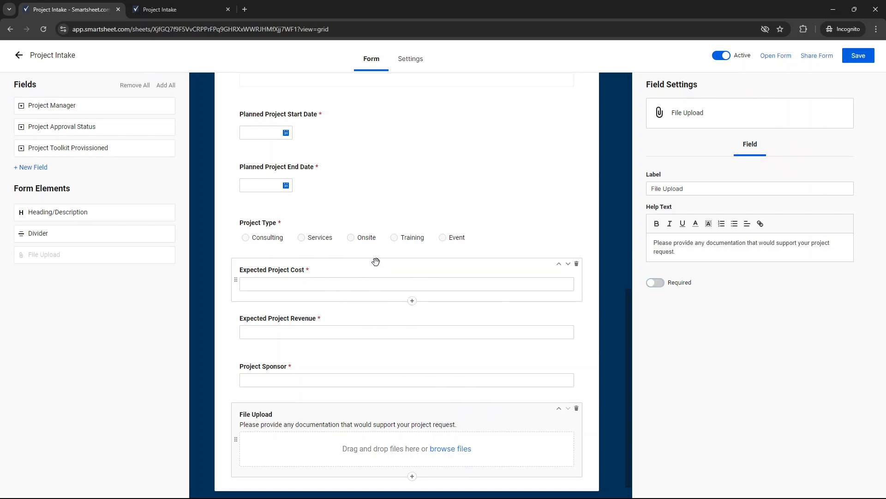
# - Save the form and check the live form, testing the AMERS region option
pyautogui.click(181, 9)
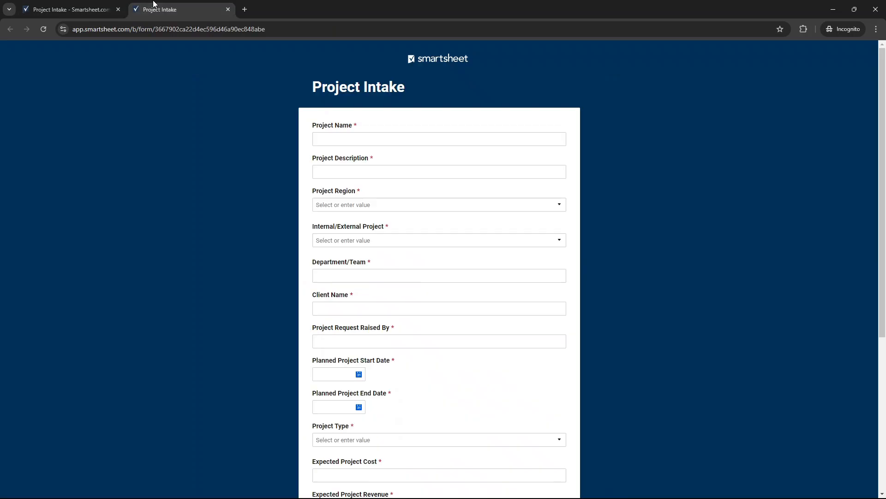
pyautogui.moveTo(219, 76)
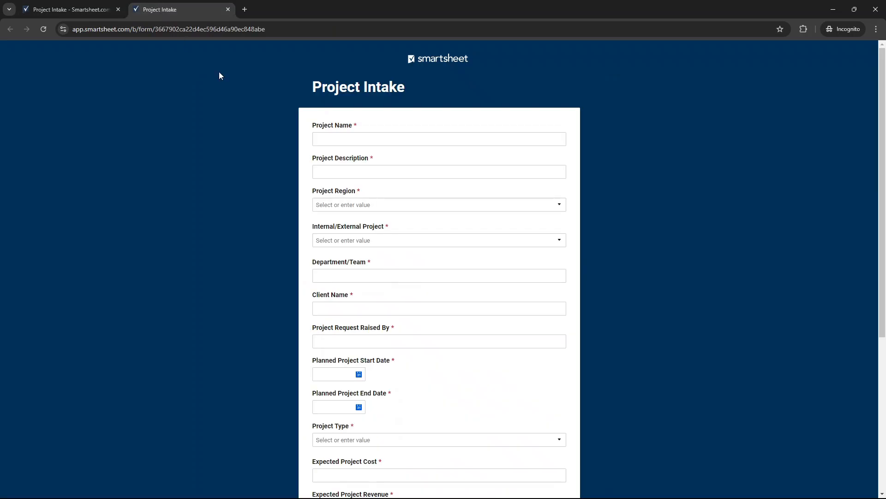
pyautogui.moveTo(377, 109)
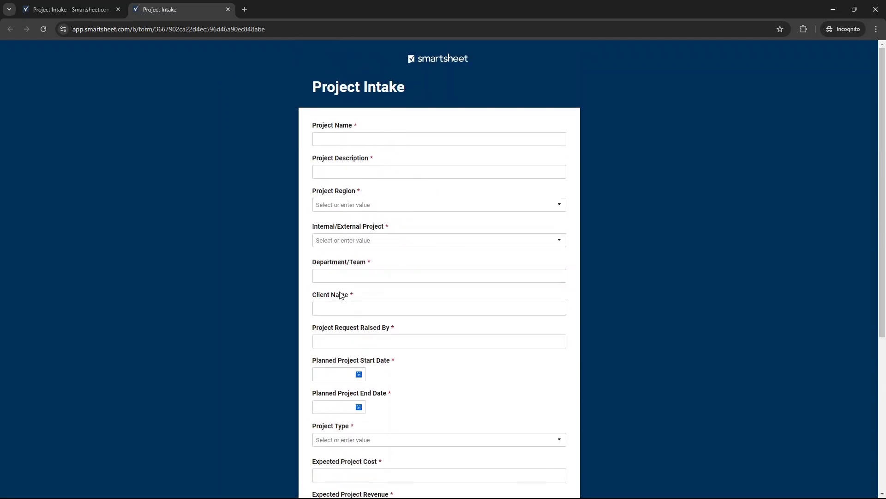
pyautogui.click(438, 240)
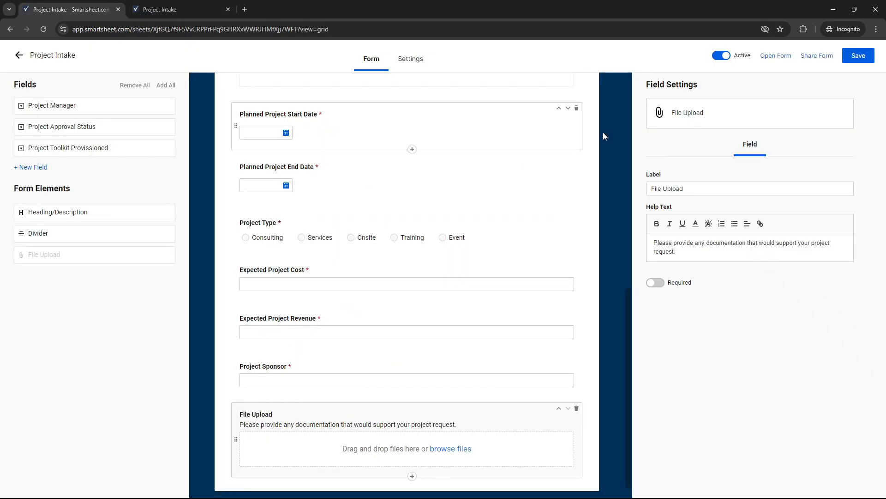
pyautogui.click(857, 56)
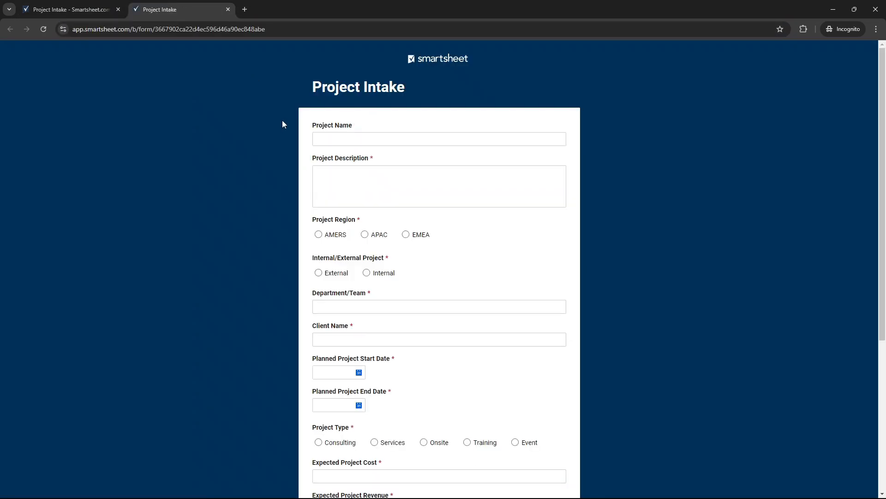
pyautogui.click(365, 234)
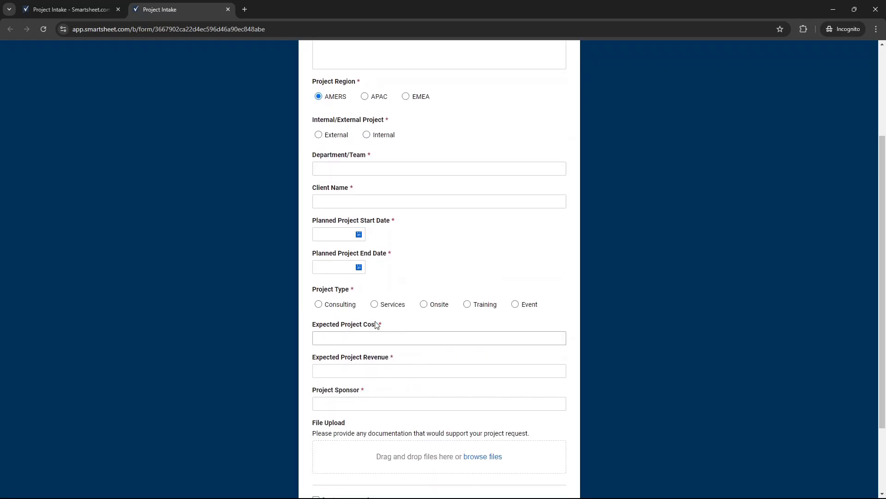
pyautogui.click(68, 9)
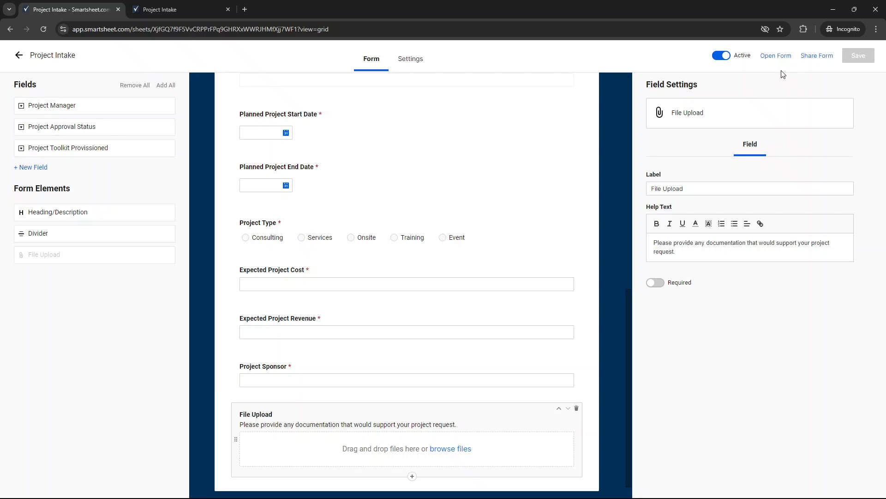
pyautogui.moveTo(816, 56)
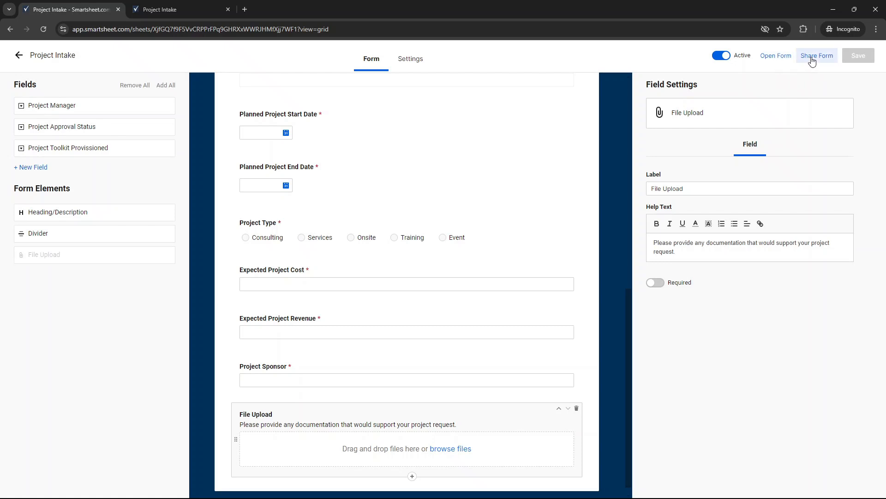
pyautogui.click(816, 56)
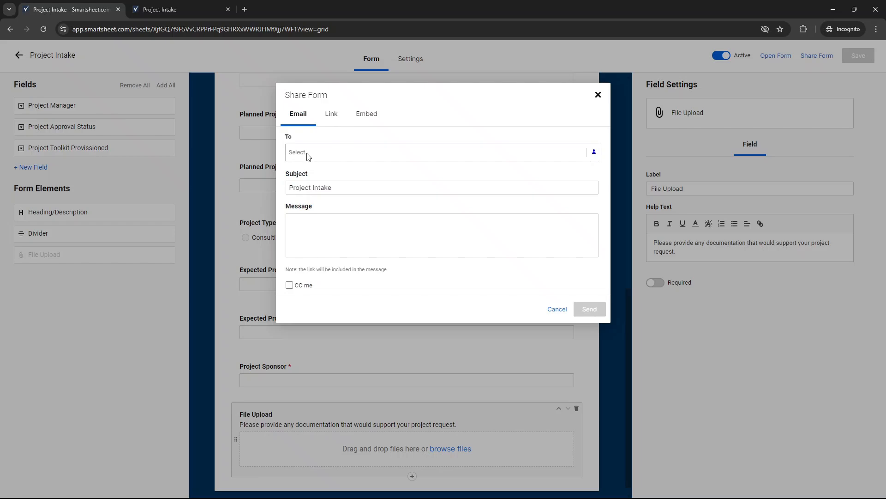
pyautogui.click(330, 114)
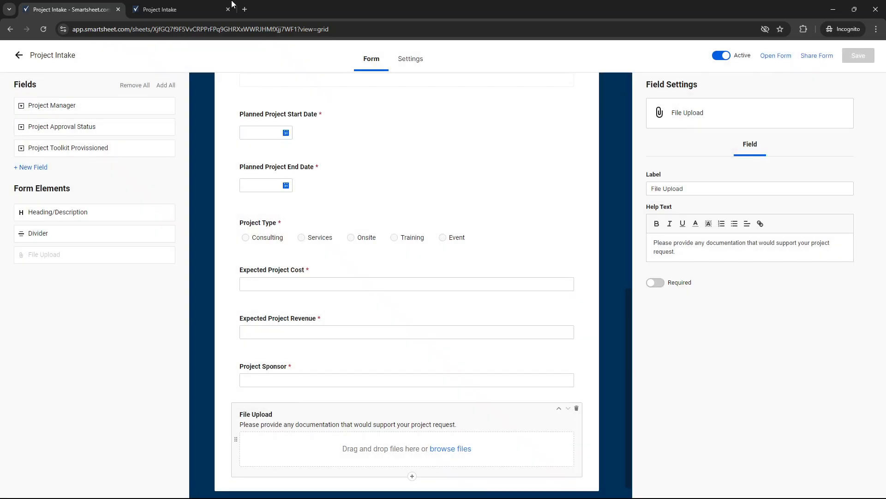
pyautogui.click(159, 10)
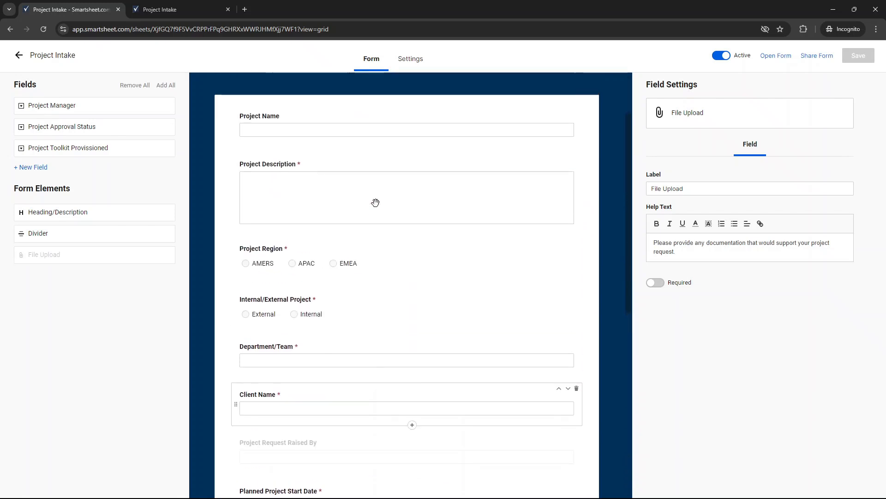
# - Set the form background colour to bright blue #008aff
pyautogui.scroll(3)
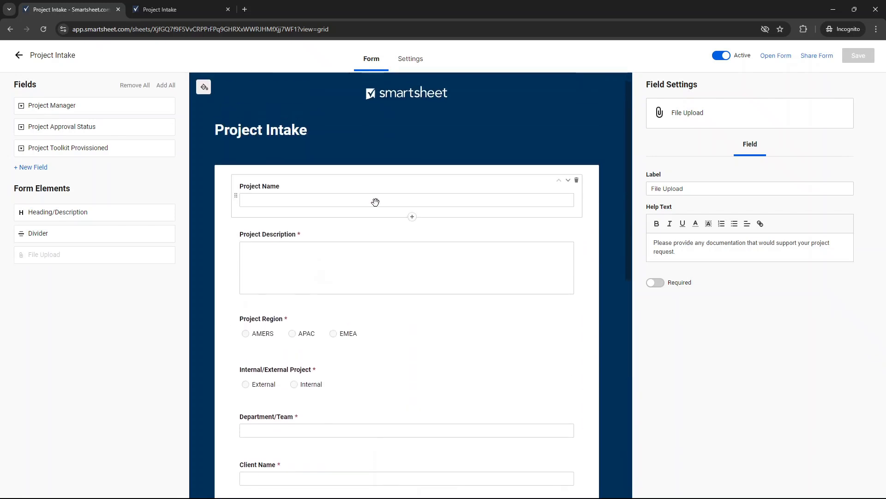
pyautogui.click(204, 86)
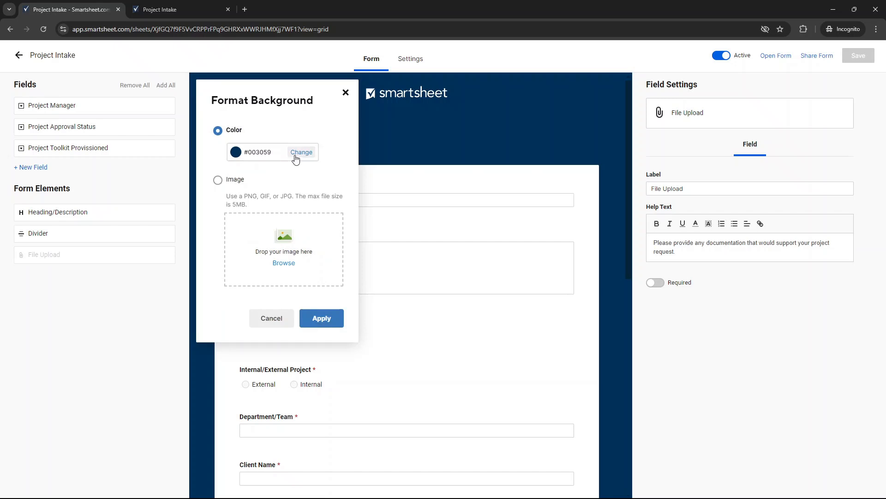
pyautogui.click(300, 152)
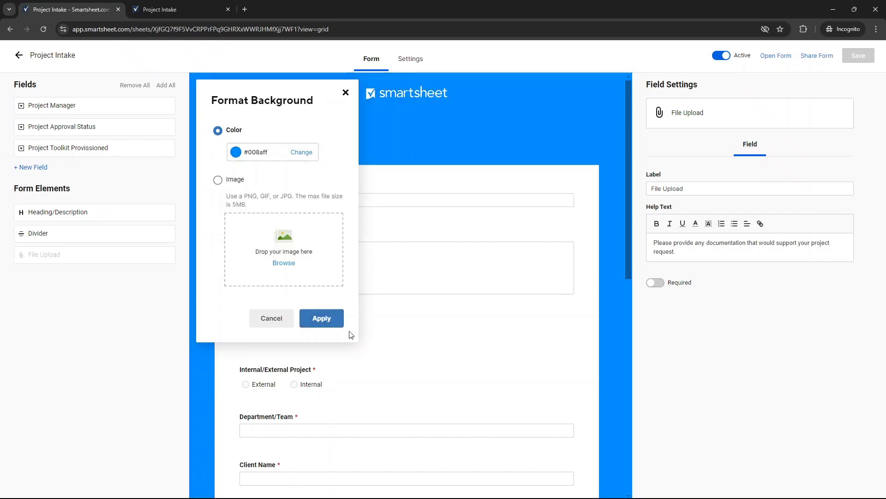
pyautogui.moveTo(259, 217)
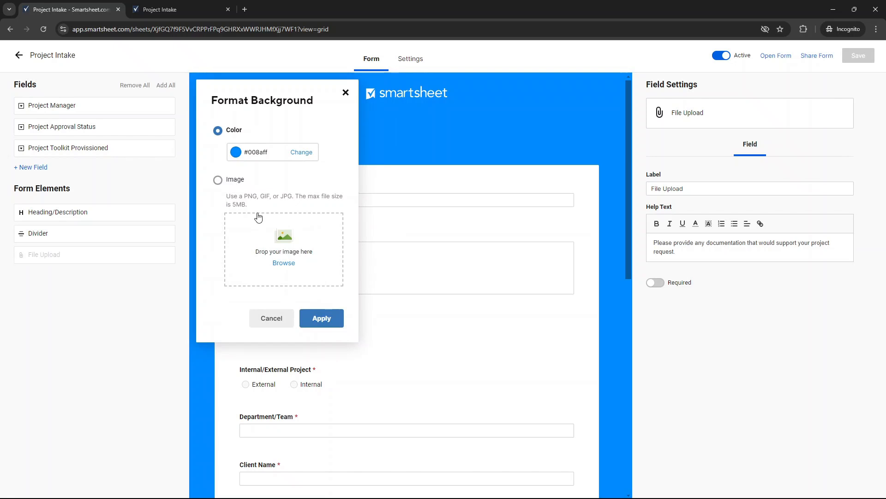
pyautogui.moveTo(335, 192)
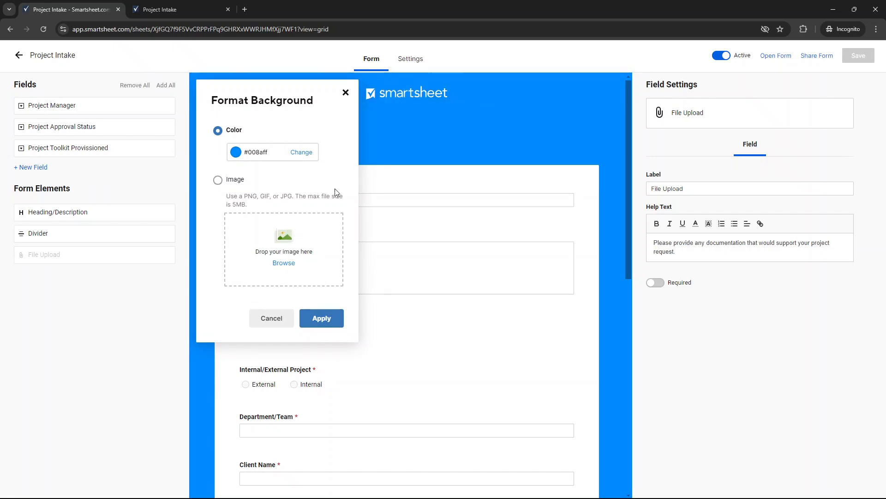
pyautogui.click(321, 317)
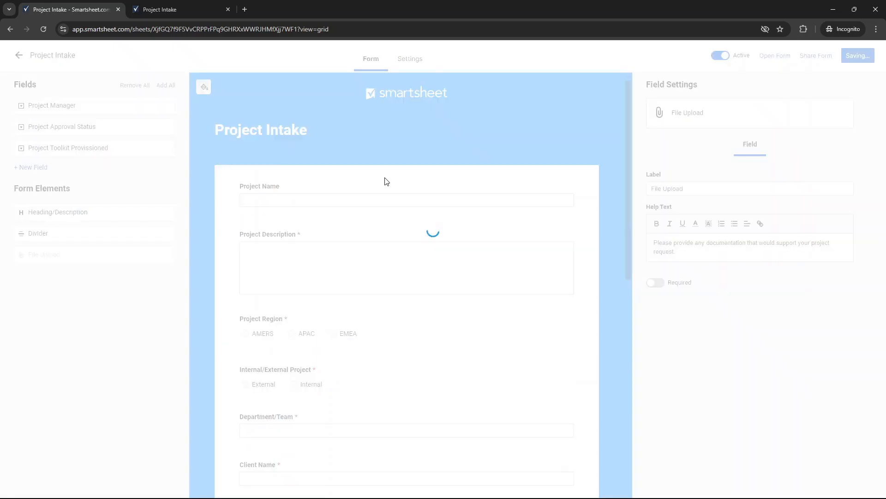
# - Preview the live form, then reopen and close the background options unchanged
pyautogui.click(181, 10)
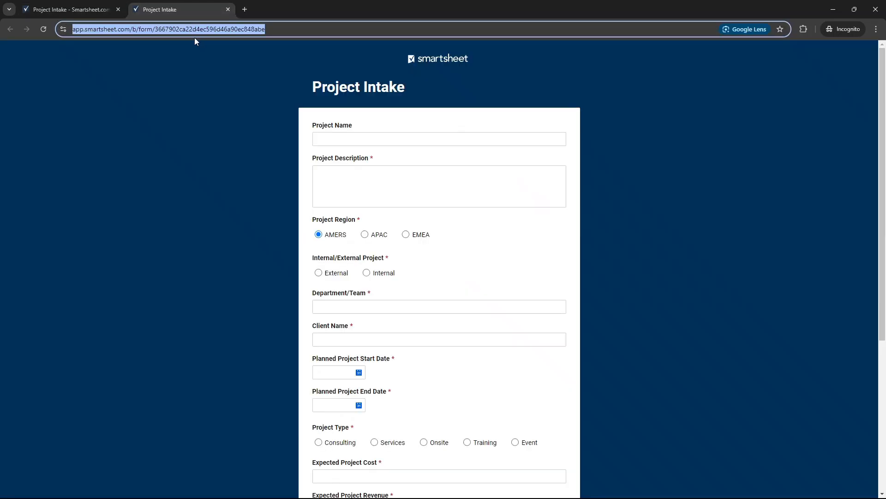
pyautogui.click(67, 9)
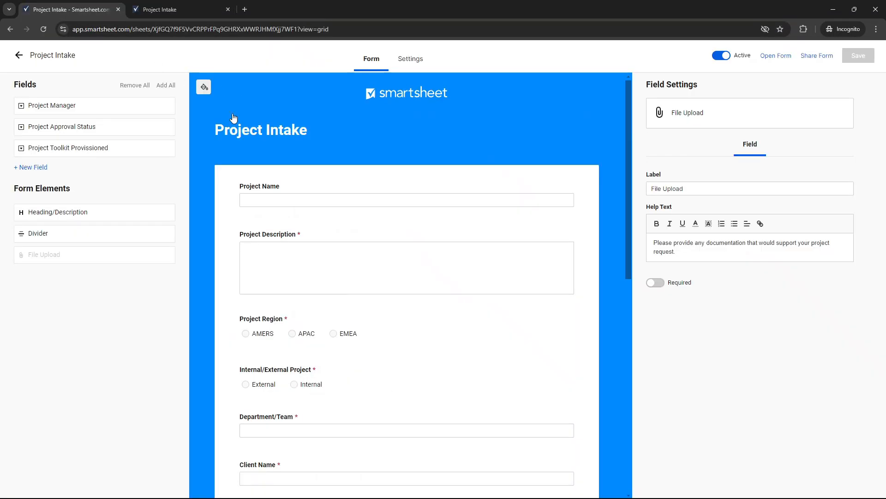
pyautogui.click(203, 87)
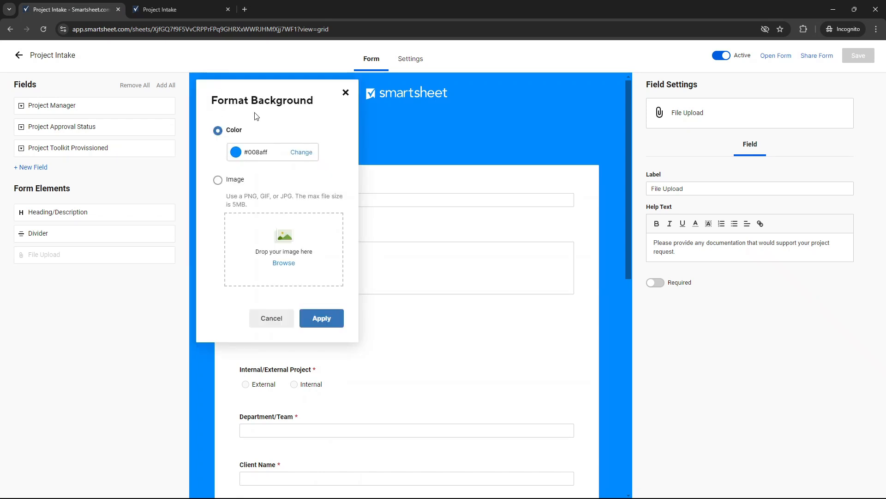
pyautogui.moveTo(345, 93)
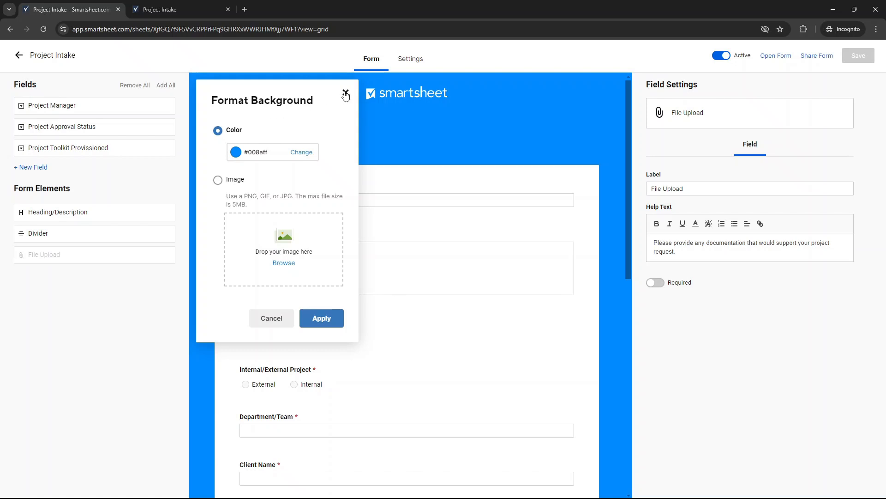
pyautogui.click(345, 94)
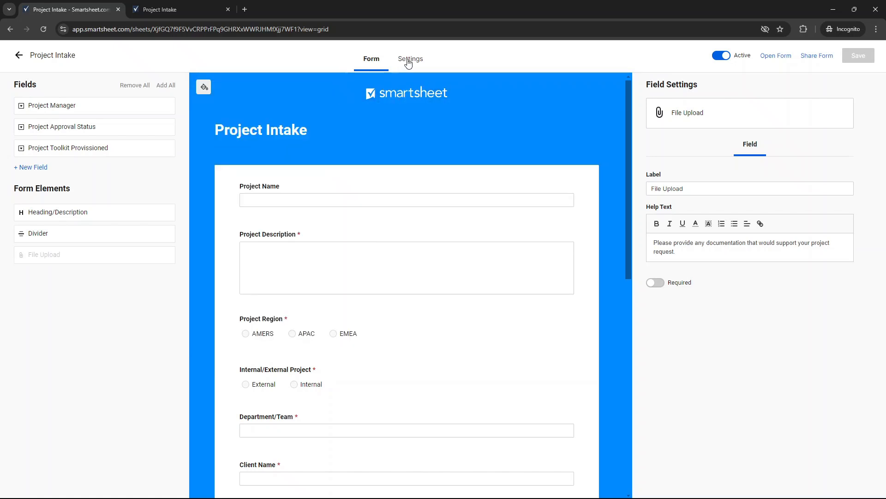
# - Keep the vertical layout, hide Smartsheet footer branding, and save the form settings
pyautogui.click(409, 58)
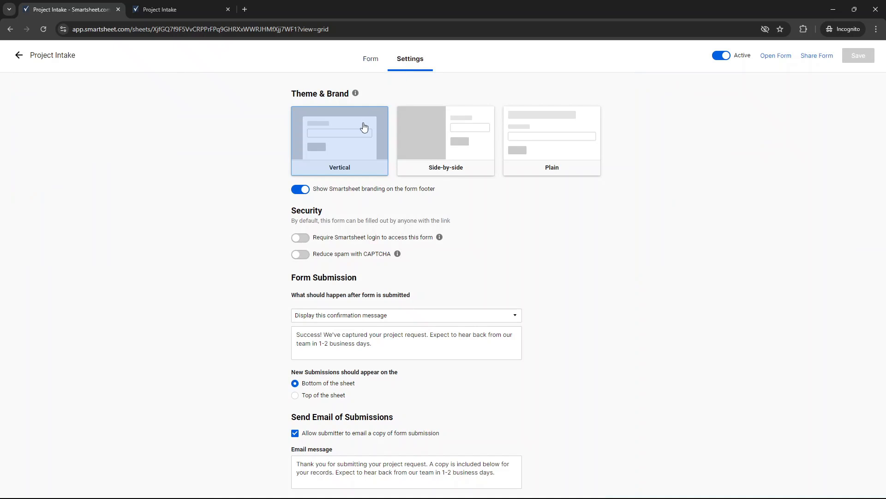
pyautogui.click(445, 140)
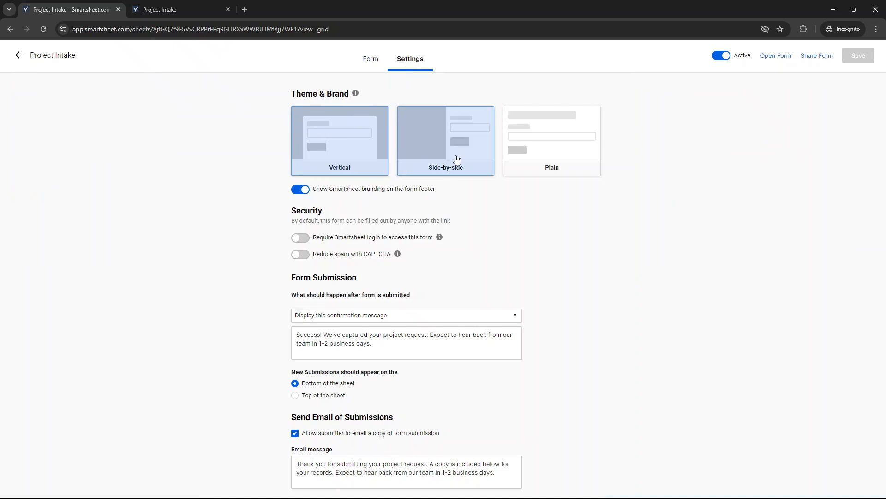
pyautogui.click(181, 9)
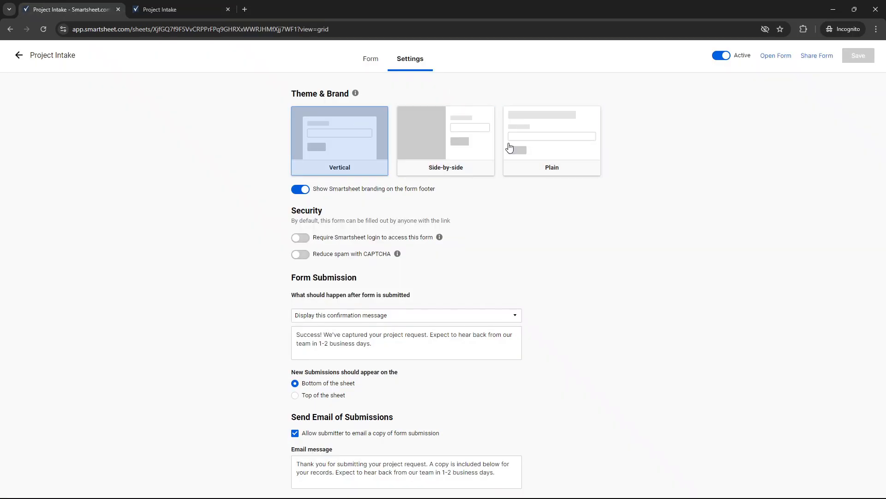
pyautogui.moveTo(371, 135)
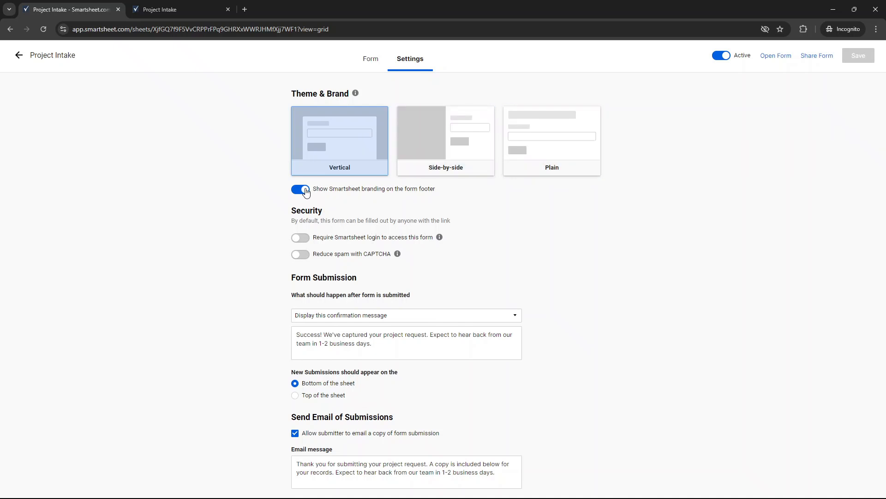
pyautogui.click(181, 10)
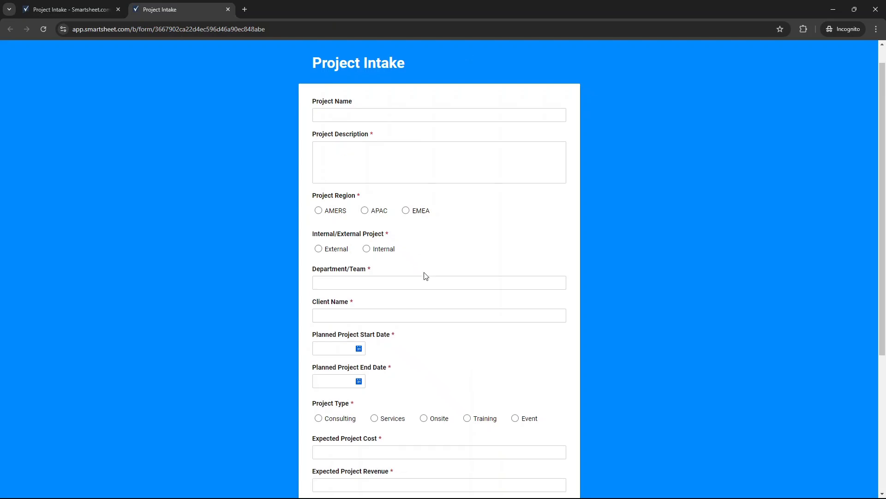
pyautogui.click(67, 9)
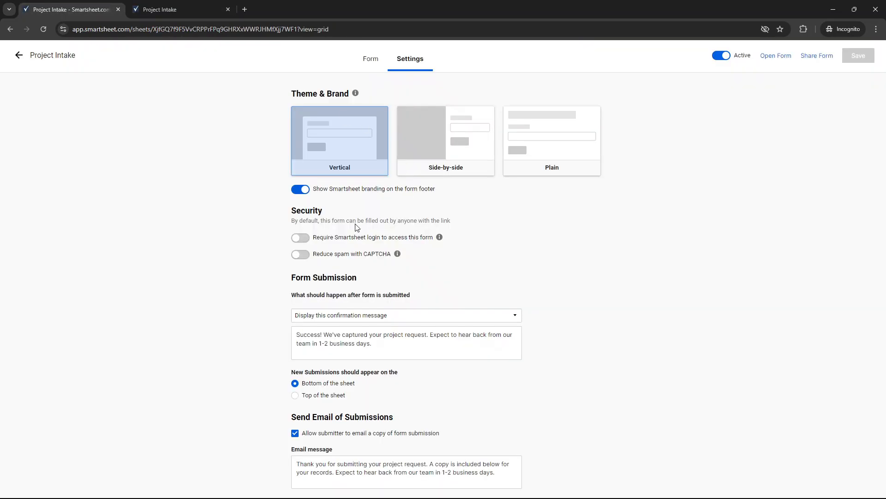
pyautogui.click(857, 55)
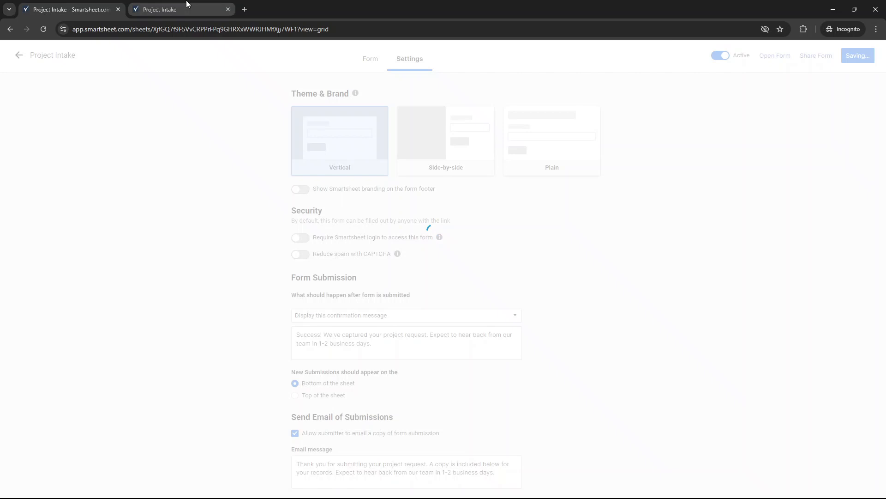
pyautogui.click(775, 56)
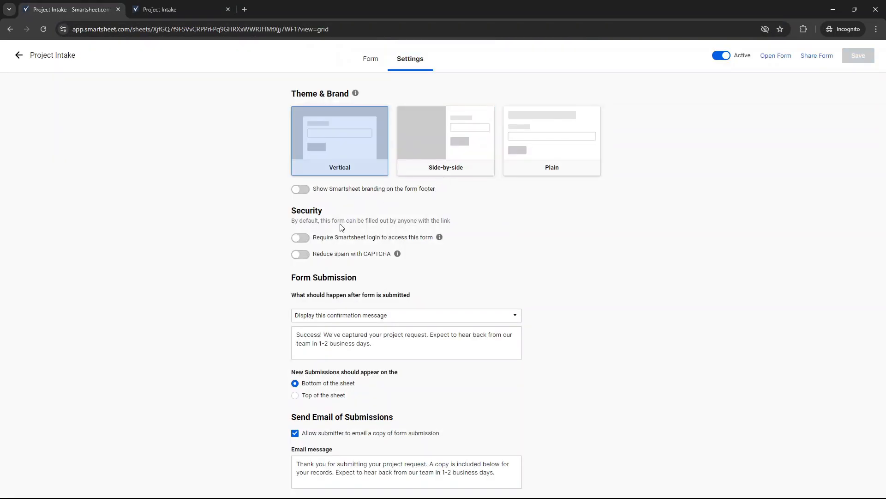
pyautogui.moveTo(338, 281)
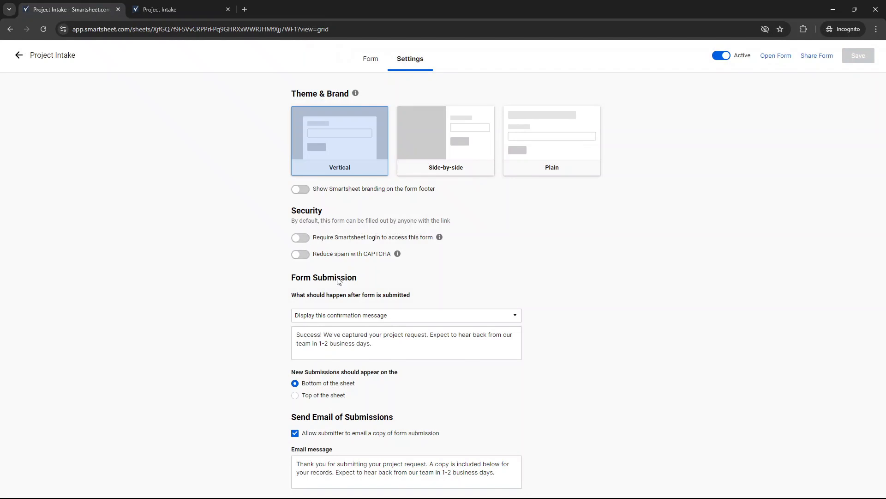
pyautogui.moveTo(290, 276)
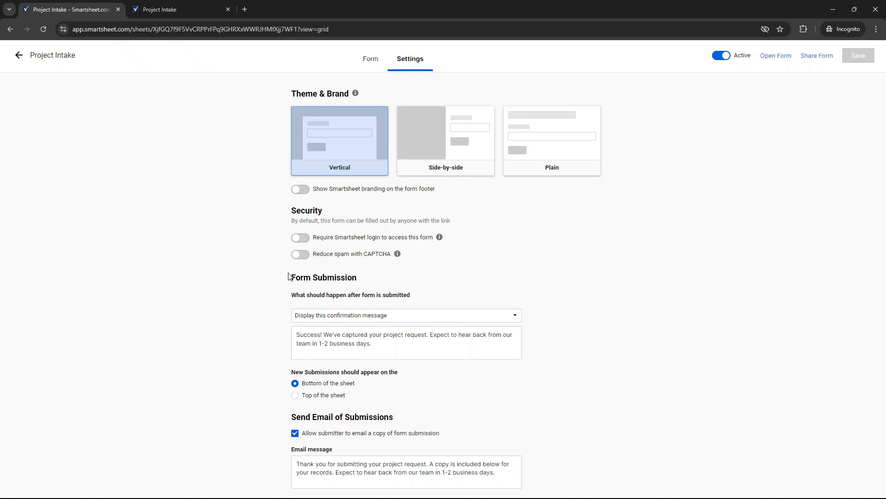
pyautogui.moveTo(331, 321)
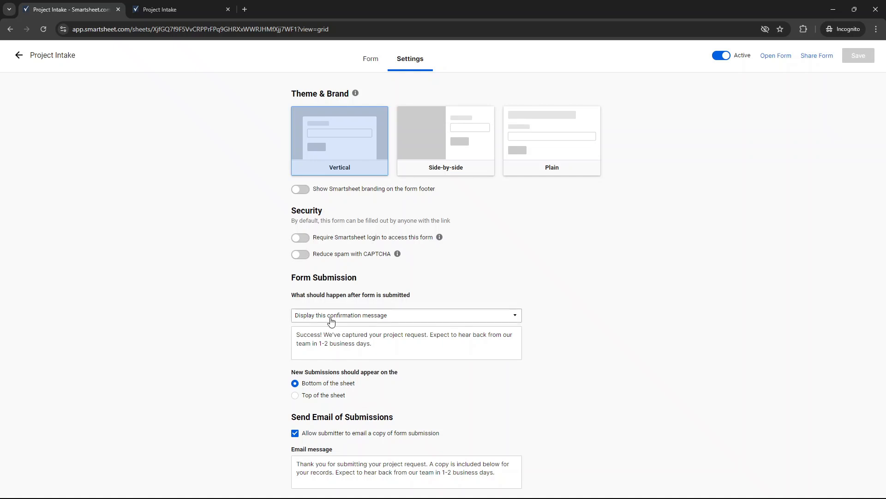
pyautogui.click(380, 343)
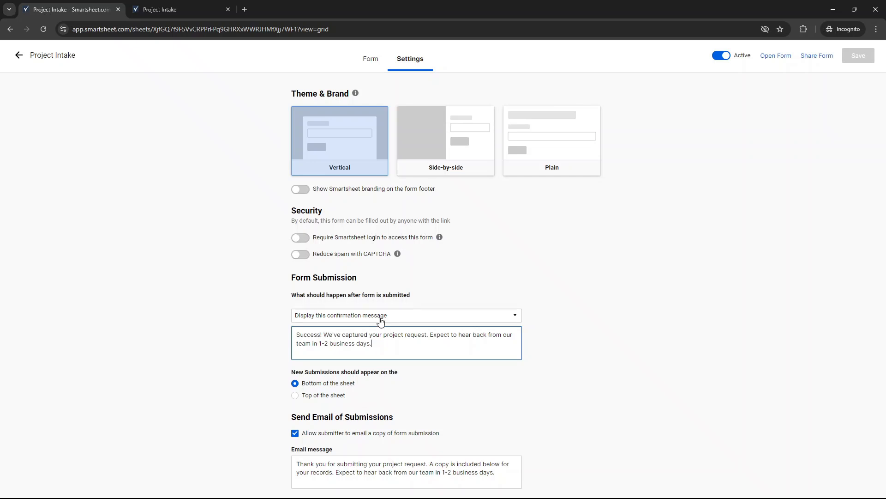
pyautogui.click(406, 315)
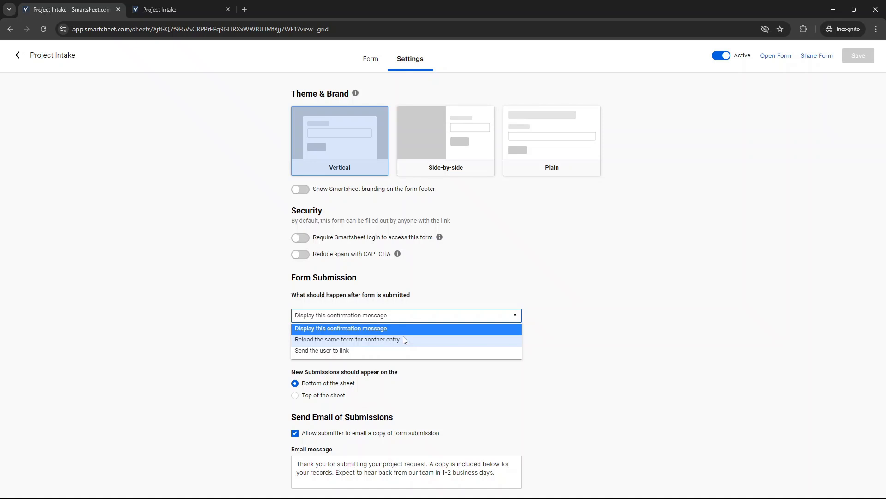
pyautogui.moveTo(371, 352)
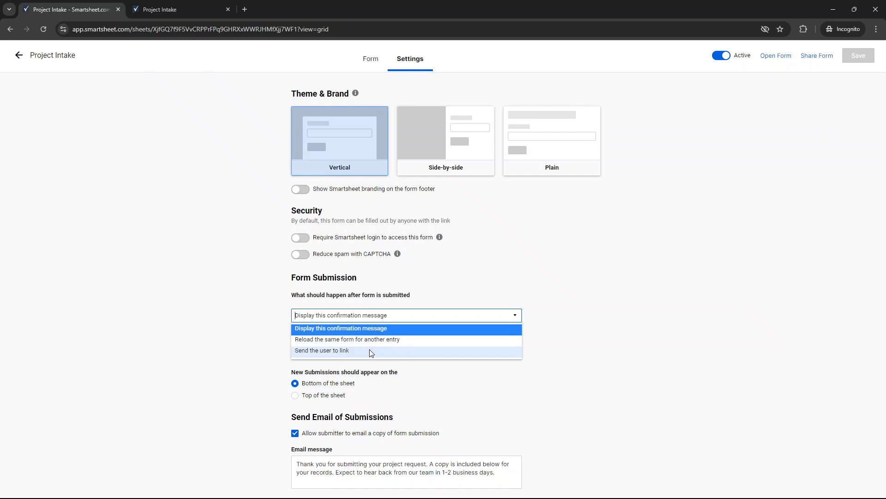
pyautogui.click(340, 328)
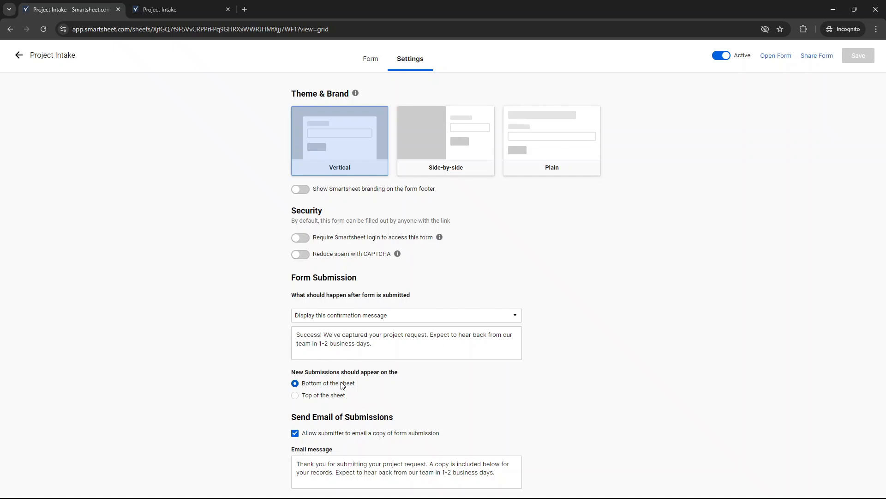
pyautogui.click(181, 9)
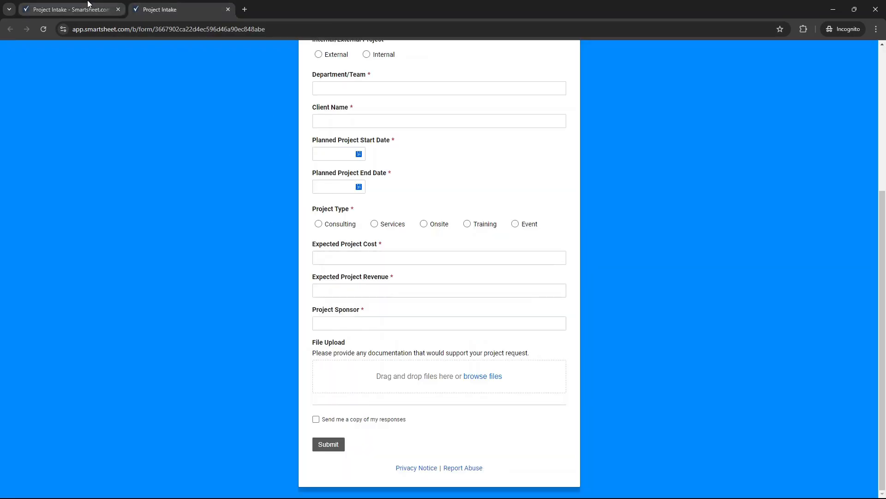
pyautogui.click(68, 9)
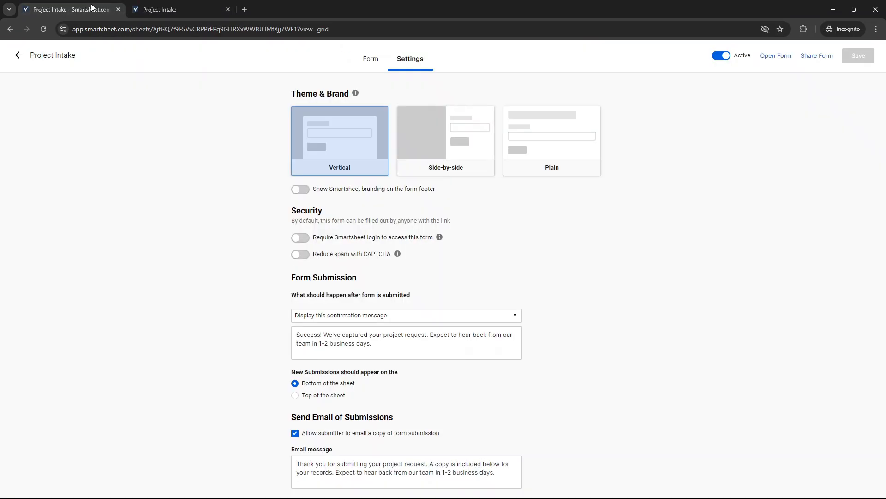
pyautogui.moveTo(349, 232)
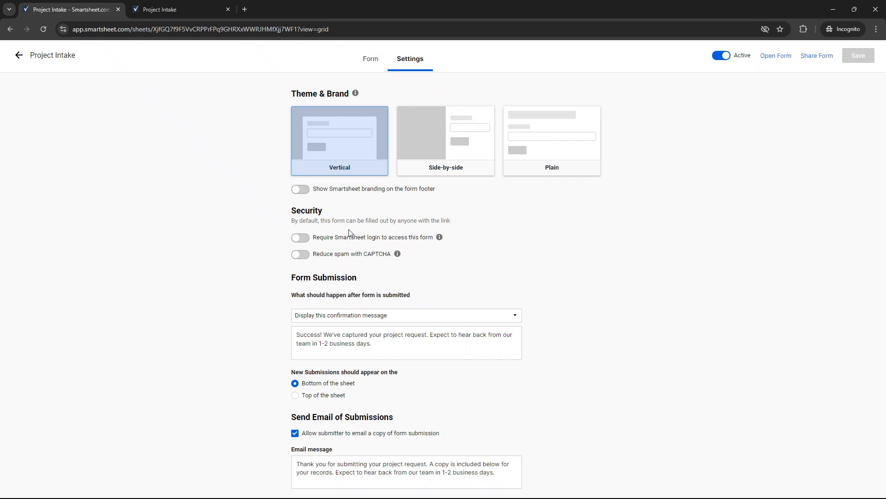
pyautogui.moveTo(310, 390)
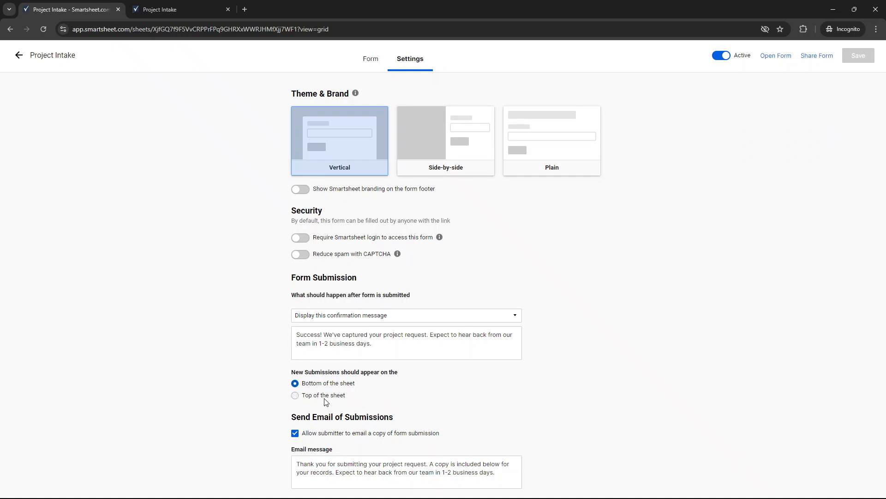
pyautogui.moveTo(337, 441)
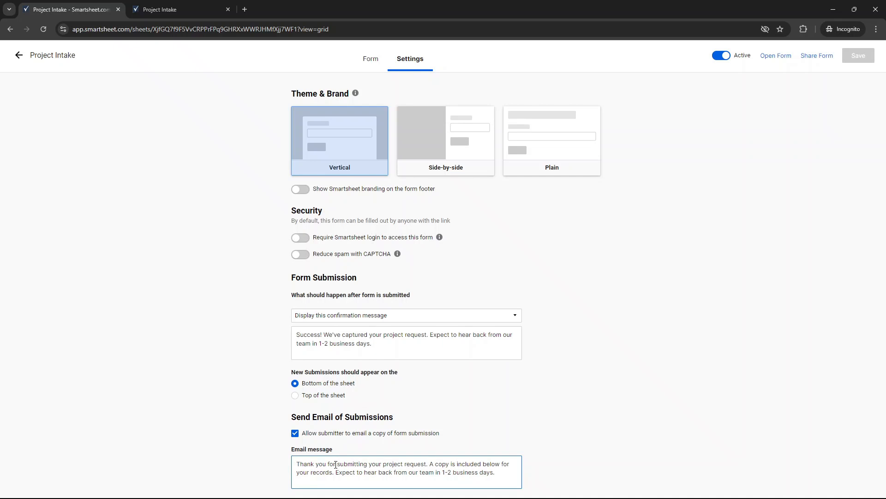
pyautogui.doubleClick(415, 472)
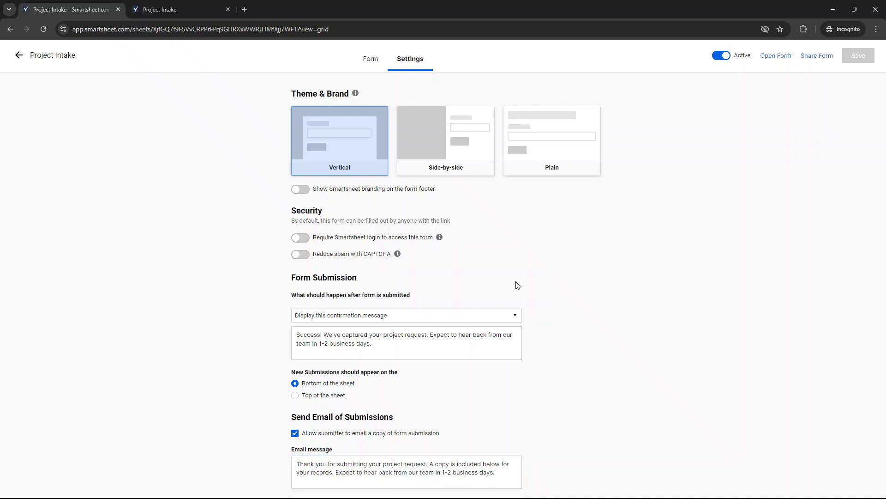
pyautogui.moveTo(177, 89)
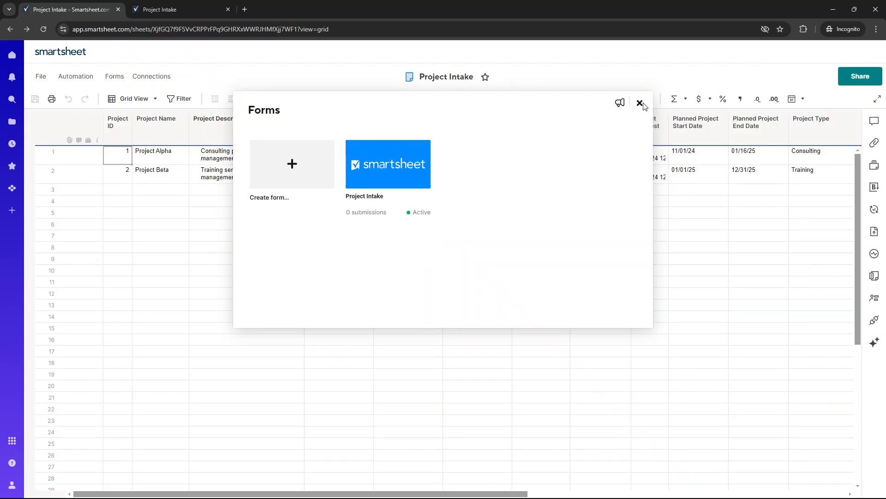
pyautogui.moveTo(403, 211)
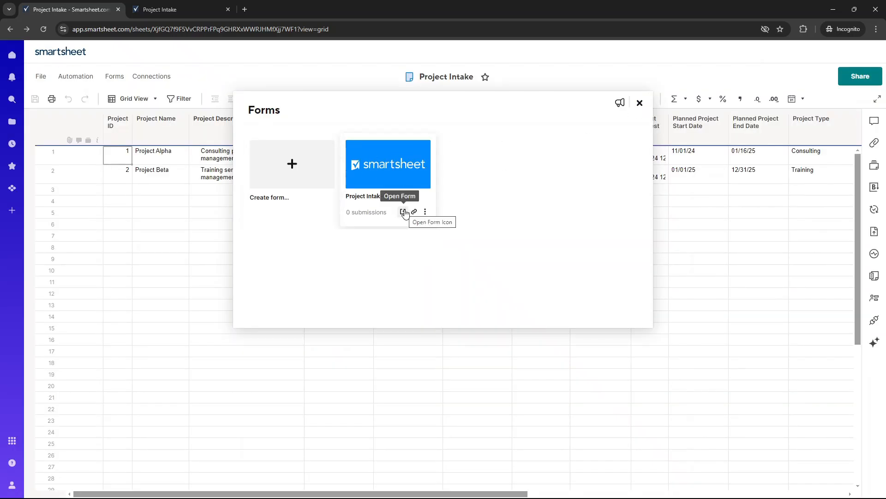
# - Check the Project Intake form's actions menu, then close the Forms list
pyautogui.click(425, 211)
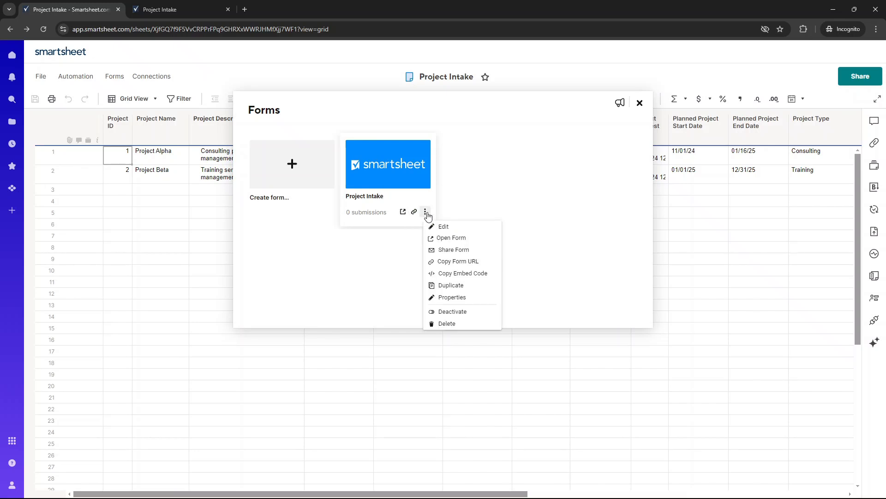
pyautogui.moveTo(453, 249)
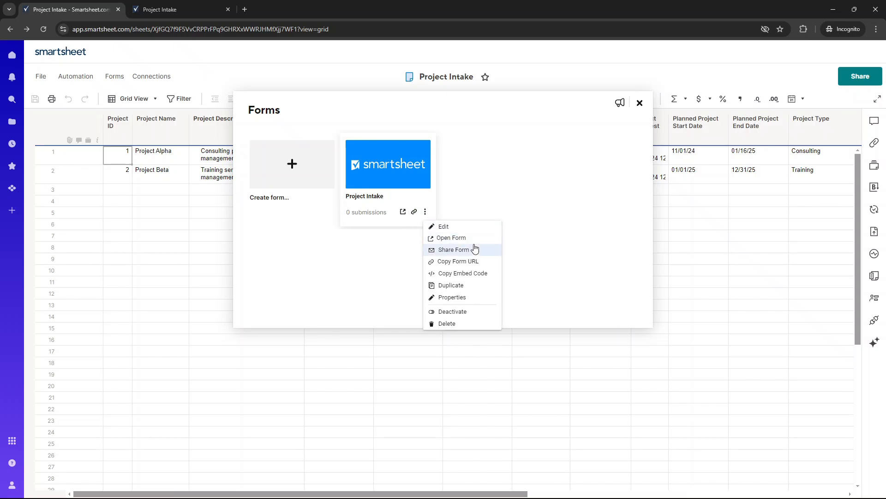
pyautogui.moveTo(463, 272)
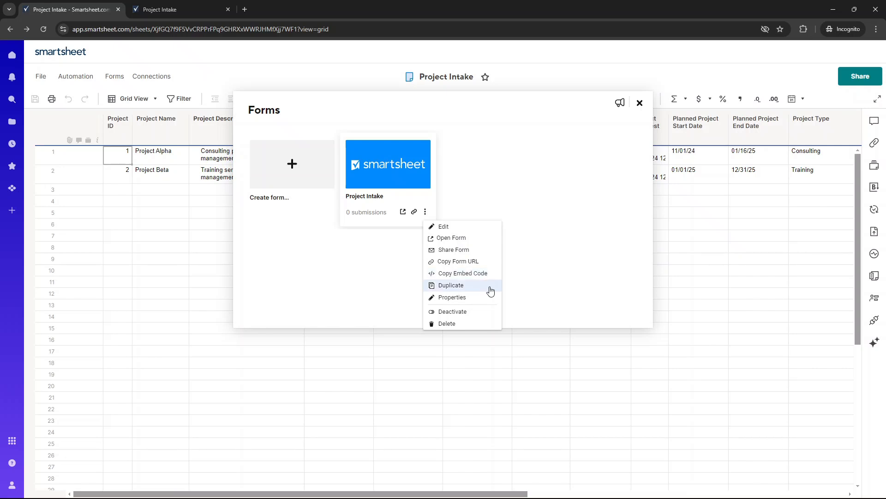
pyautogui.moveTo(478, 297)
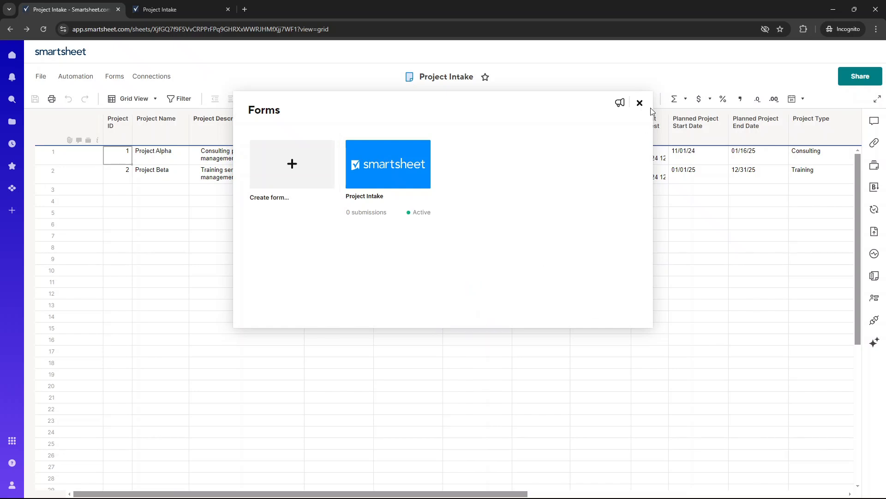
pyautogui.click(640, 103)
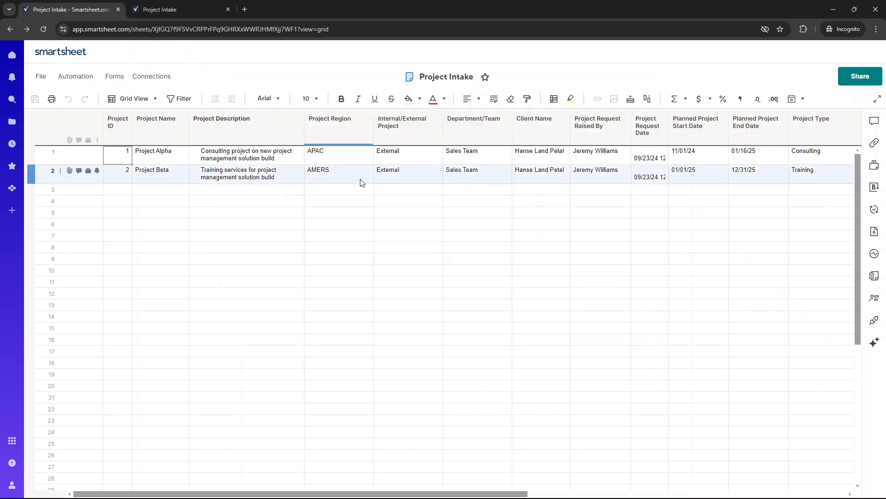
# - Assign a manager contact in Project Alpha's Project Manager cell
pyautogui.click(476, 152)
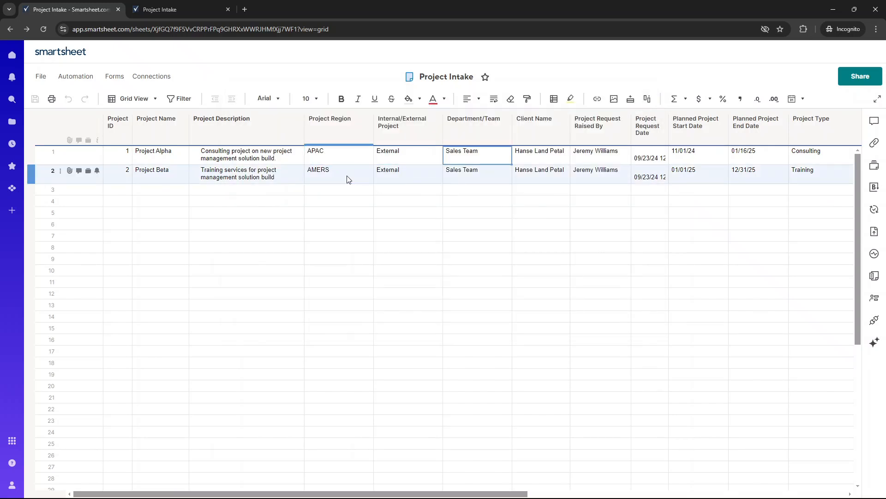
pyautogui.hscroll(3)
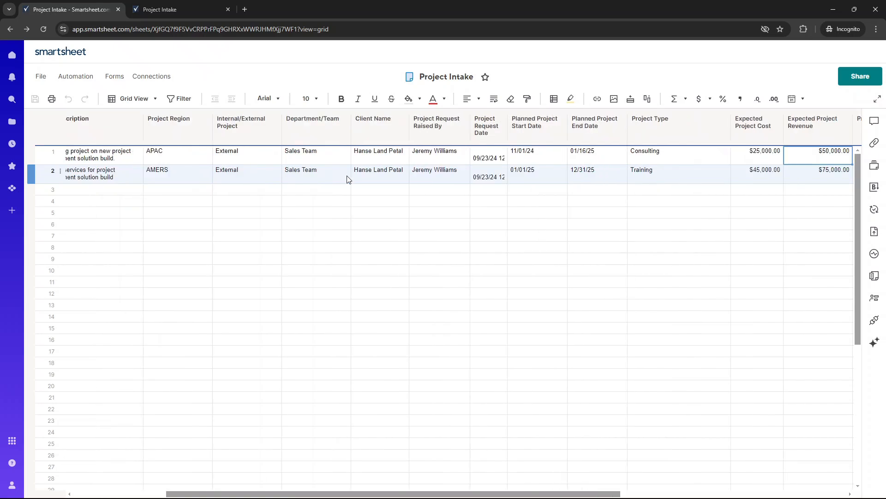
pyautogui.hscroll(3)
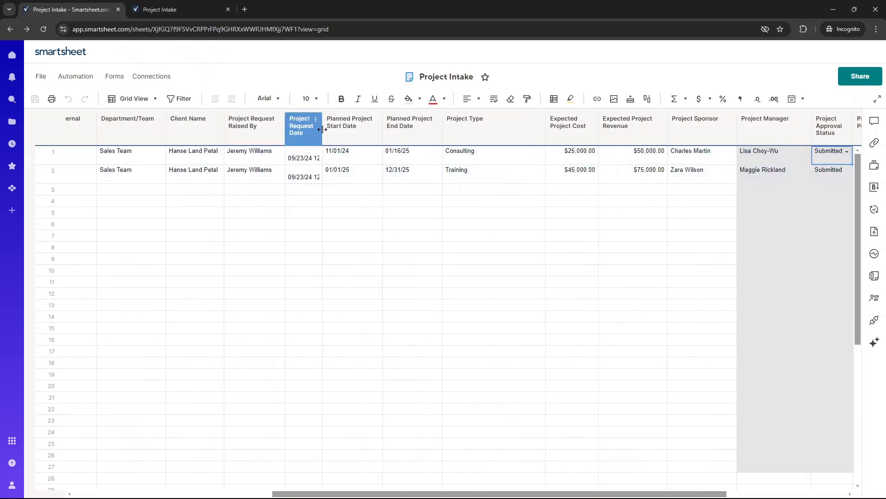
pyautogui.click(427, 170)
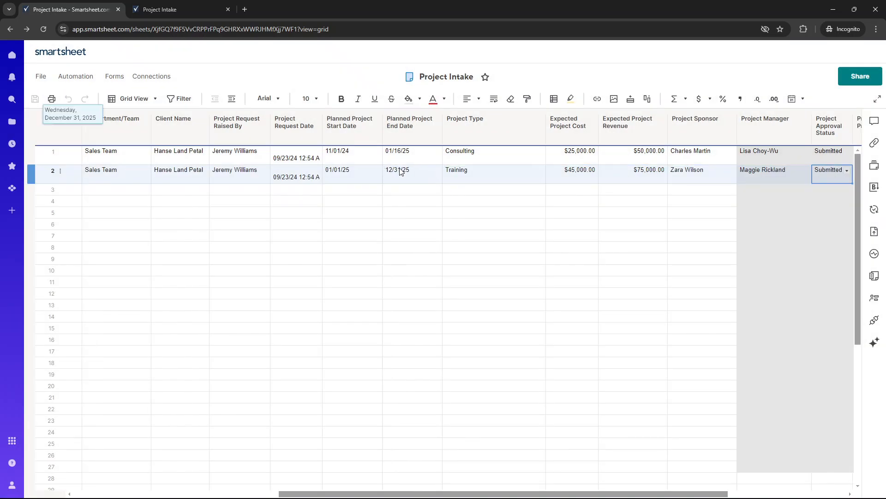
pyautogui.click(557, 122)
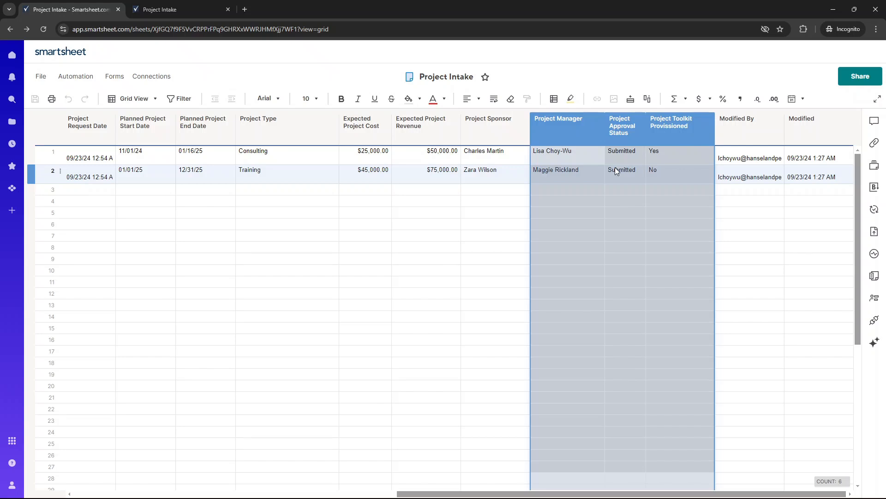
pyautogui.click(565, 169)
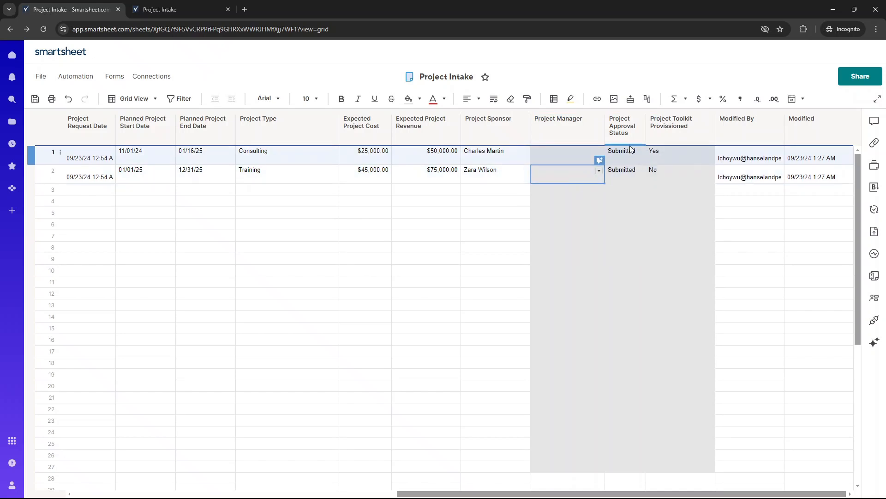
pyautogui.click(625, 169)
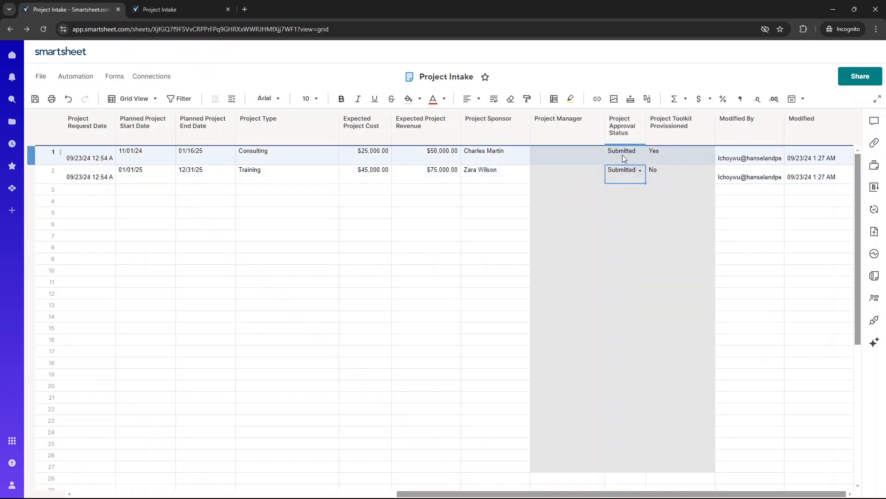
pyautogui.click(567, 155)
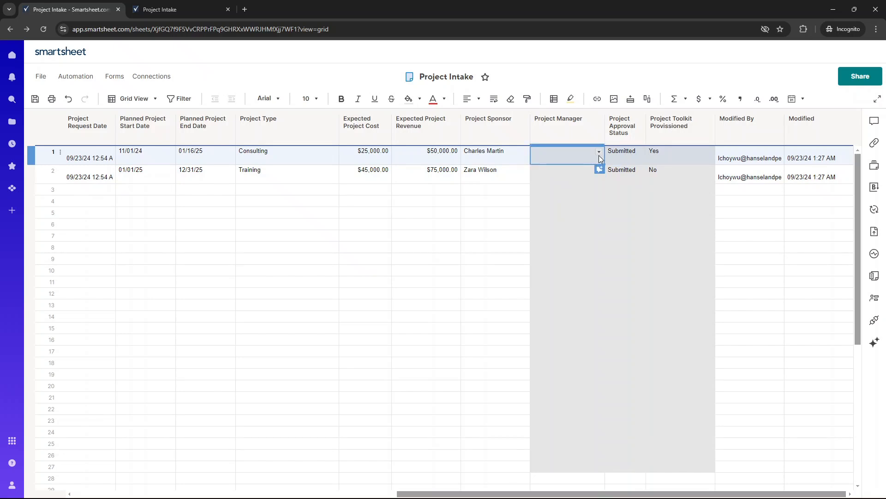
pyautogui.click(598, 151)
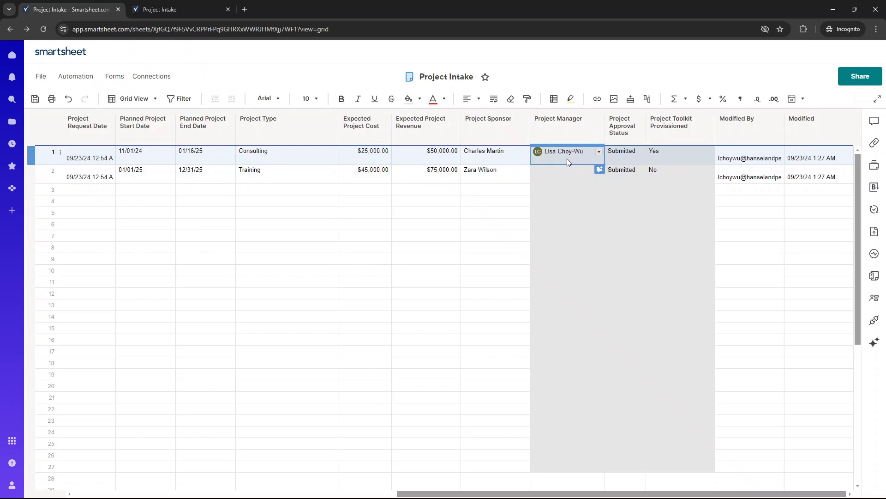
# - Toggle Project Alpha's Project Toolkit Provisioned flag on and back off
pyautogui.hscroll(-3)
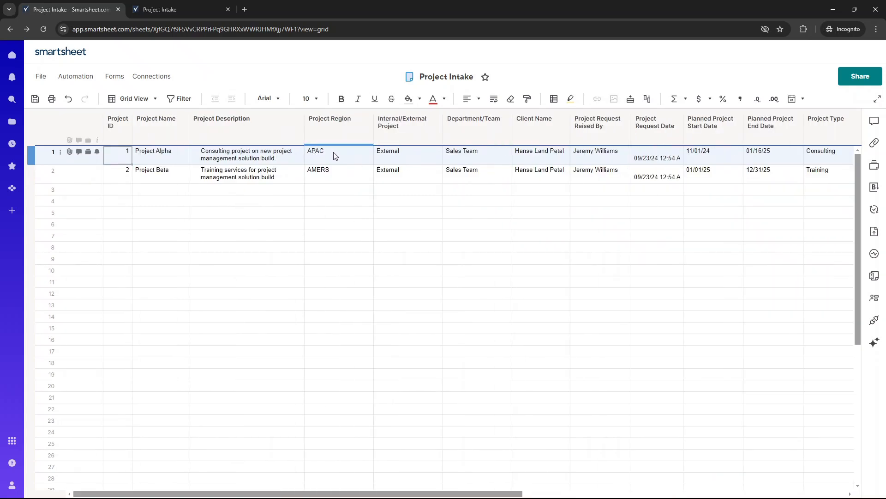
pyautogui.click(334, 151)
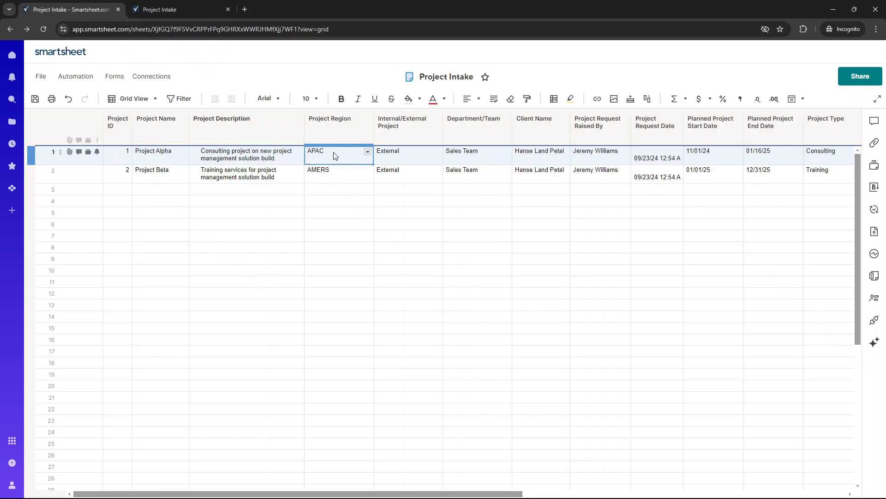
pyautogui.click(656, 157)
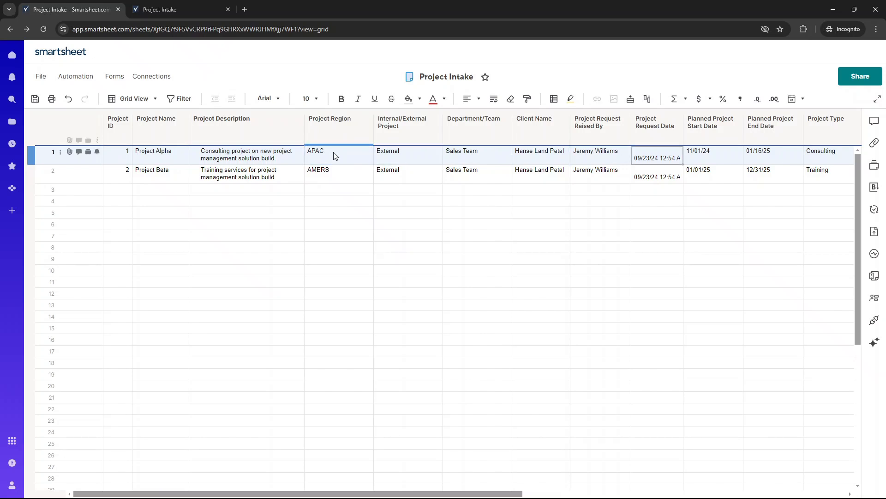
pyautogui.click(477, 153)
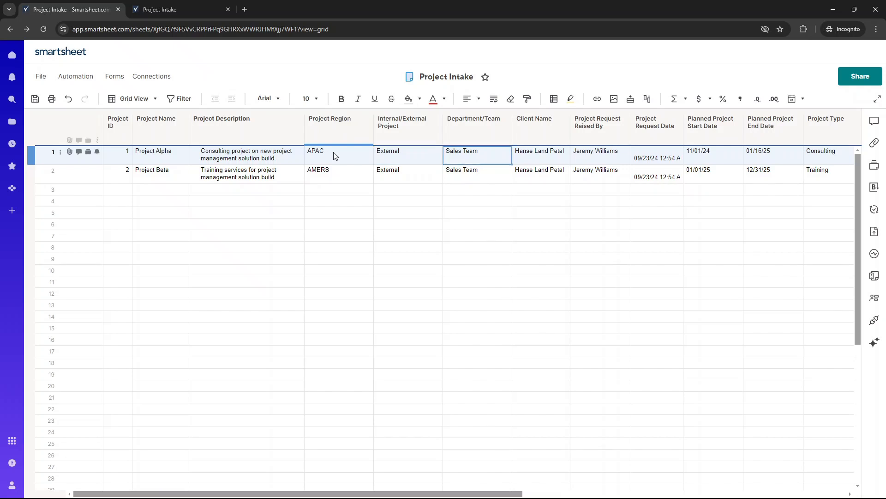
pyautogui.hscroll(3)
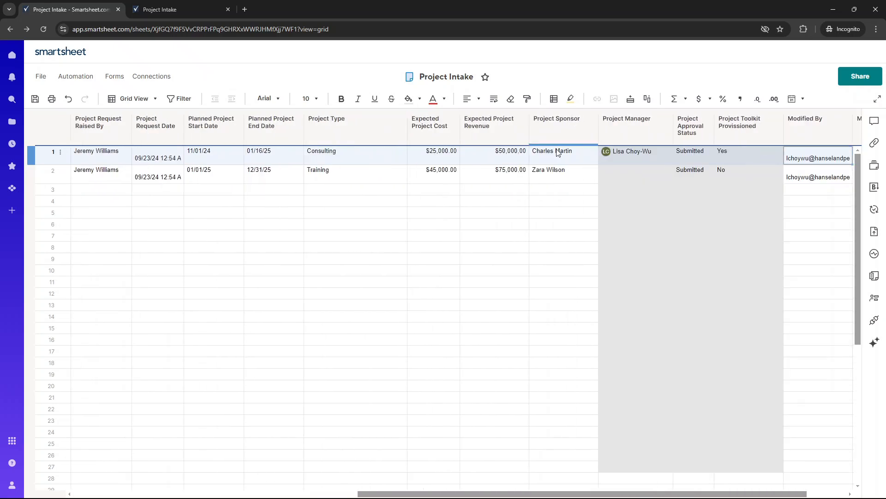
pyautogui.click(746, 151)
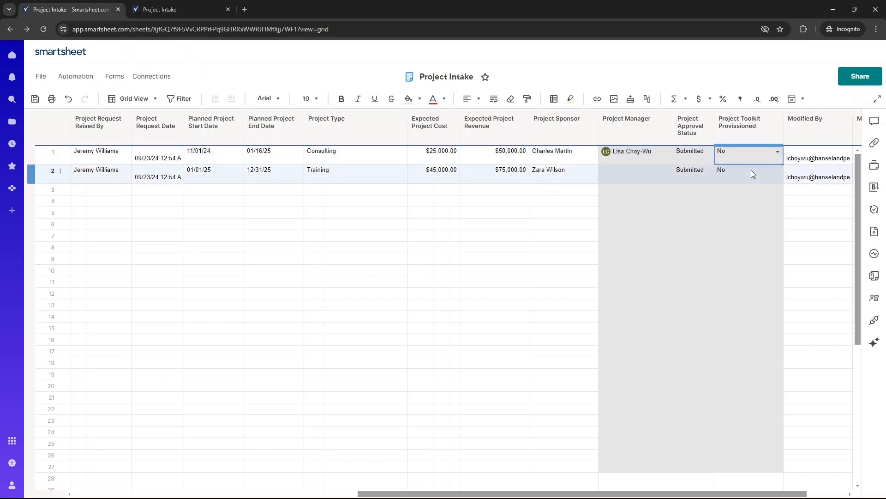
pyautogui.click(745, 151)
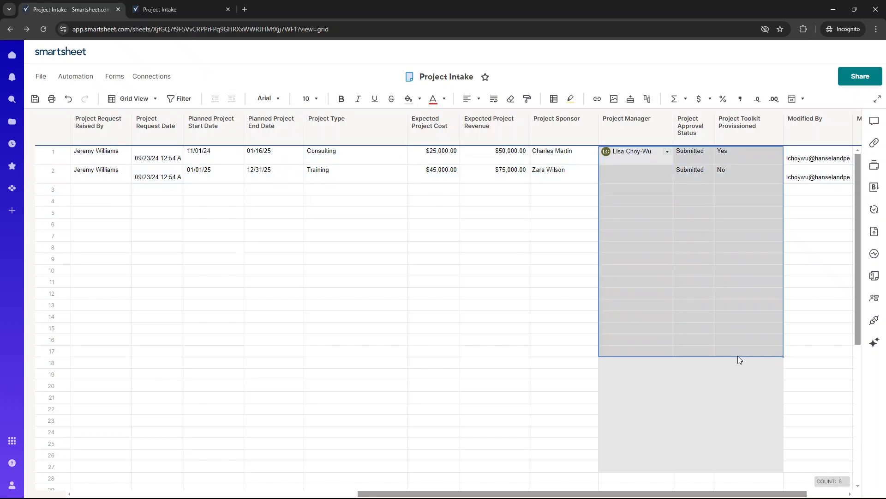
# - Set Project Alpha's approval status to Approved, replacing a mistaken Denied
pyautogui.click(707, 151)
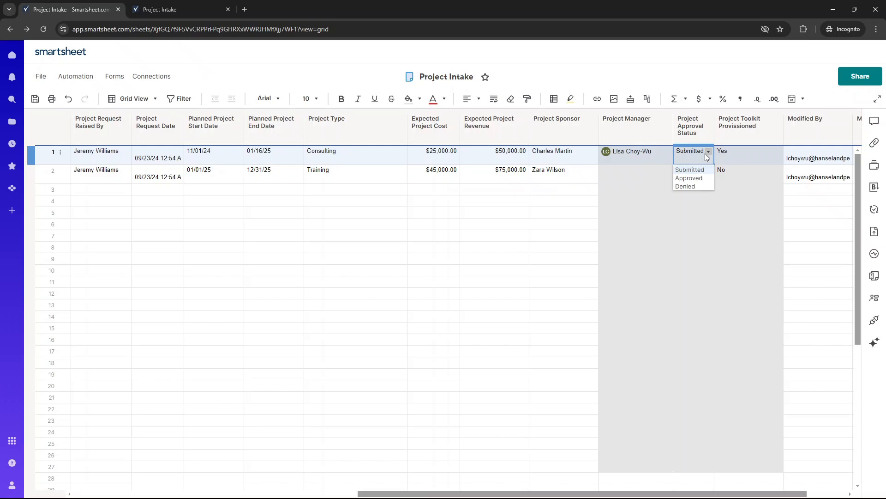
pyautogui.moveTo(685, 187)
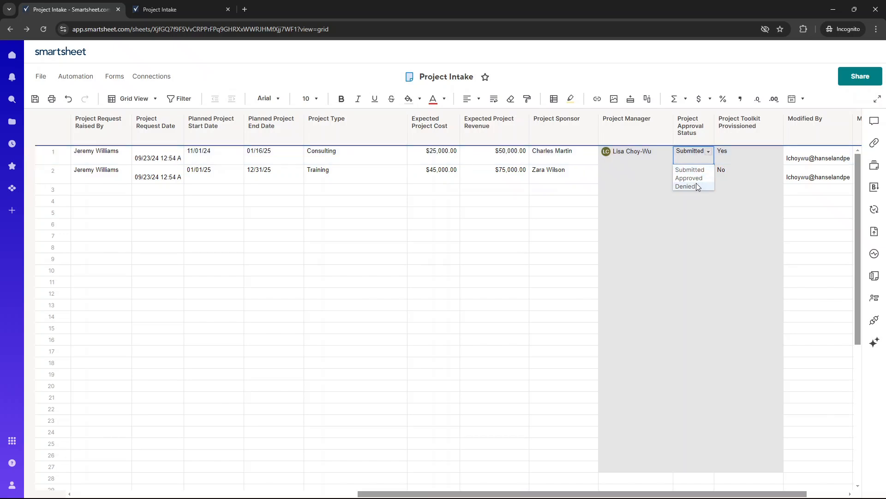
pyautogui.click(684, 186)
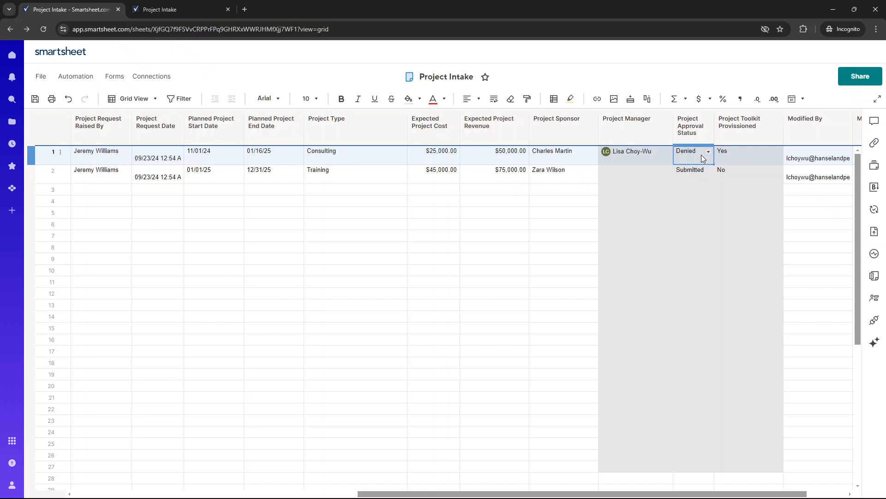
pyautogui.click(708, 151)
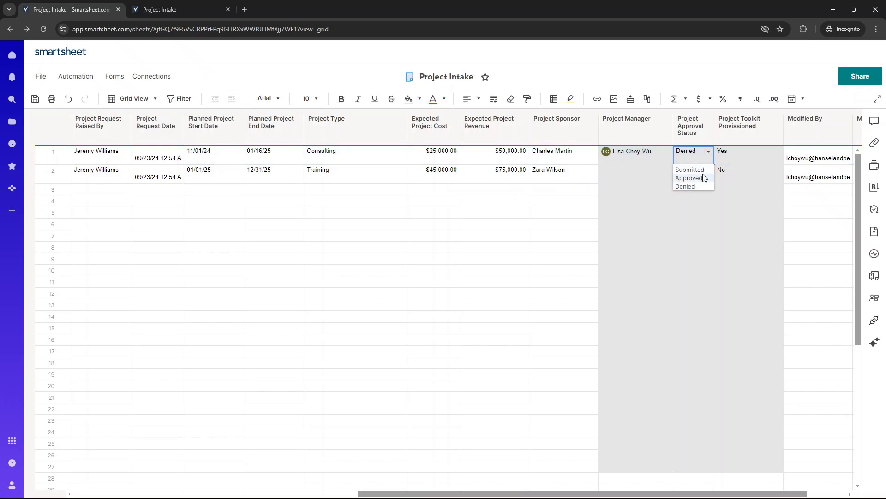
pyautogui.click(689, 177)
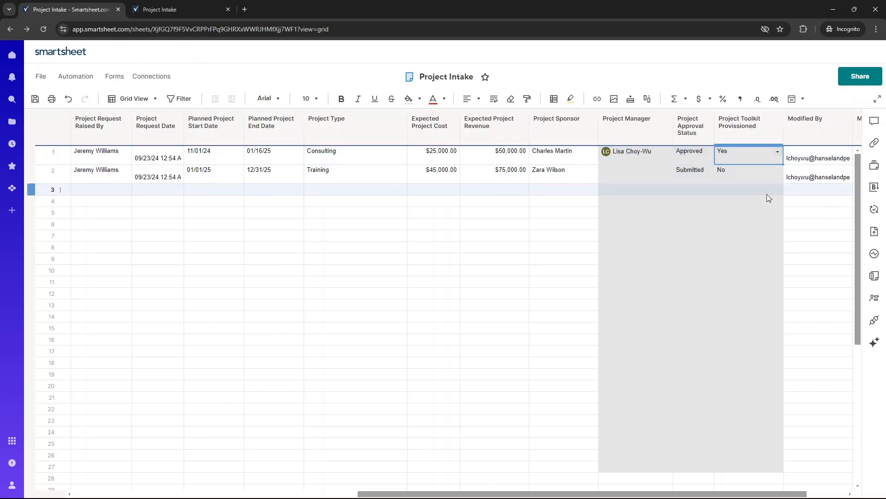
pyautogui.moveTo(747, 191)
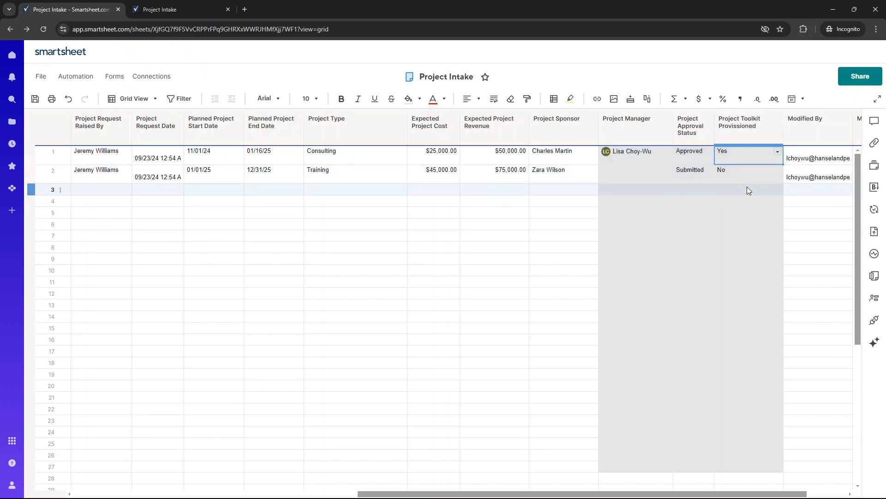
pyautogui.click(633, 151)
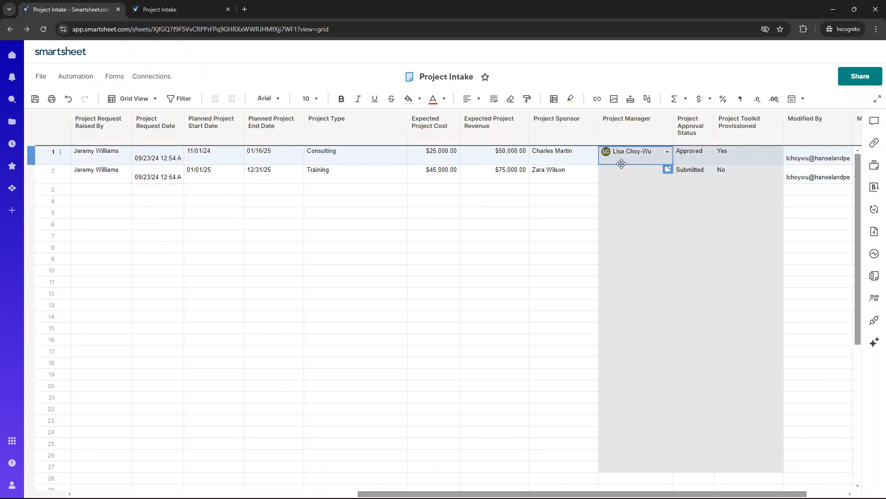
pyautogui.click(633, 169)
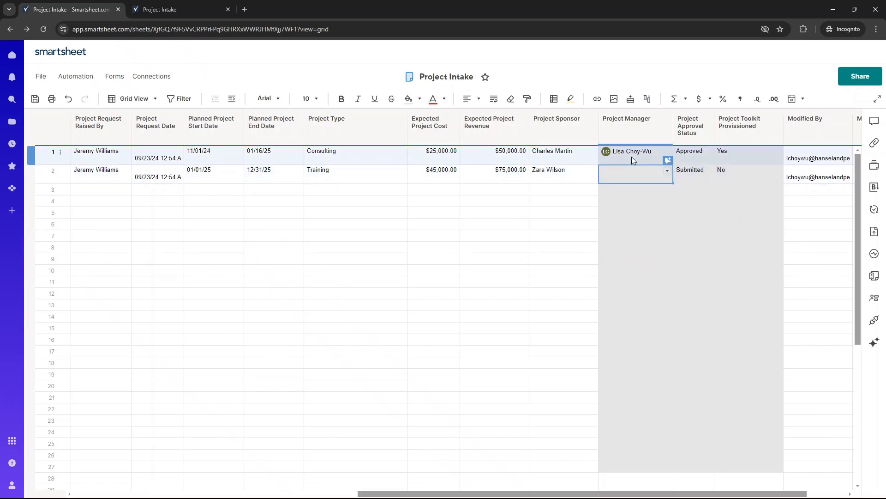
pyautogui.click(475, 212)
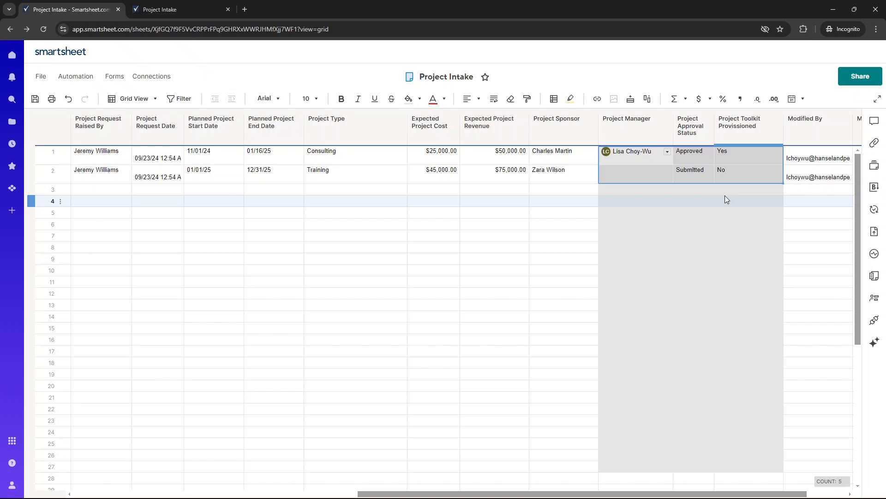
# - Select the Project Beta row, then mark row 1's Project Toolkit Provisioned as Yes
pyautogui.hscroll(-3)
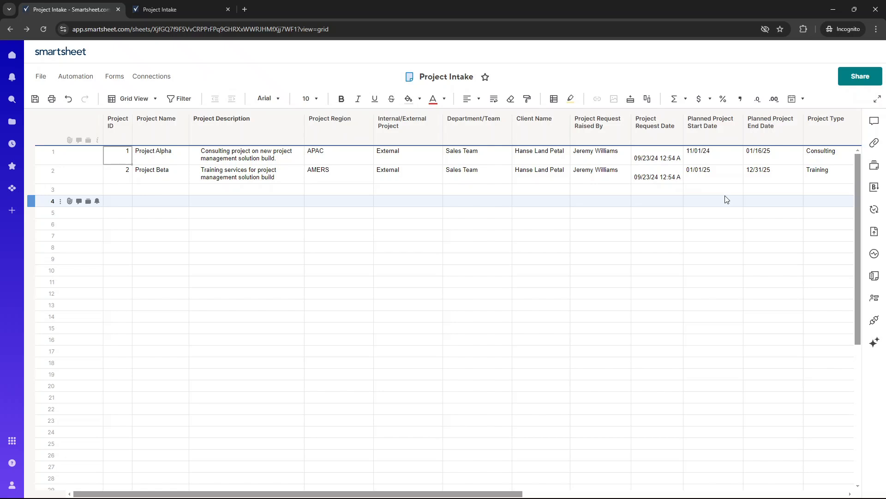
pyautogui.click(330, 172)
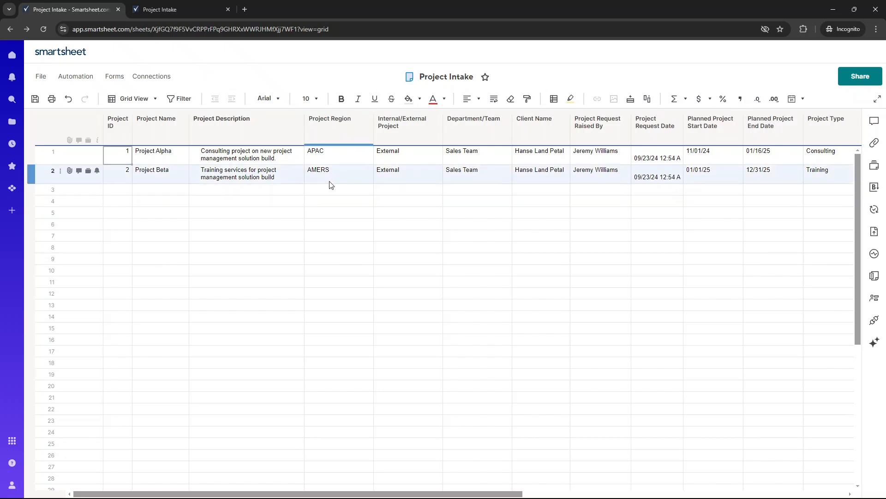
pyautogui.click(338, 169)
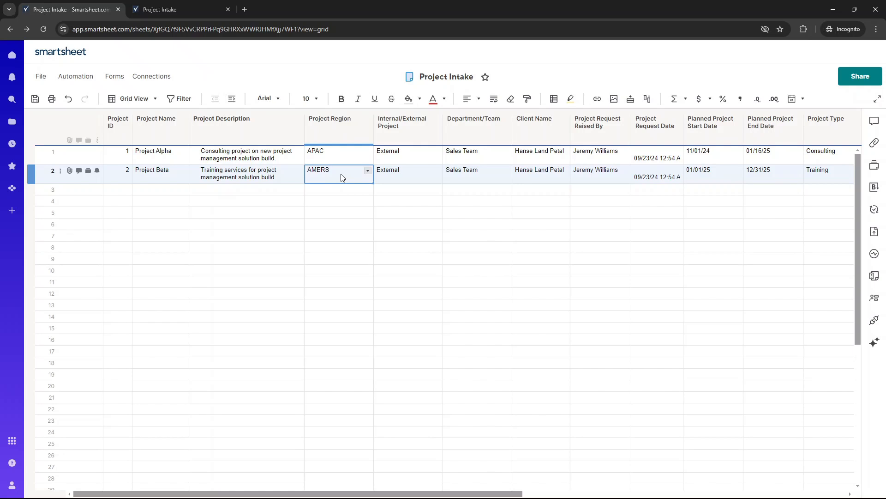
pyautogui.click(407, 170)
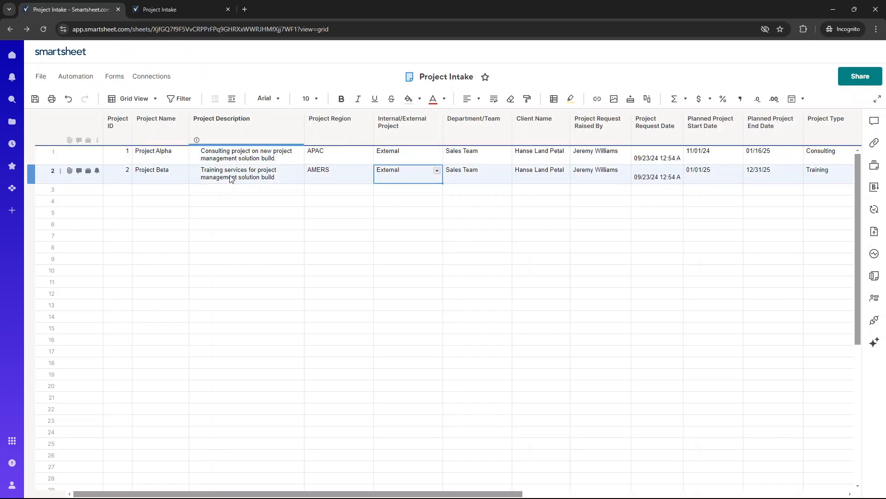
pyautogui.click(246, 155)
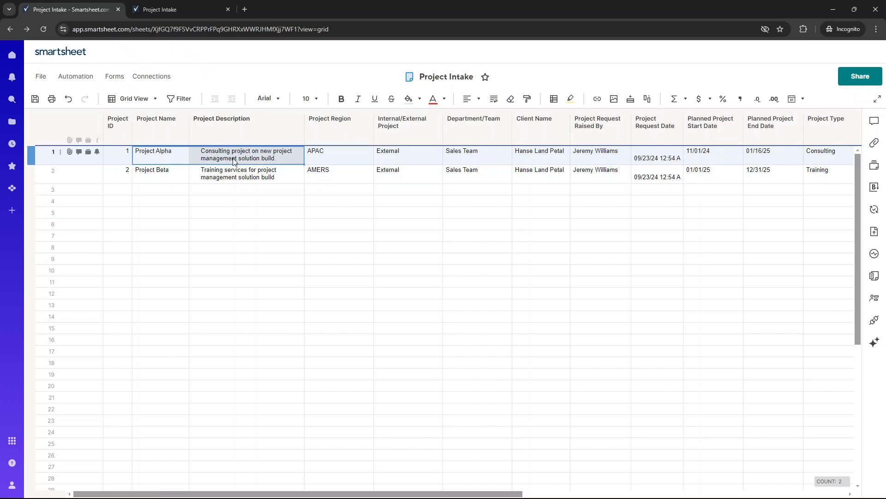
pyautogui.click(52, 171)
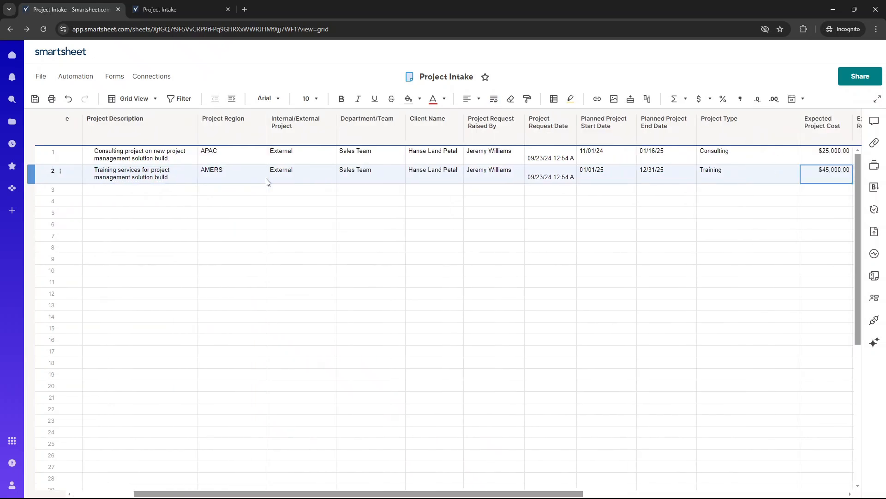
pyautogui.hscroll(3)
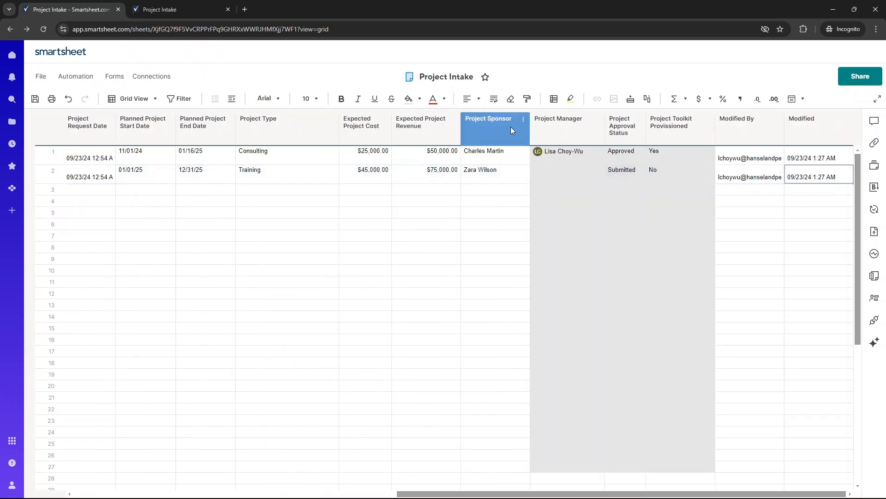
pyautogui.click(678, 155)
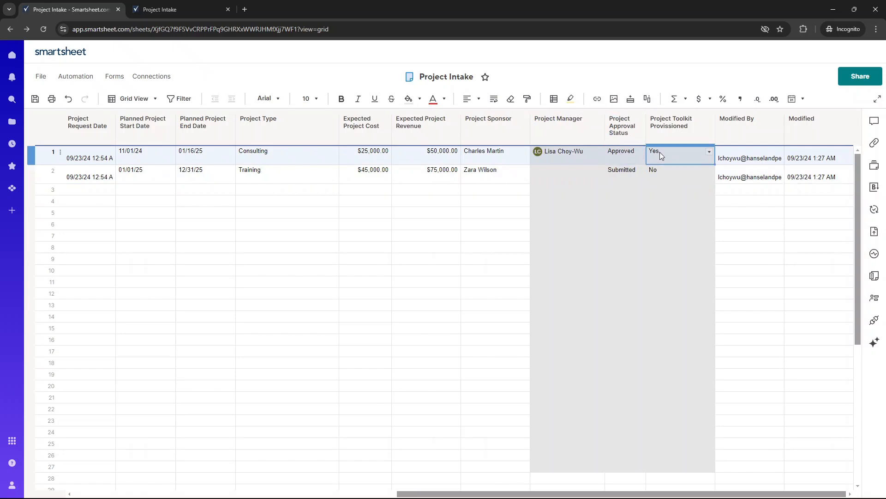
pyautogui.moveTo(159, 168)
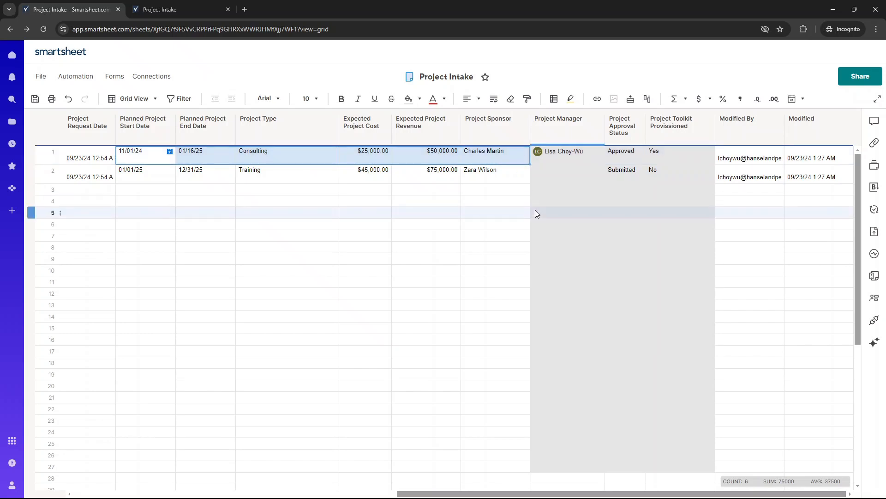
pyautogui.click(204, 224)
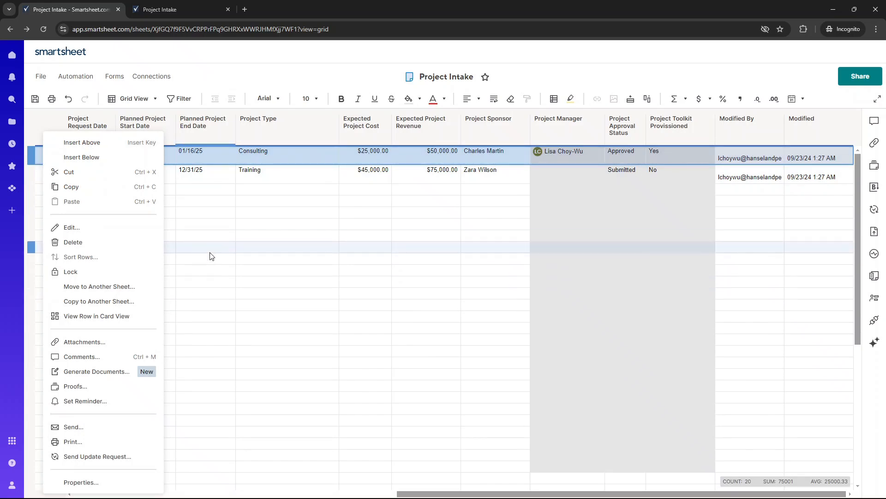
# - Create a workflow triggered when rows change with Project Toolkit Provisioned set to Yes
pyautogui.click(205, 247)
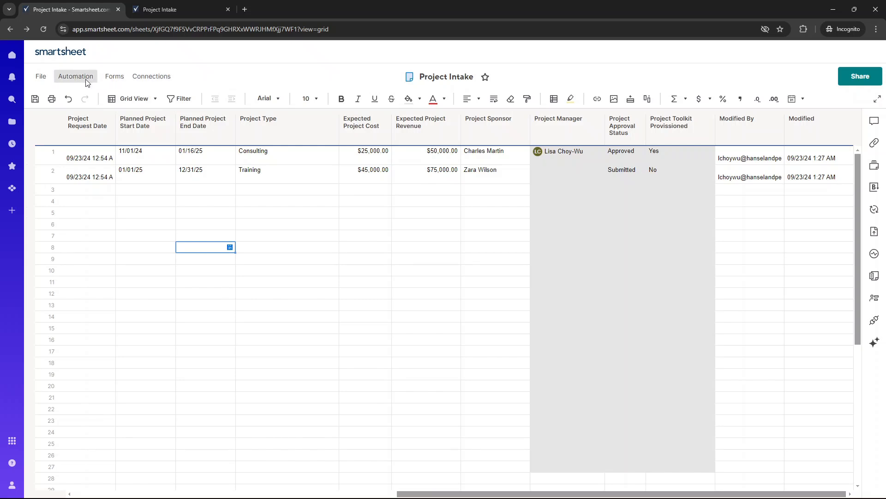
pyautogui.click(76, 76)
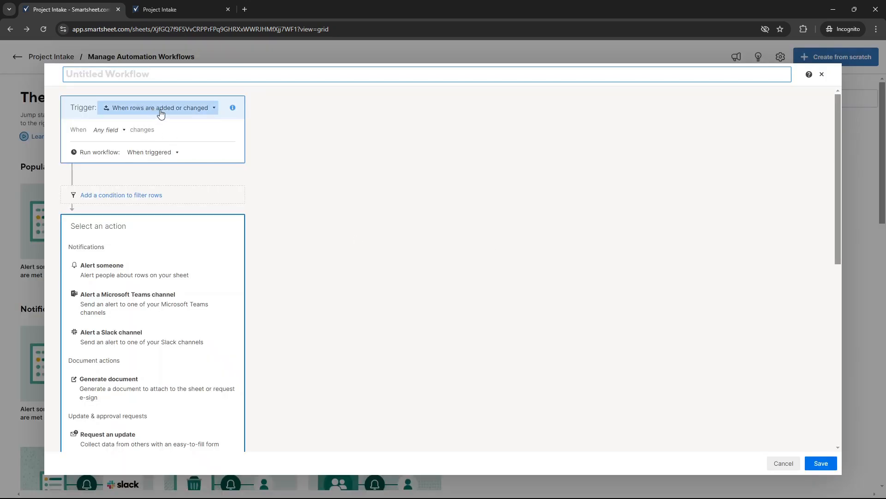
pyautogui.click(160, 108)
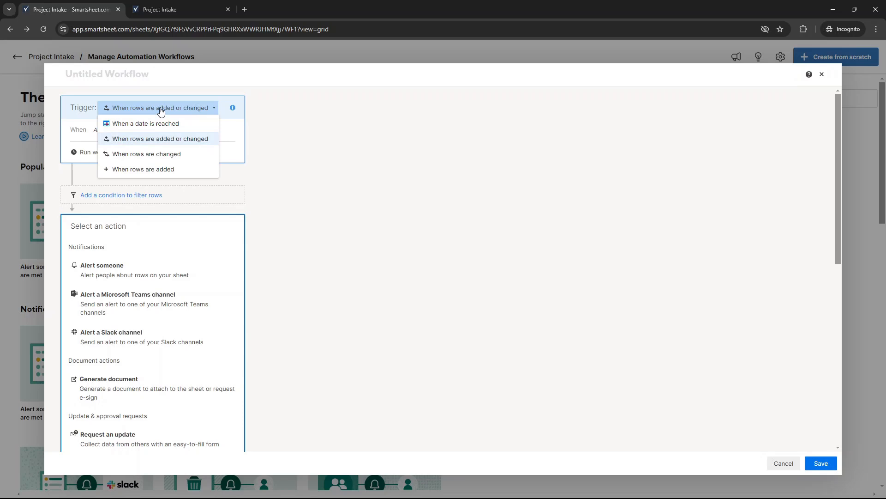
pyautogui.click(146, 154)
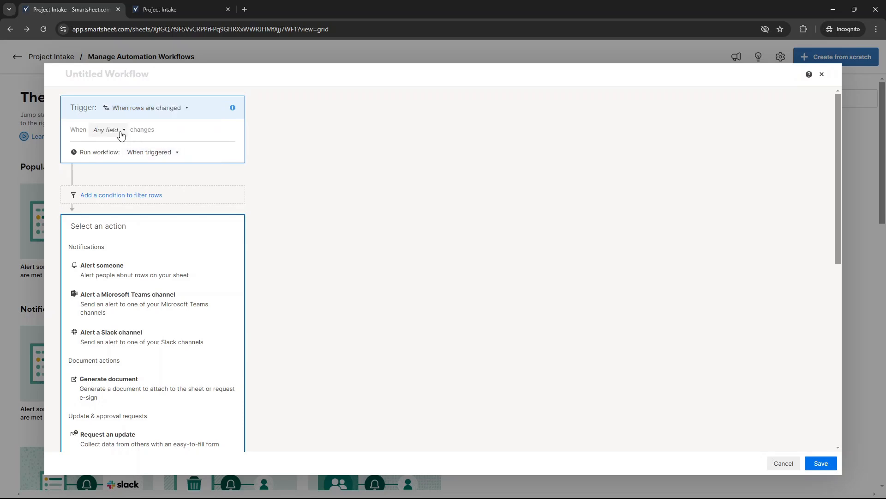
pyautogui.click(109, 130)
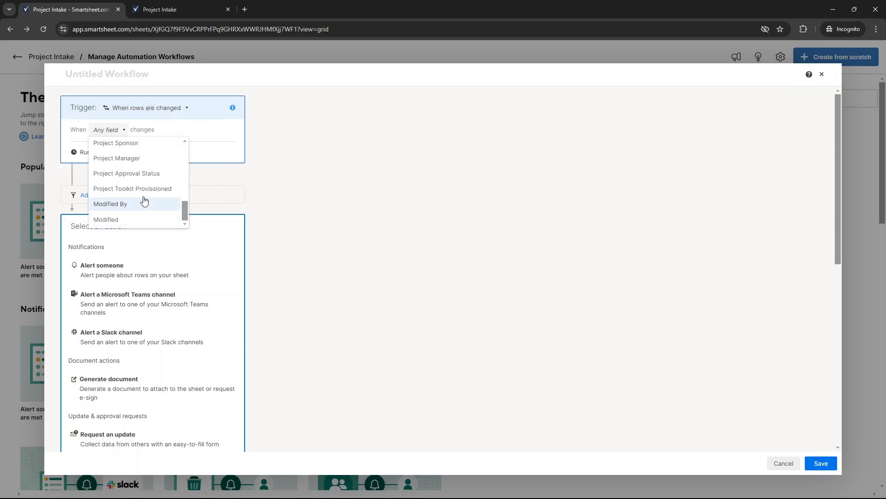
pyautogui.click(132, 188)
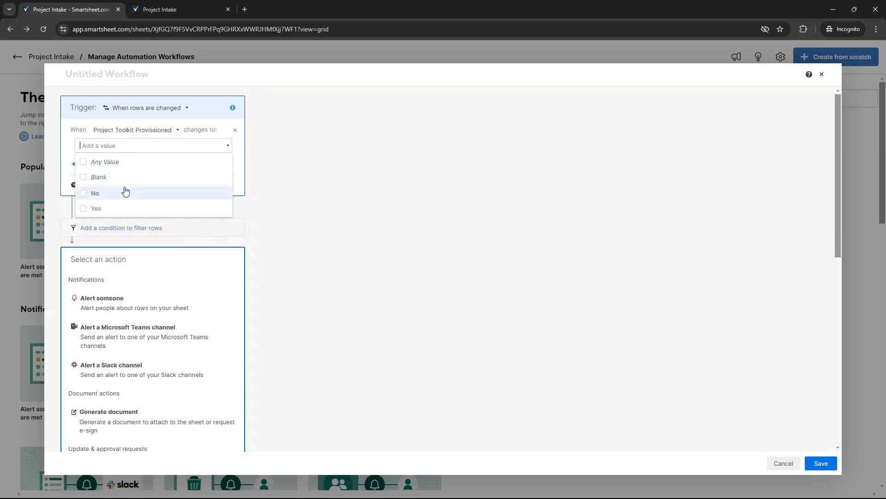
pyautogui.click(95, 208)
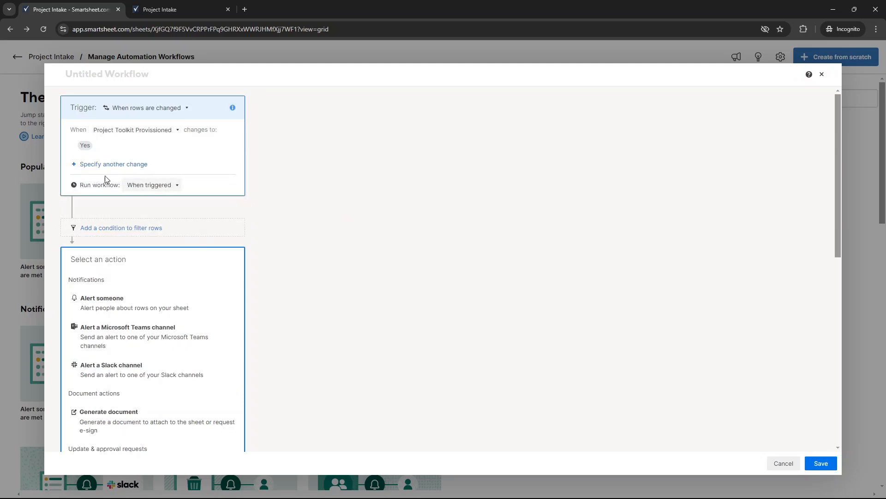
# - Choose Move rows as the workflow's action
pyautogui.scroll(-3)
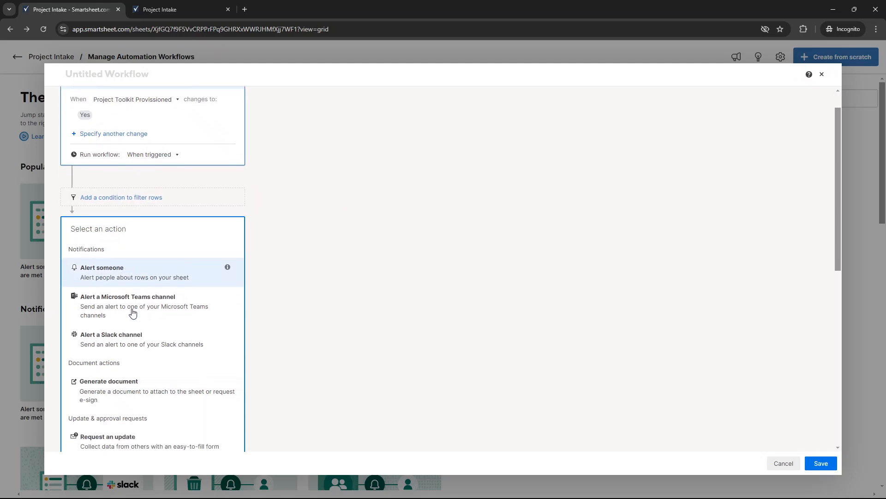
pyautogui.scroll(-3)
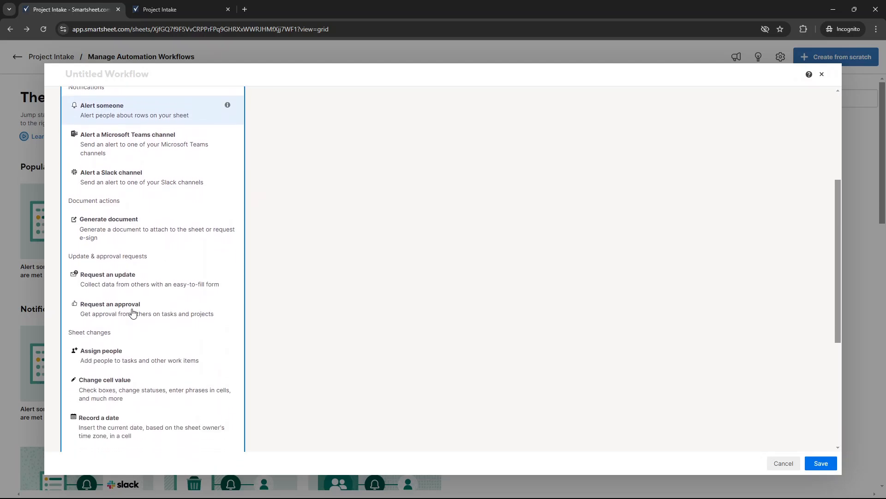
pyautogui.scroll(-3)
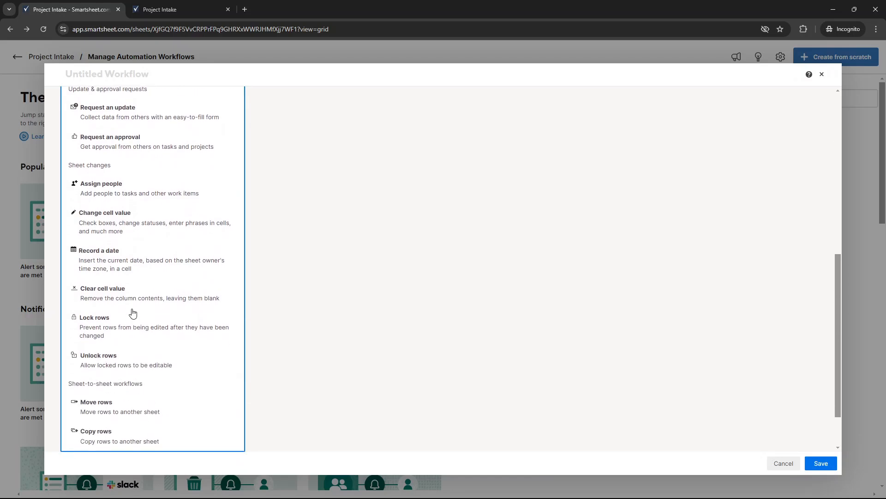
pyautogui.click(96, 402)
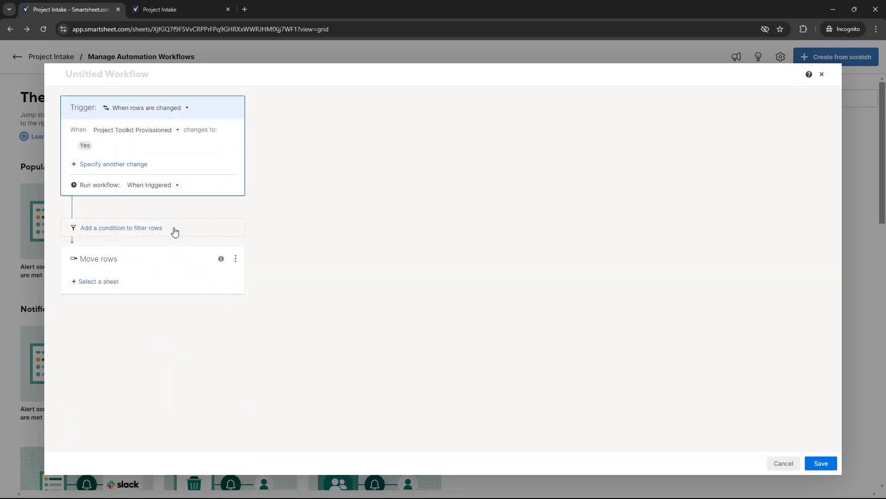
pyautogui.moveTo(106, 286)
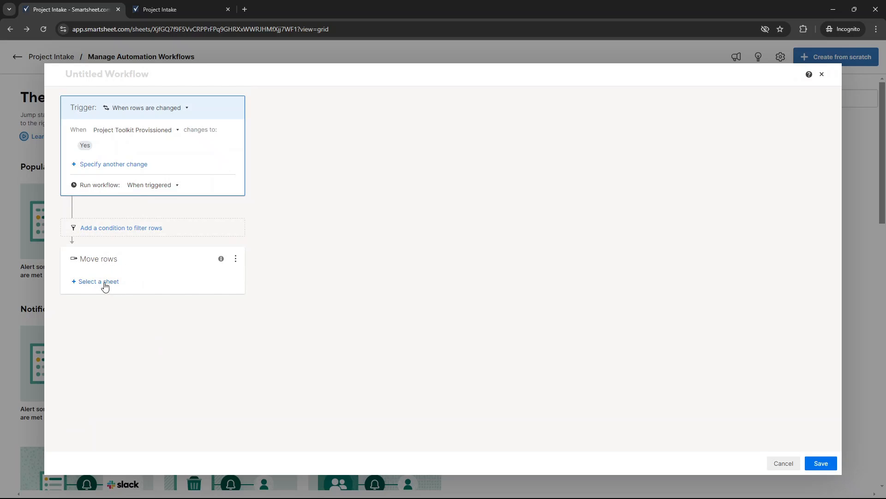
pyautogui.moveTo(108, 288)
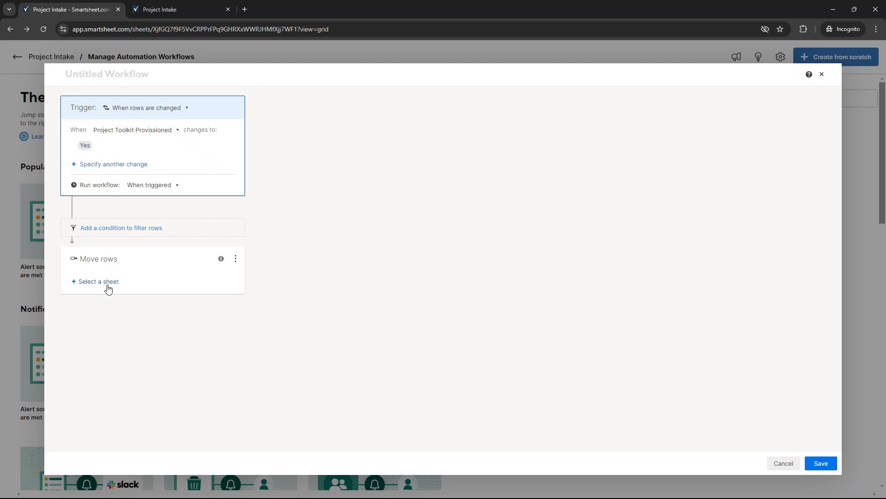
pyautogui.moveTo(467, 82)
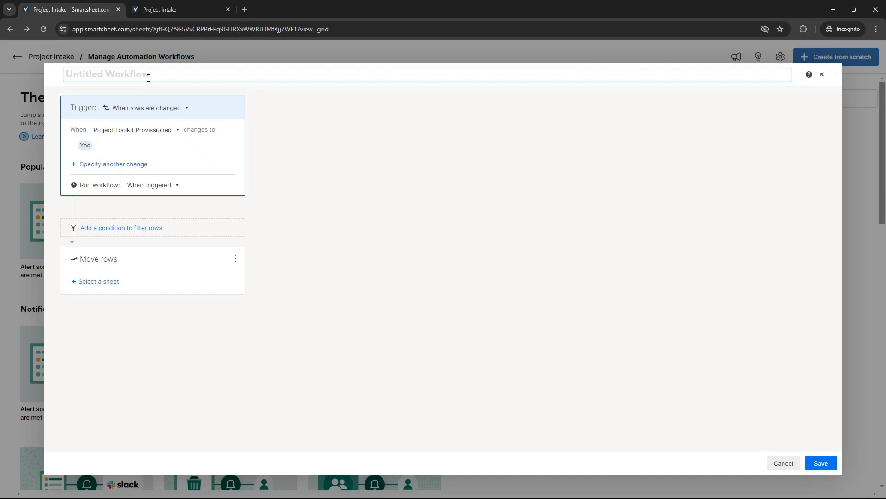
# - Name the workflow 'Auto-Archiving Projects That Have Been Setup' and close the builder, applying changes
pyautogui.write('Auo')
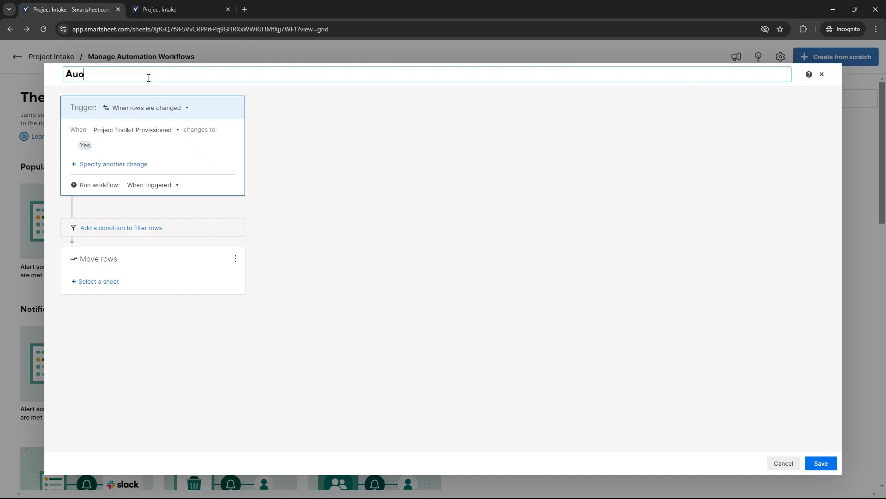
pyautogui.write('Auto-A')
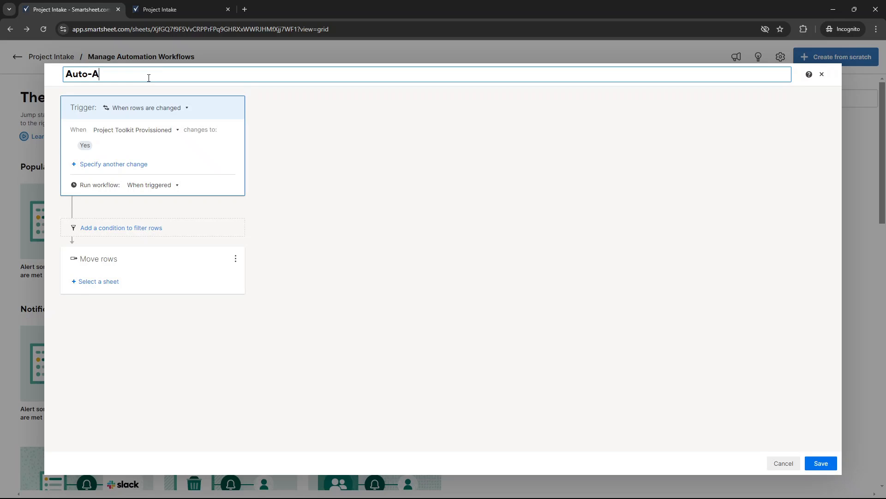
pyautogui.write('rchiving')
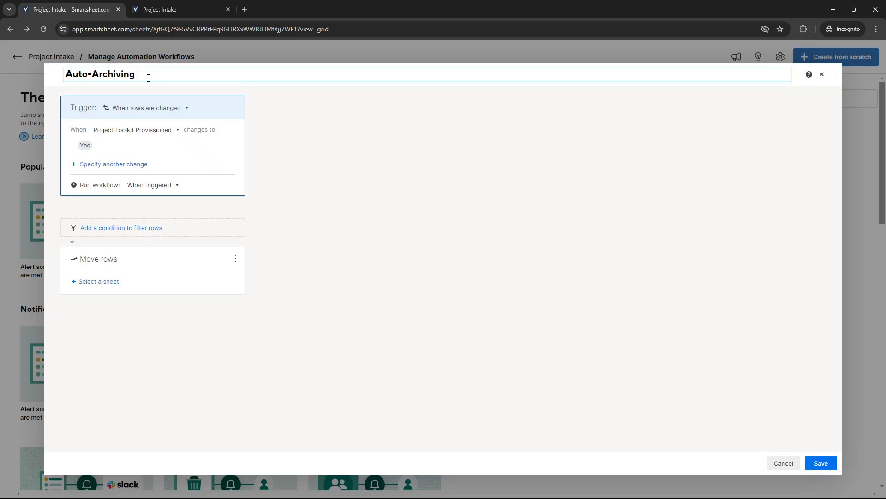
pyautogui.write('Project')
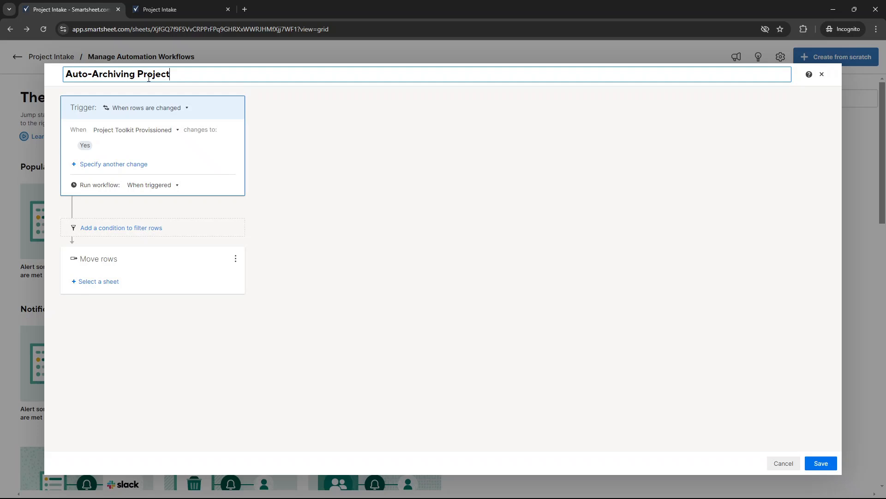
pyautogui.write('s That Ha')
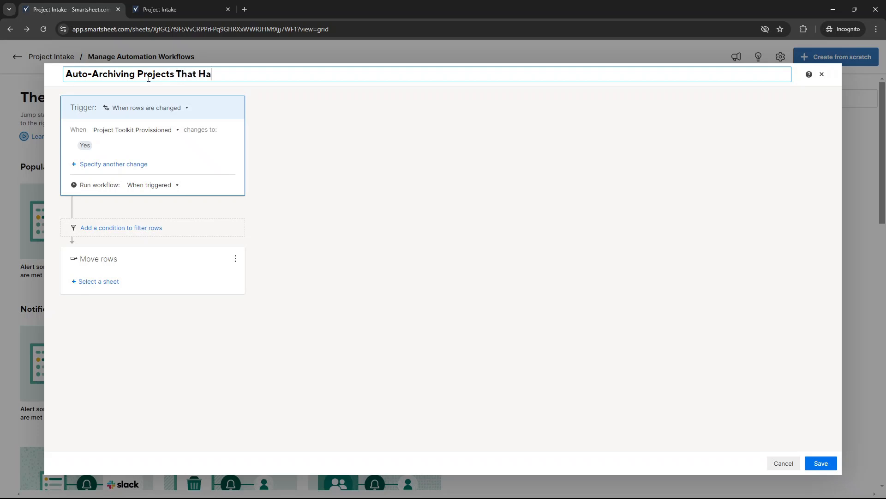
pyautogui.write('ve Been Setup')
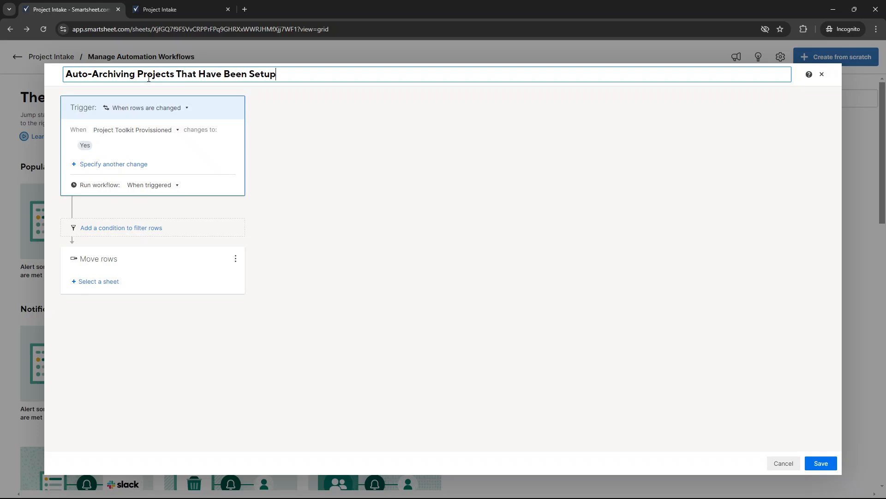
pyautogui.click(821, 74)
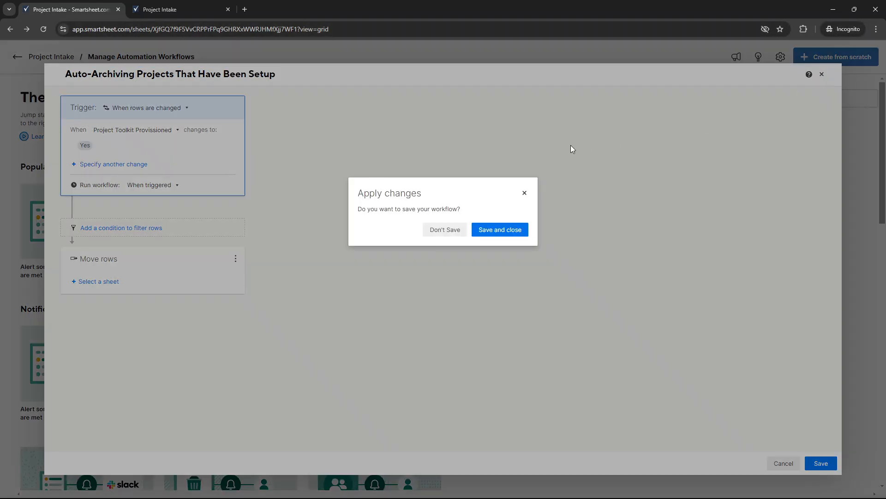
pyautogui.click(445, 230)
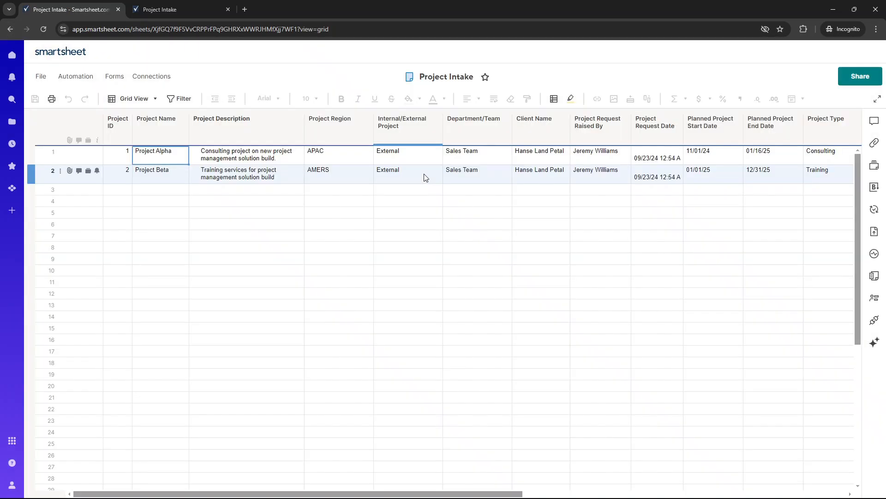
pyautogui.click(405, 170)
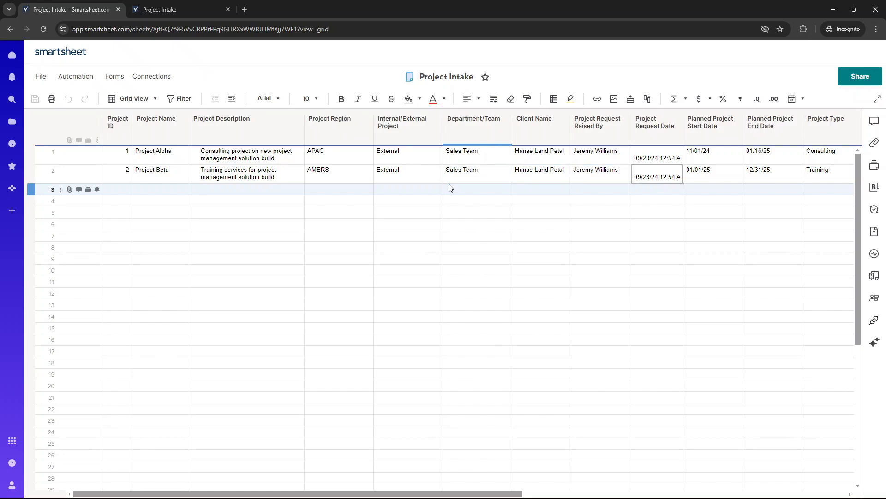
pyautogui.hscroll(3)
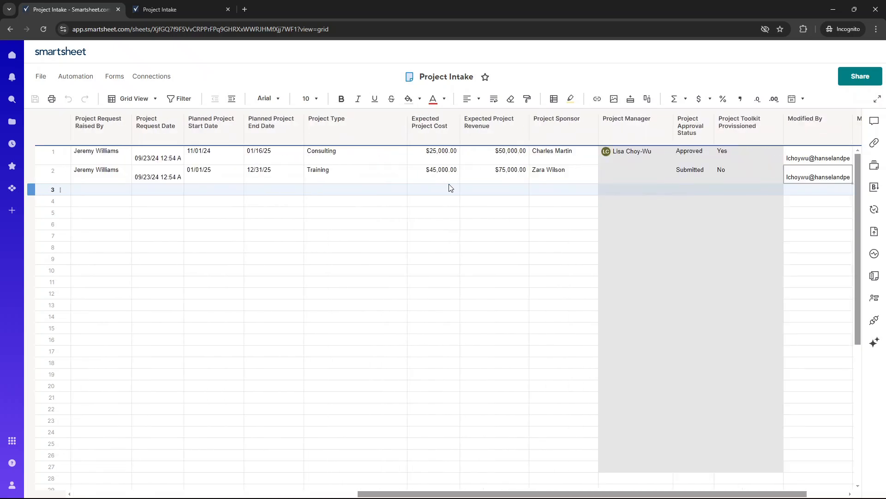
pyautogui.hscroll(3)
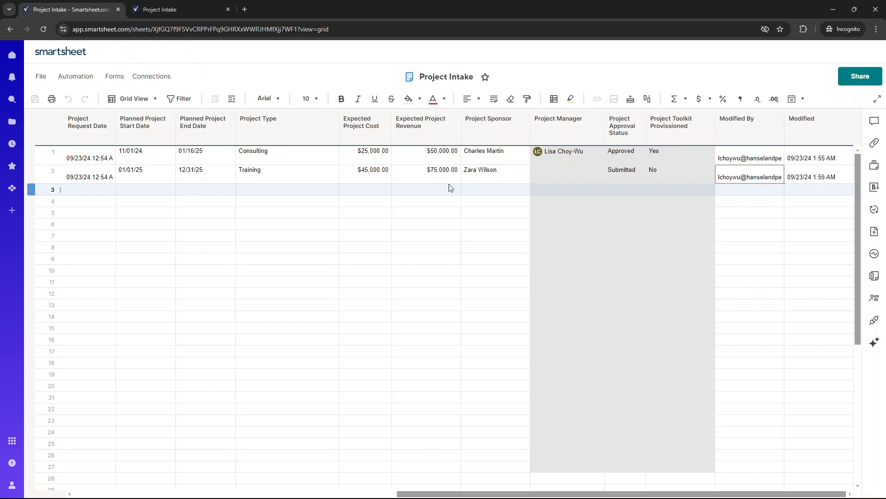
pyautogui.click(145, 174)
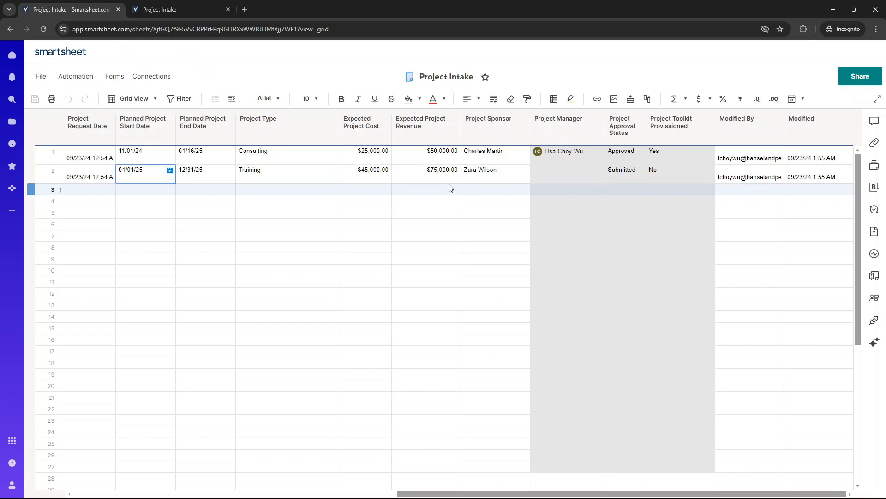
pyautogui.hscroll(-3)
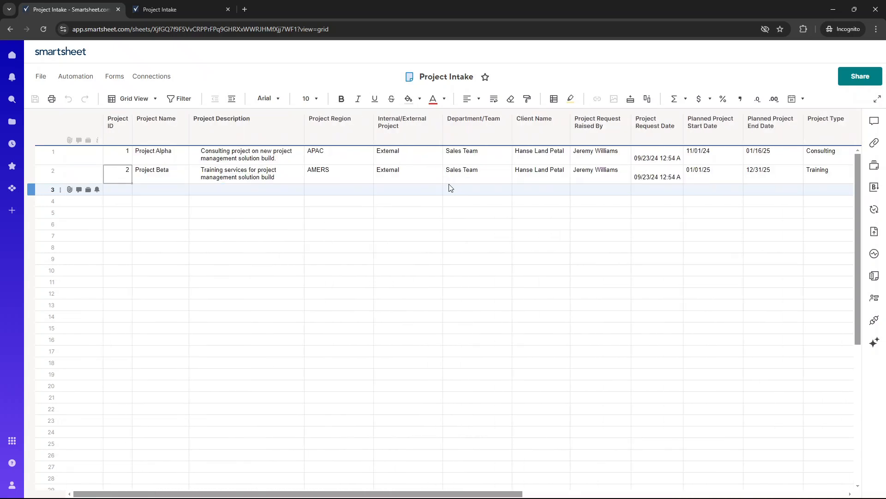